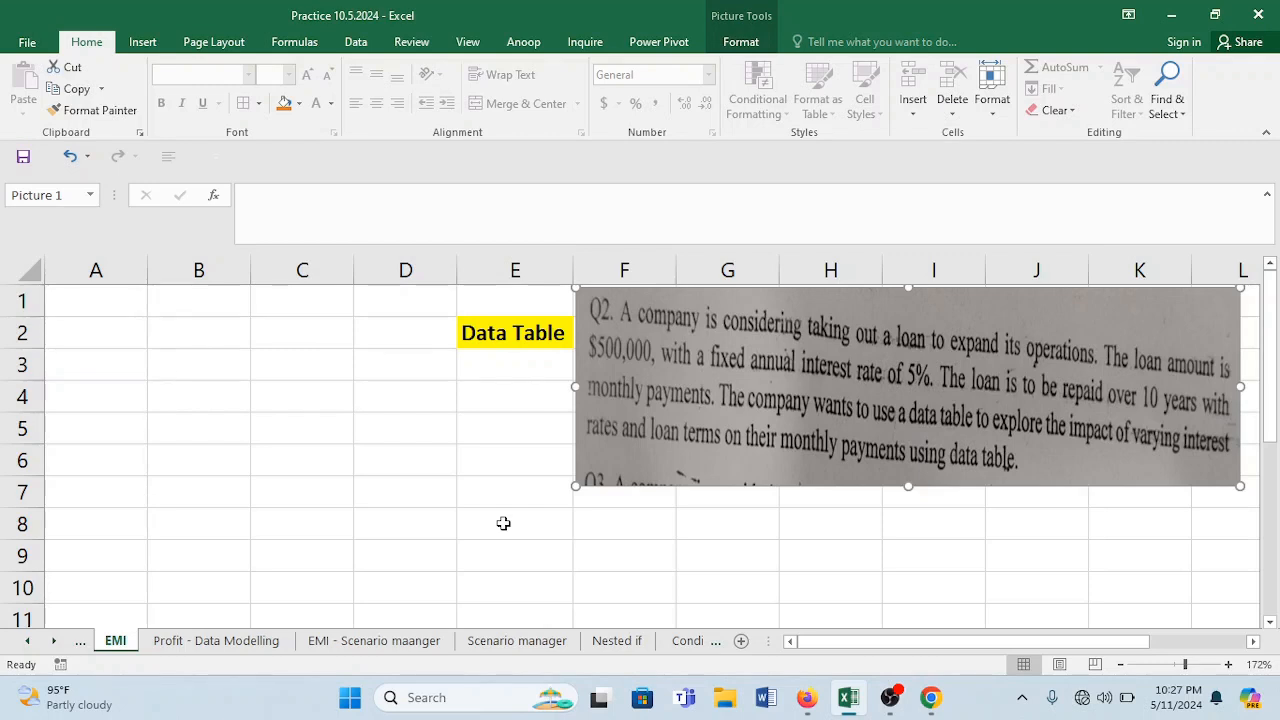
{"action": "mouse_move", "coordinate": [656, 320]}
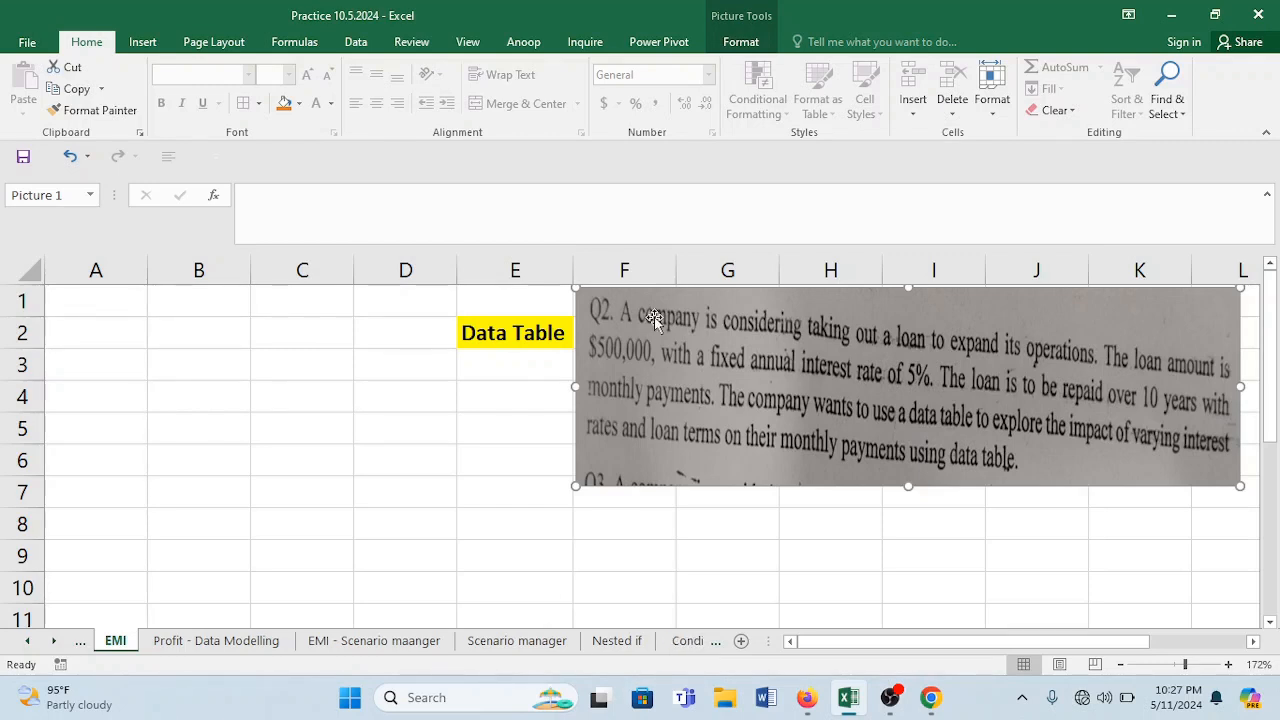
{"action": "mouse_move", "coordinate": [830, 352]}
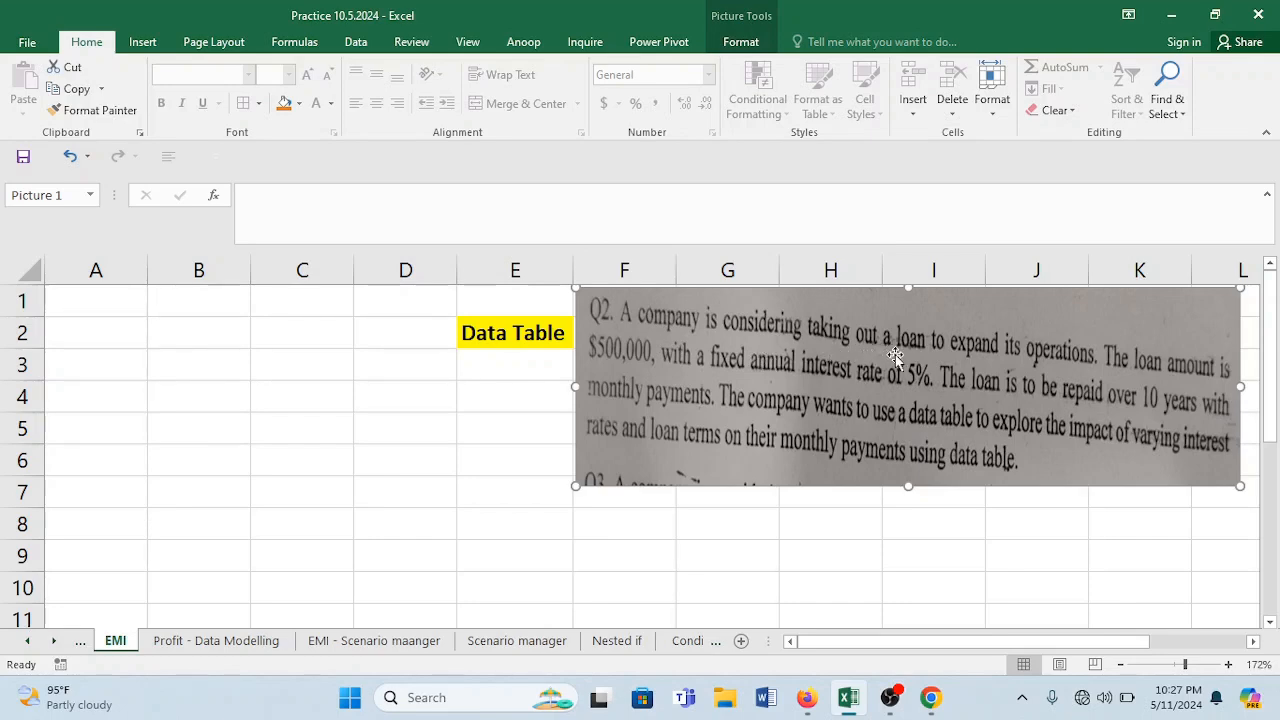
{"action": "mouse_move", "coordinate": [1078, 378]}
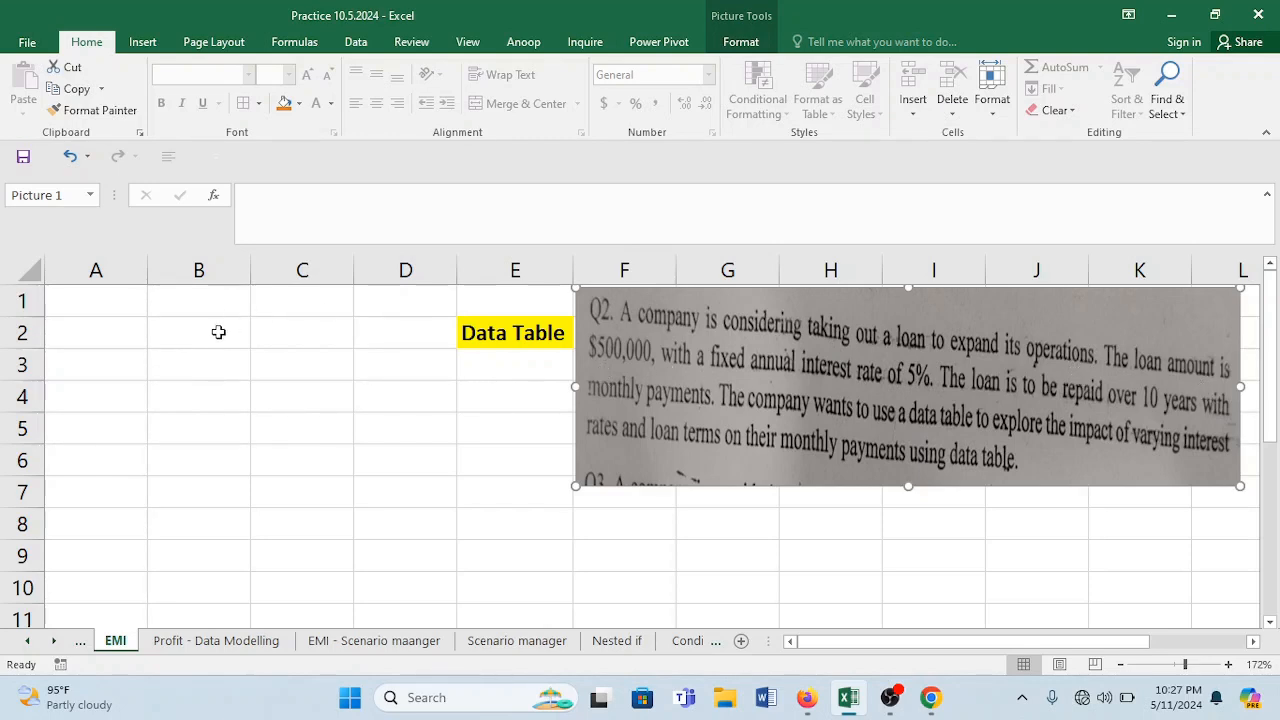
Enter Loan Amt 500000 and ROI 5% as the first two labelled inputs.
{"action": "type", "text": "Loan Amt"}
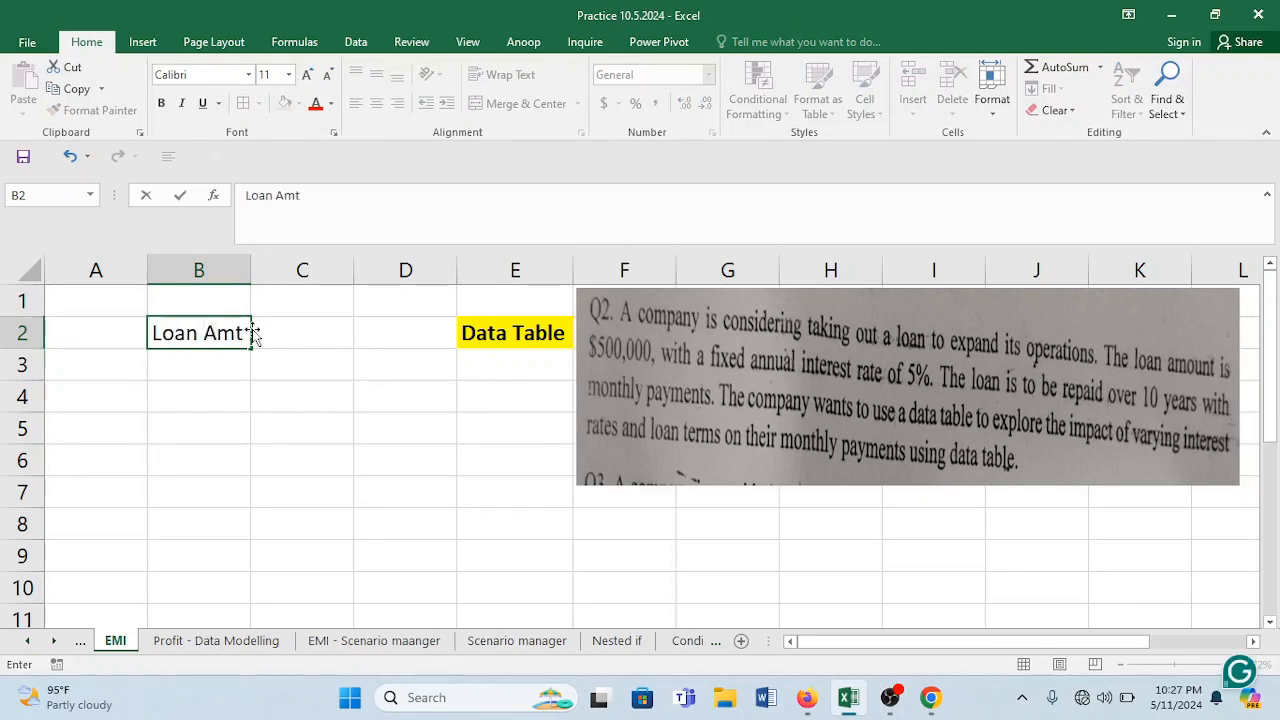
{"action": "type", "text": "500000"}
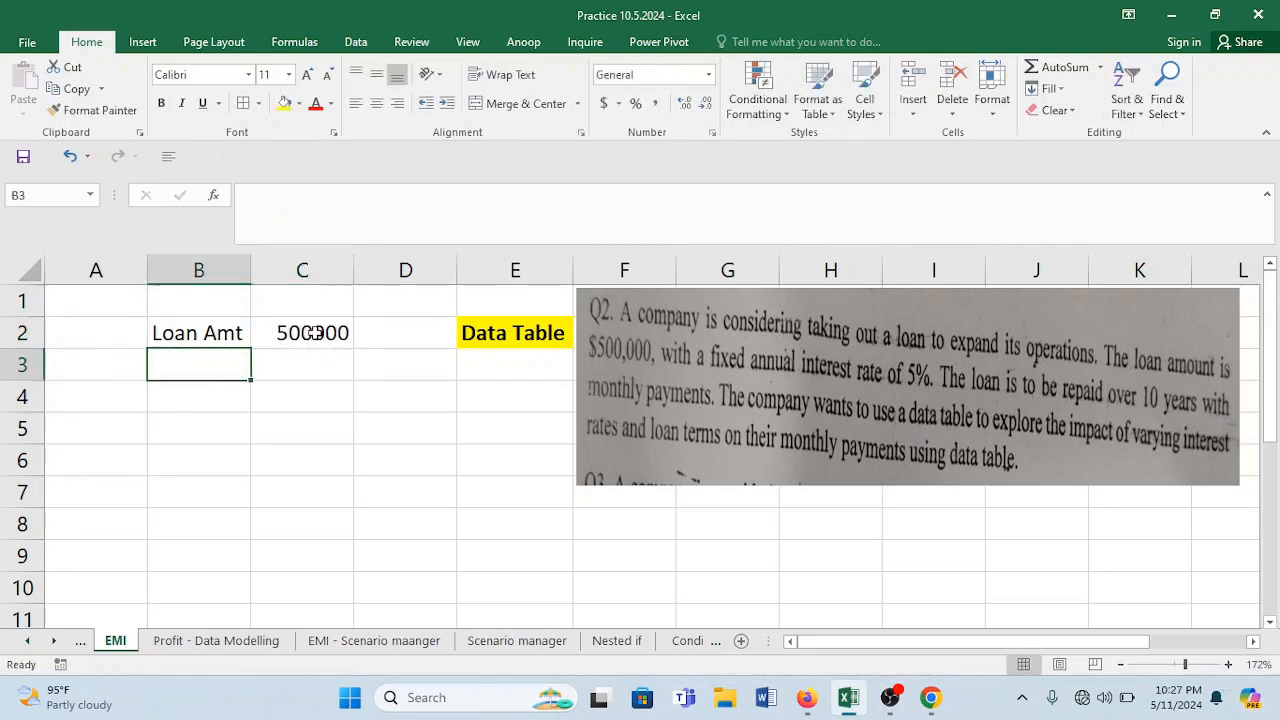
{"action": "left_click", "coordinate": [302, 332]}
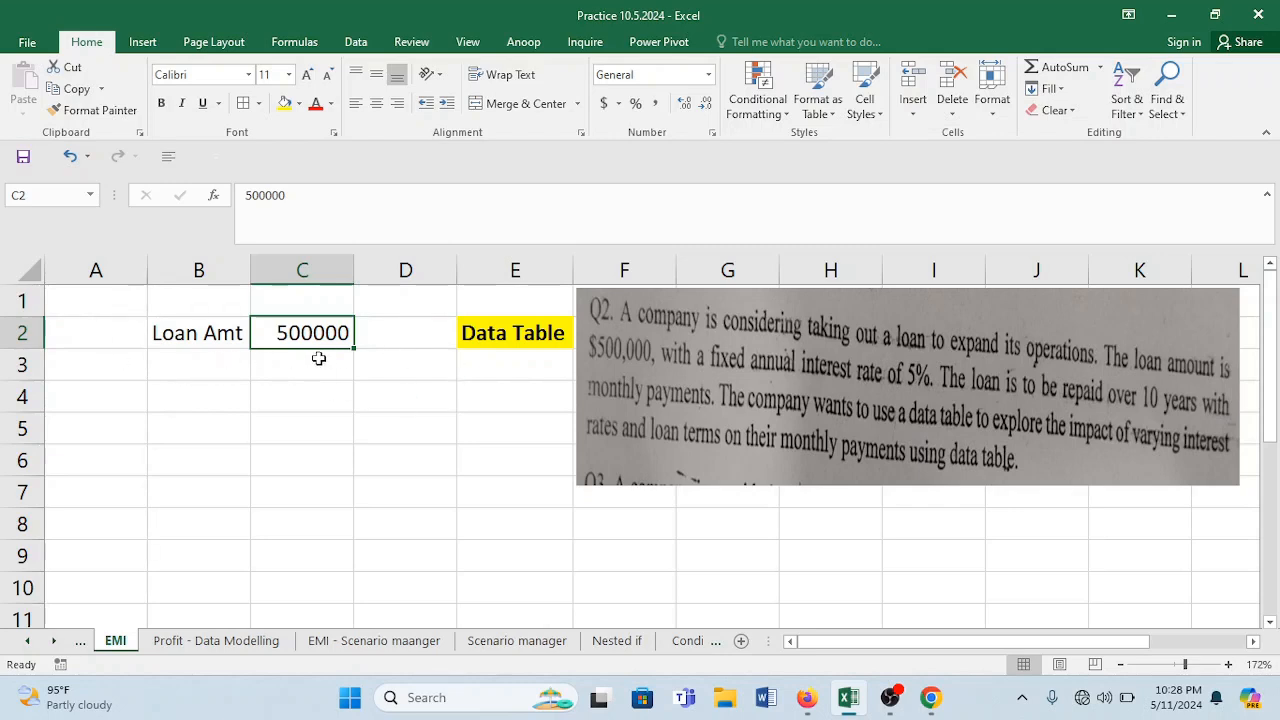
{"action": "left_click", "coordinate": [198, 364]}
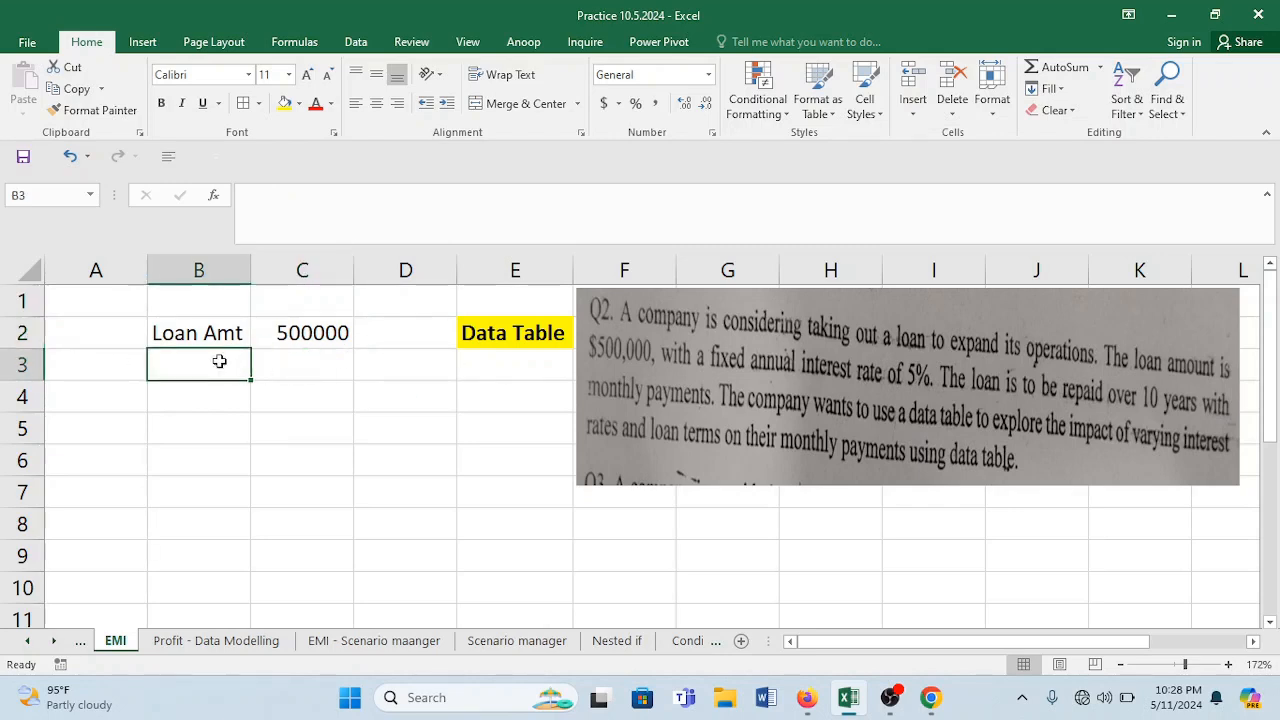
{"action": "type", "text": "ROI"}
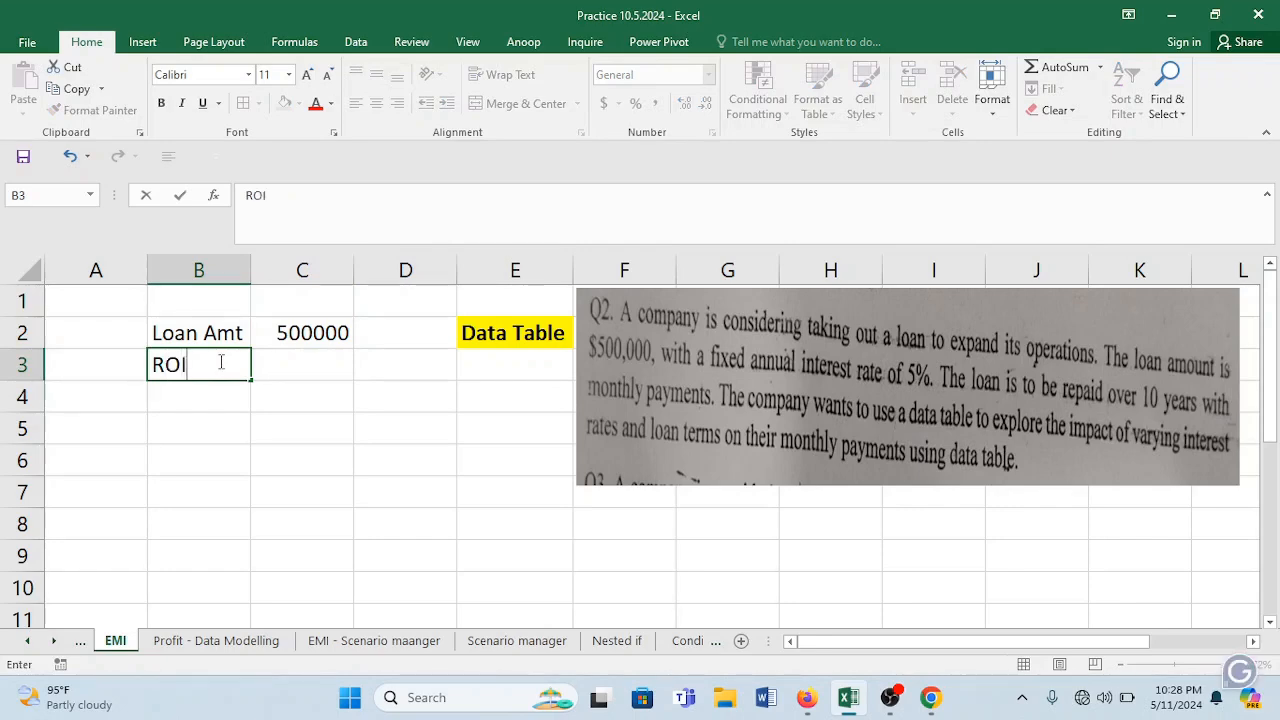
{"action": "left_click", "coordinate": [302, 364]}
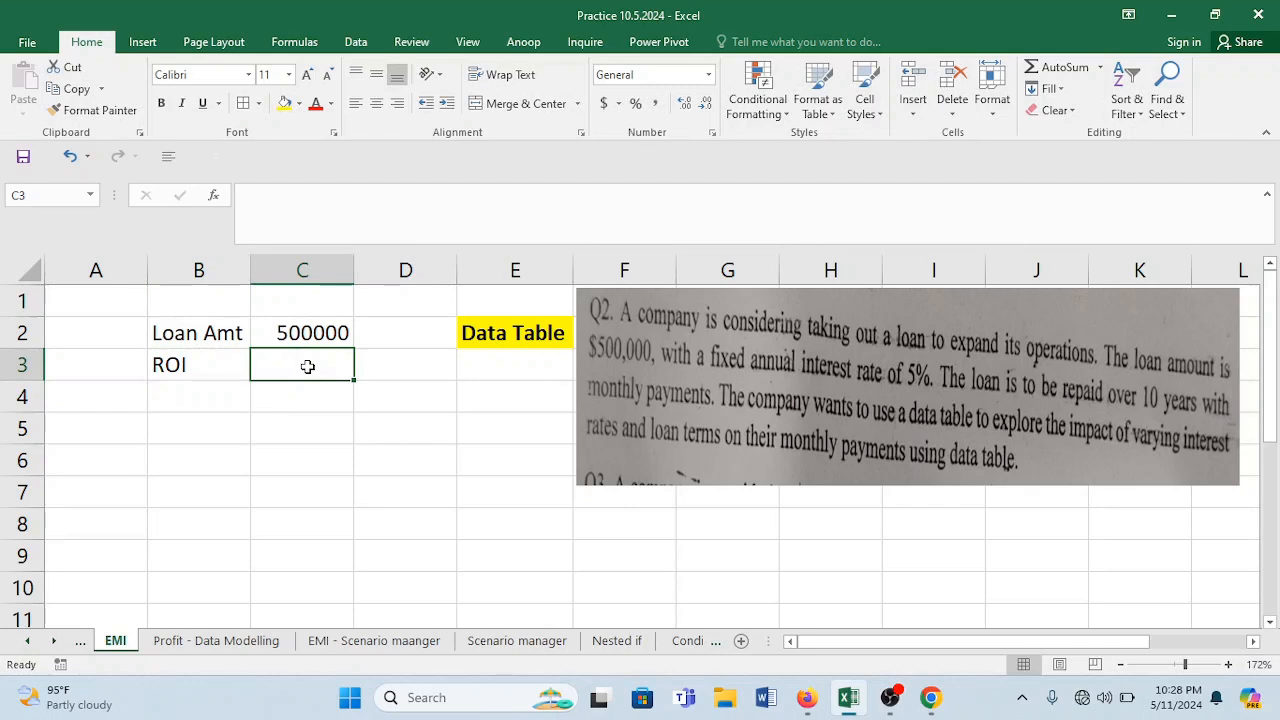
{"action": "type", "text": "5%"}
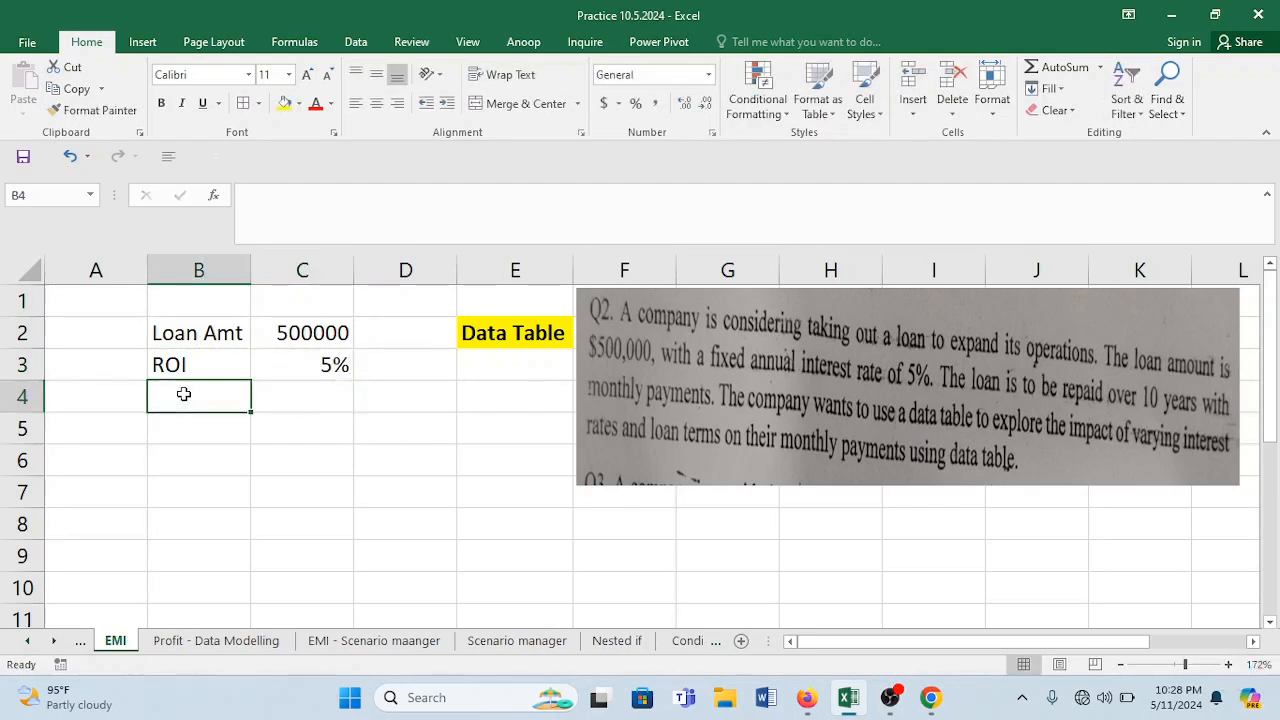
Enter Tenure 10 and Period Monthly with 12 beside it.
{"action": "type", "text": "Tenure"}
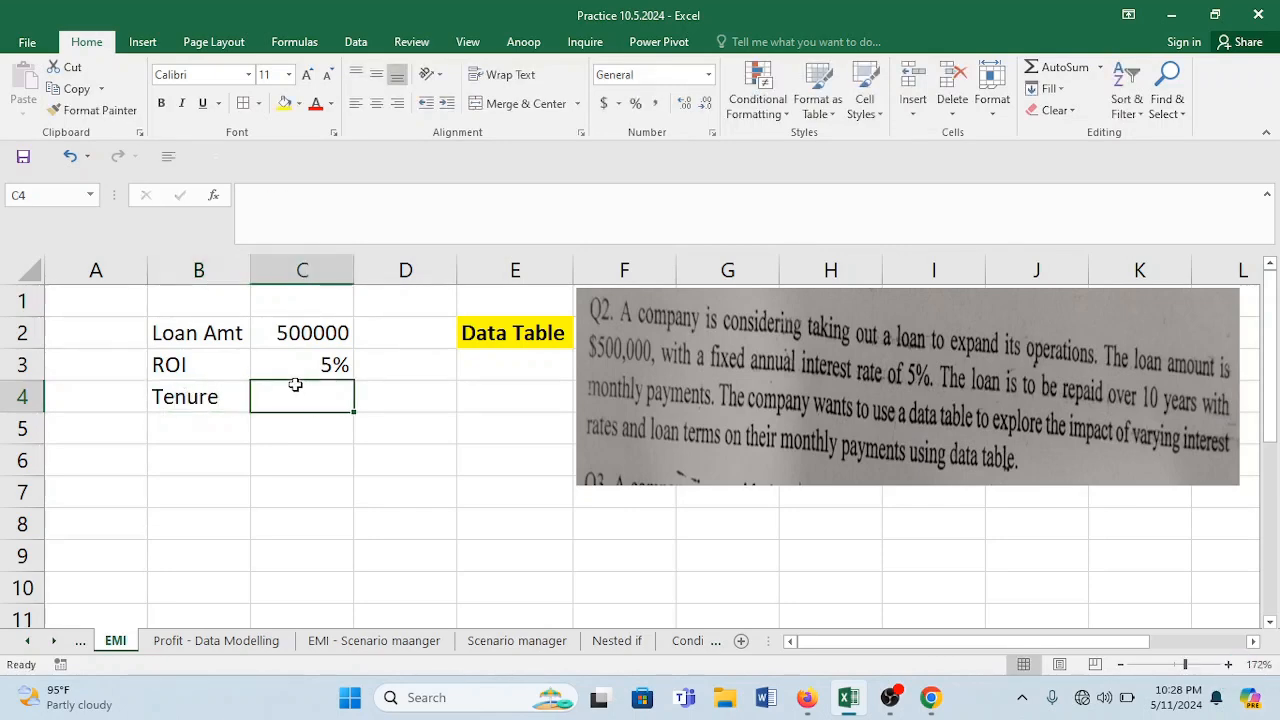
{"action": "type", "text": "10"}
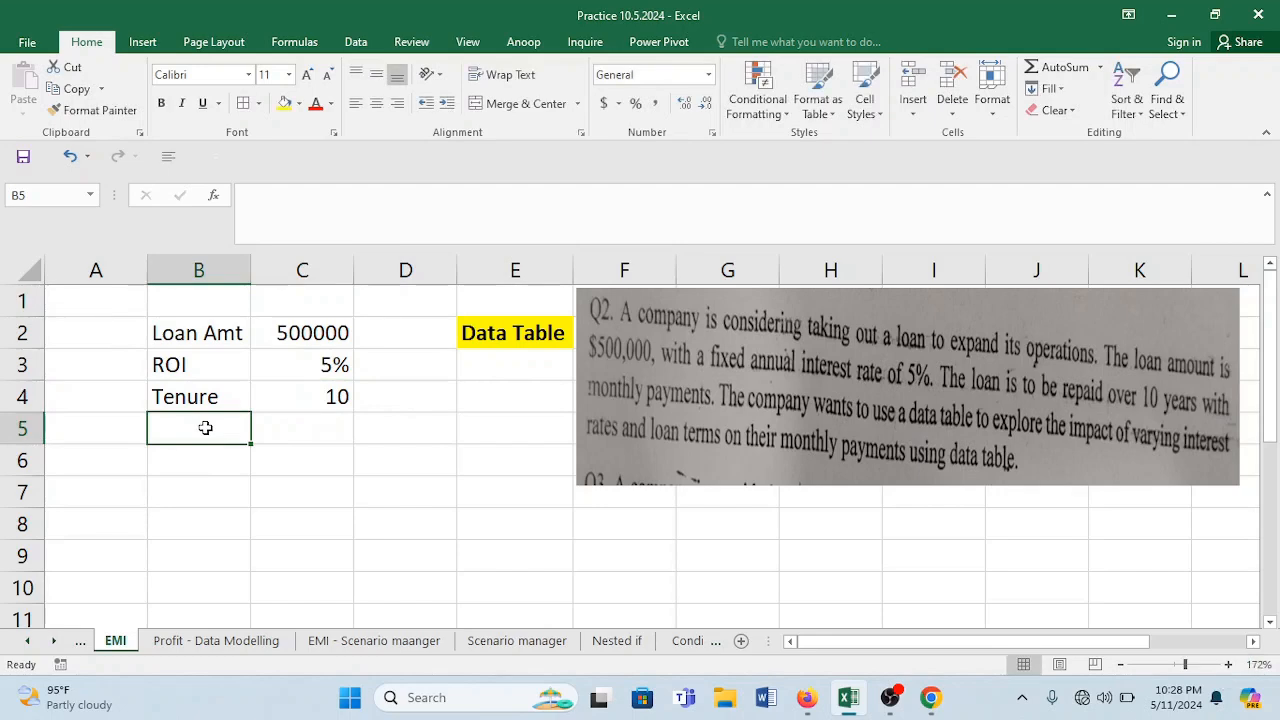
{"action": "type", "text": "Period"}
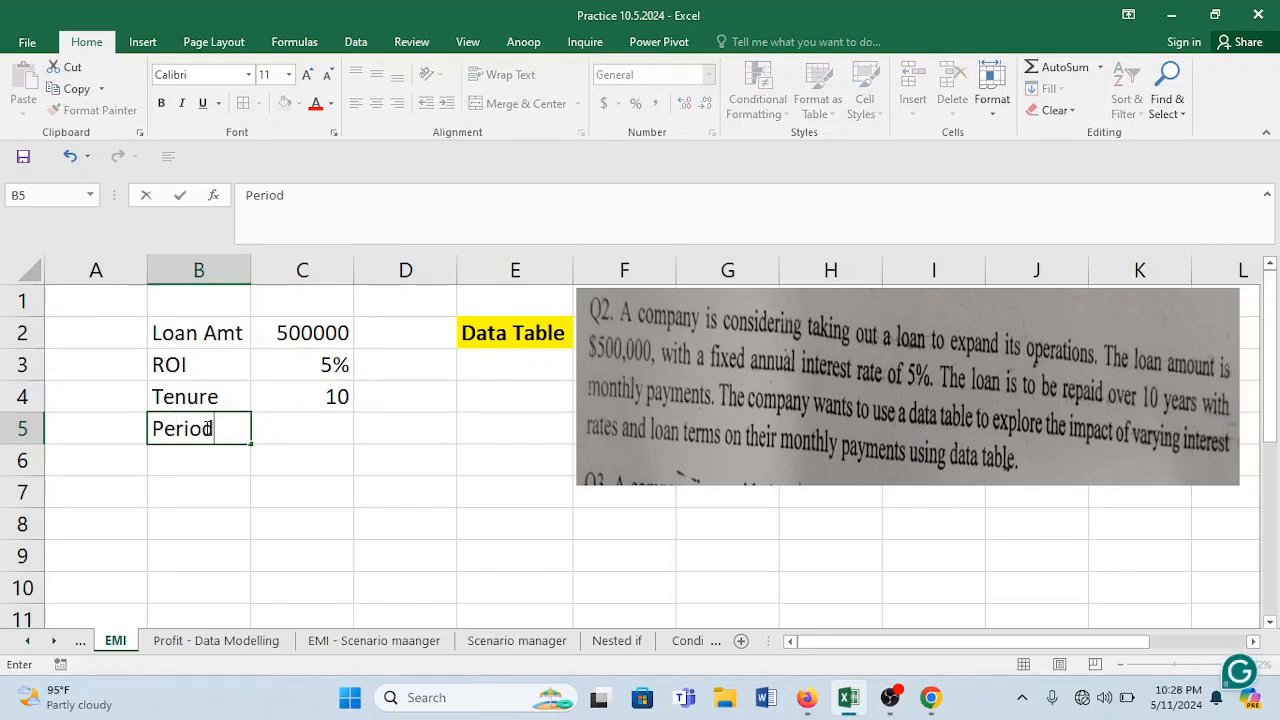
{"action": "left_click", "coordinate": [302, 428]}
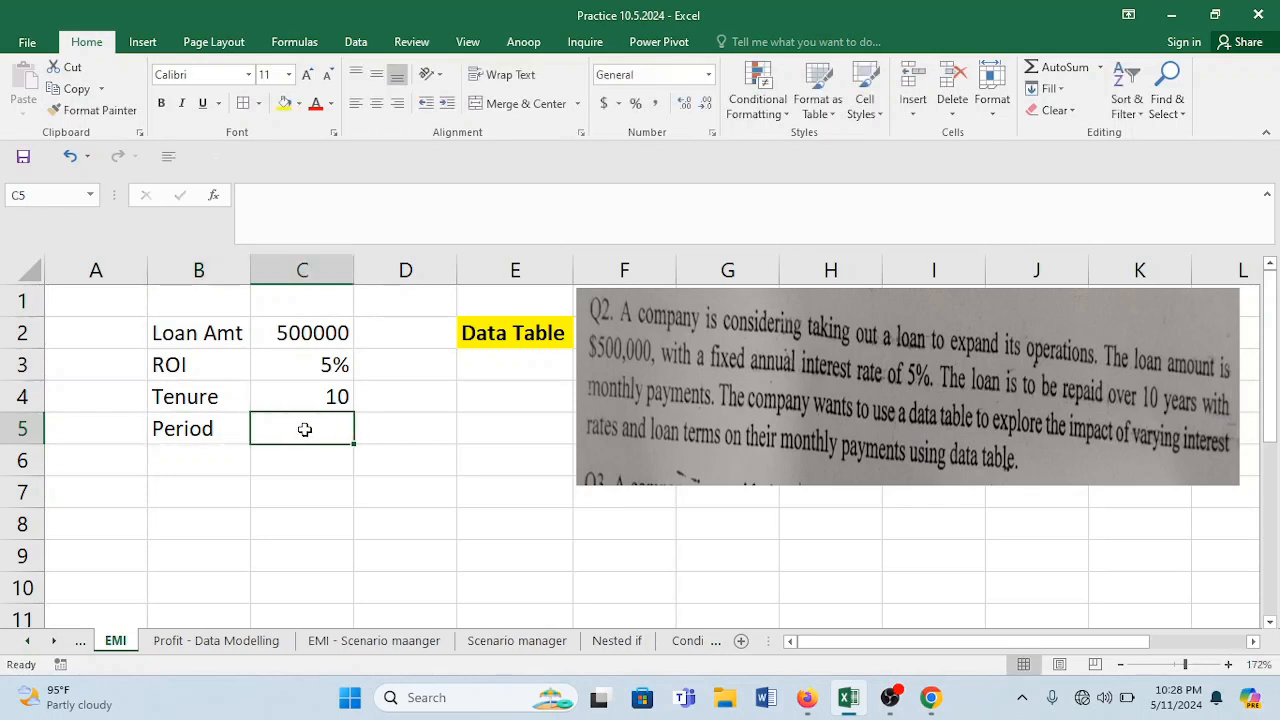
{"action": "type", "text": "Monthly"}
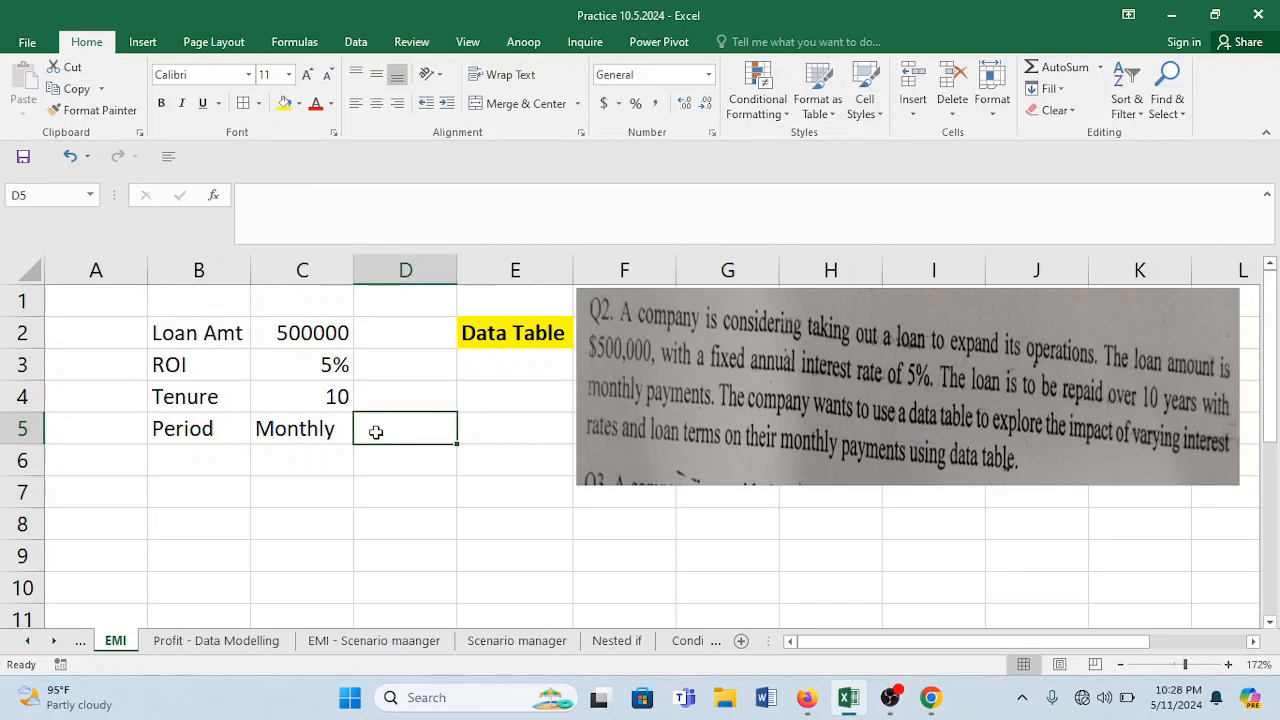
{"action": "type", "text": "12"}
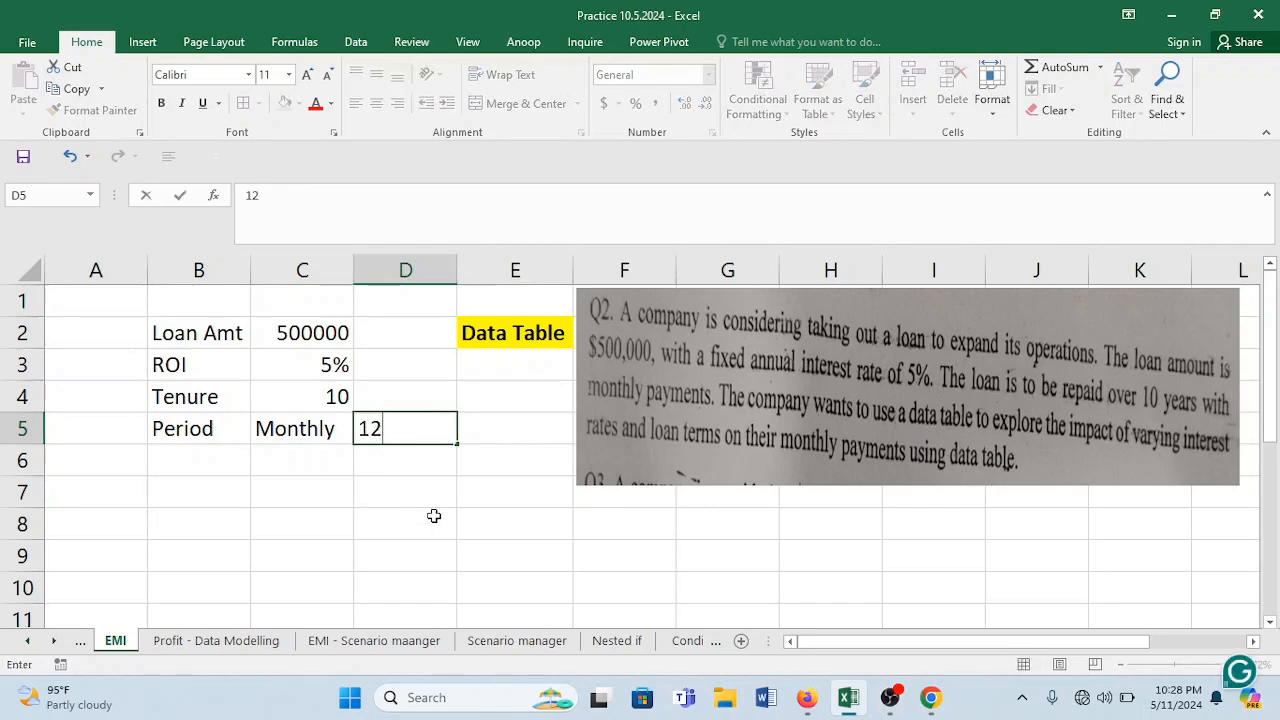
{"action": "mouse_move", "coordinate": [386, 492]}
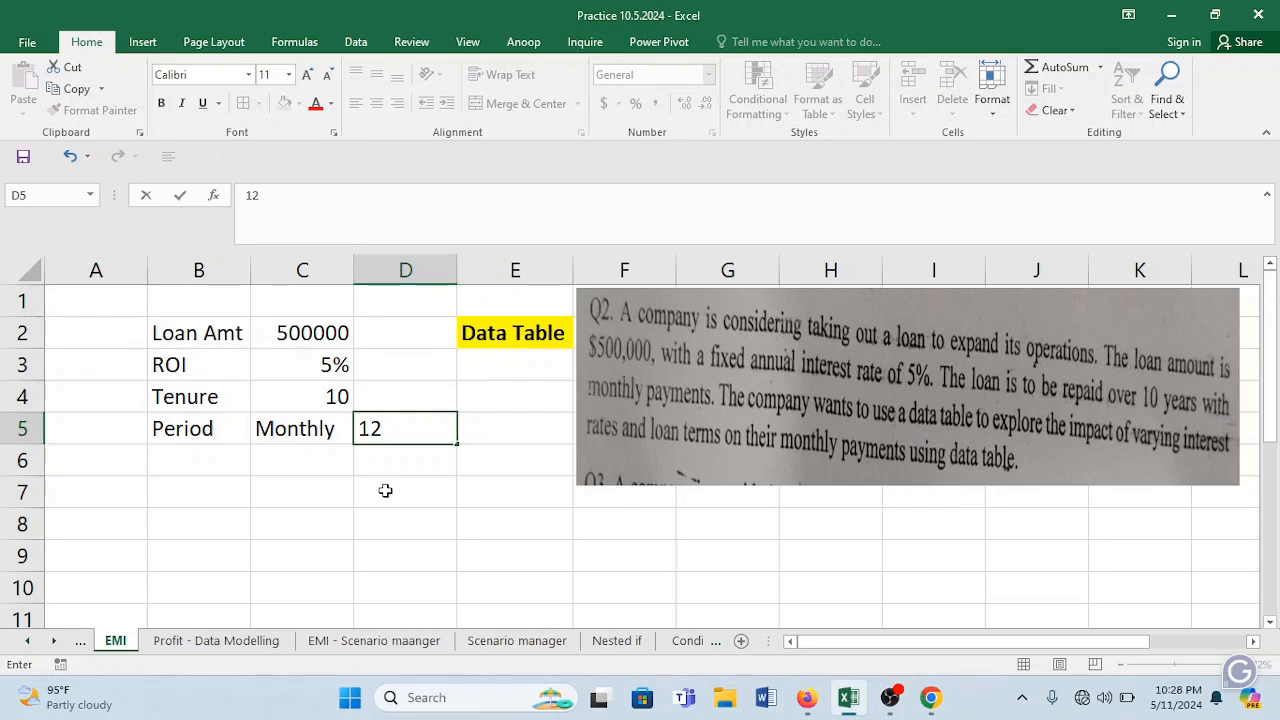
{"action": "mouse_move", "coordinate": [950, 436]}
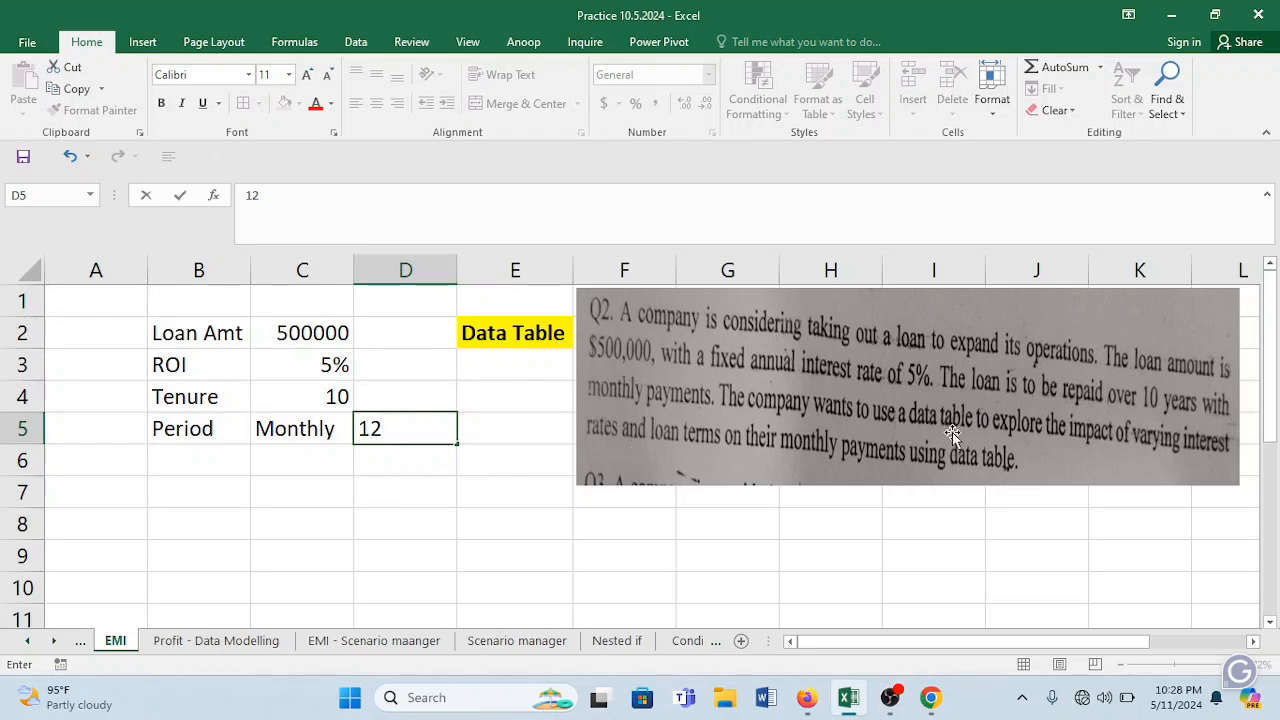
{"action": "mouse_move", "coordinate": [290, 512]}
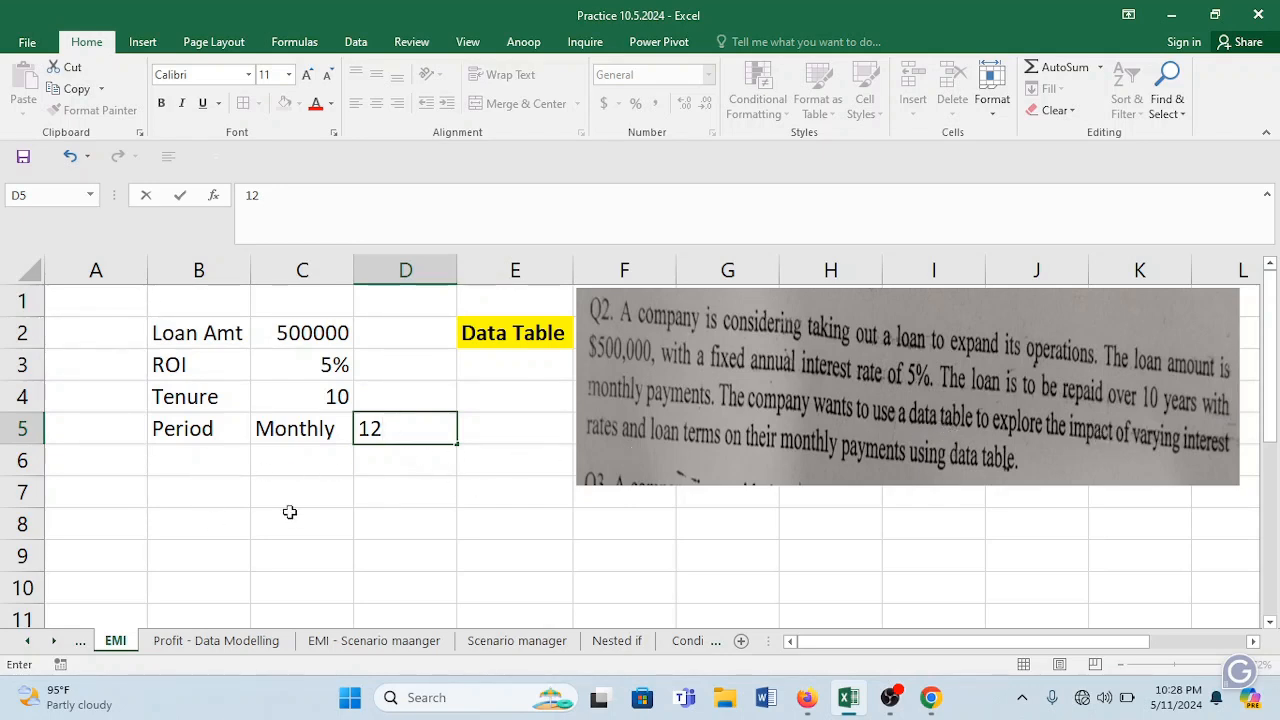
Add an 'Interest rate' heading in column C with 6%, 7%, 8%, 9% and 10% listed beneath it.
{"action": "left_click", "coordinate": [302, 524]}
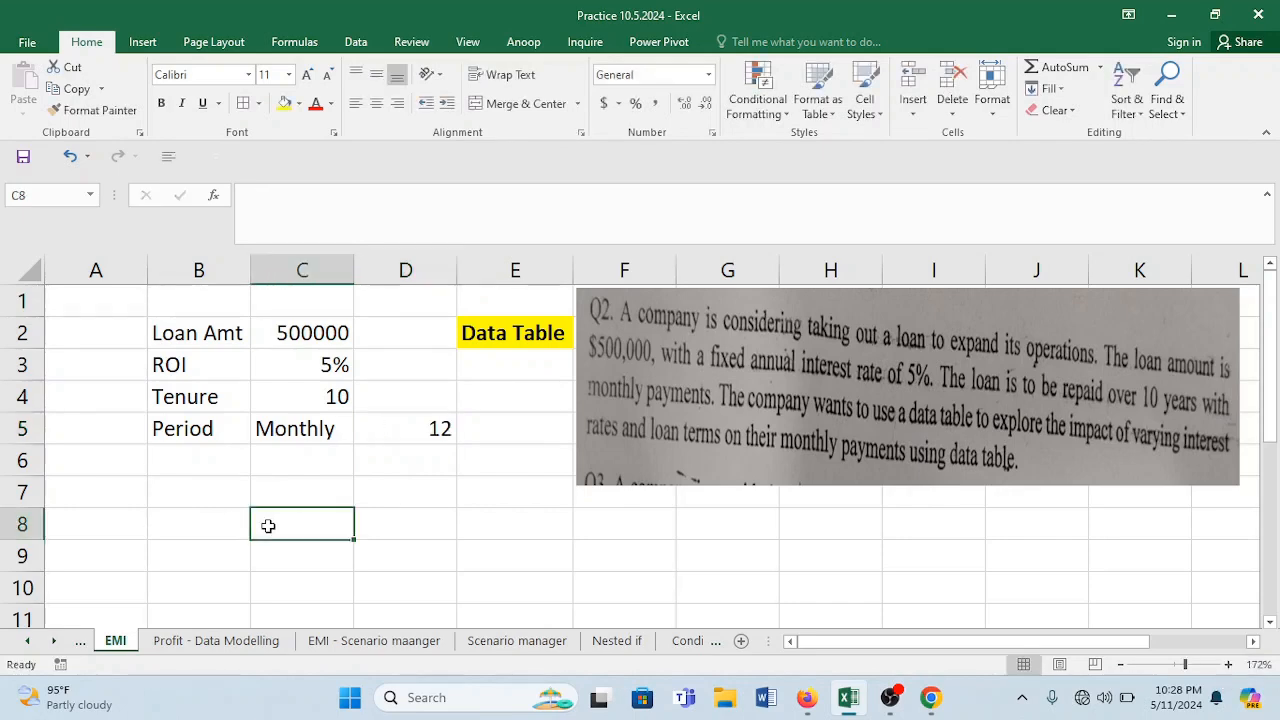
{"action": "type", "text": "Interst"}
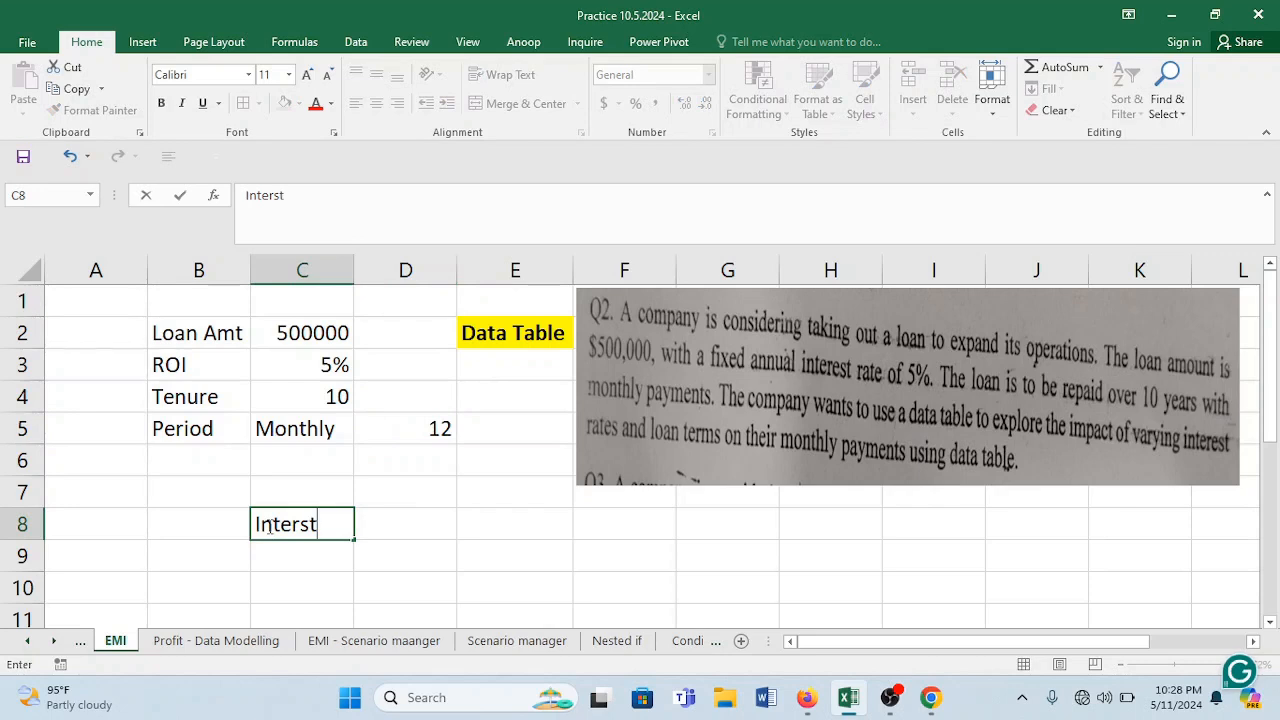
{"action": "type", "text": "Interest rate"}
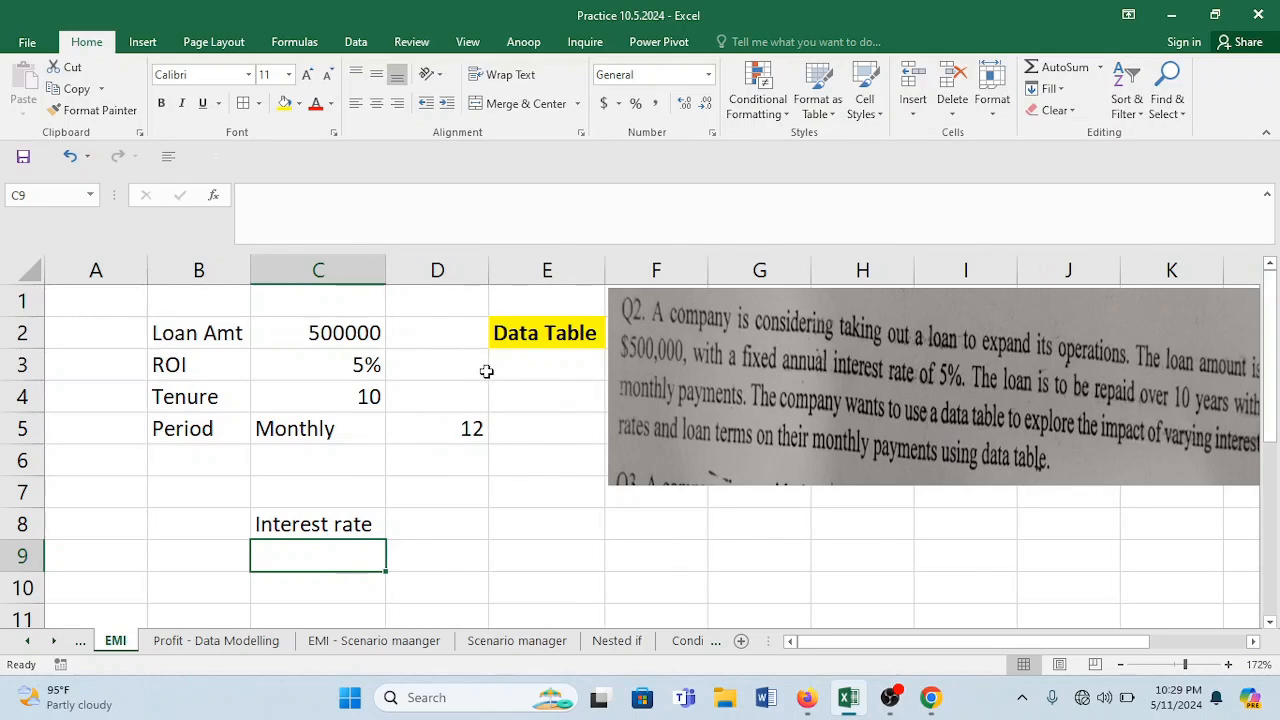
{"action": "mouse_move", "coordinate": [504, 526]}
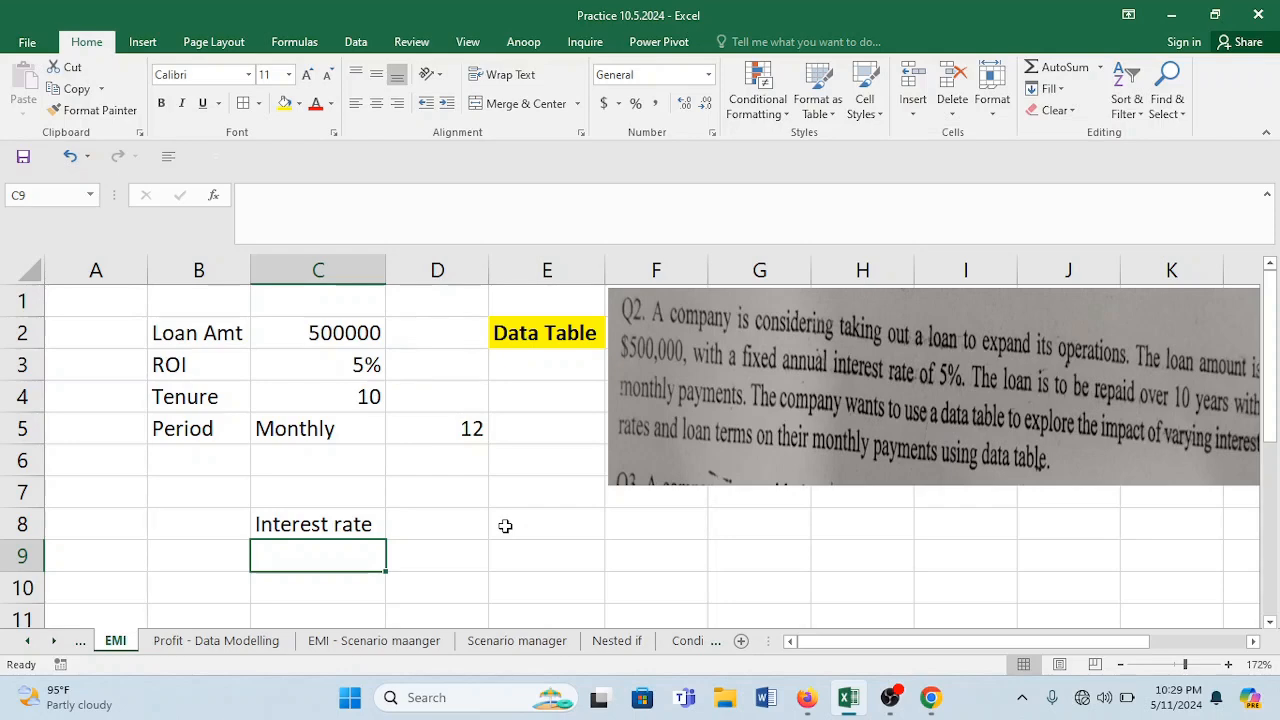
{"action": "type", "text": "6%"}
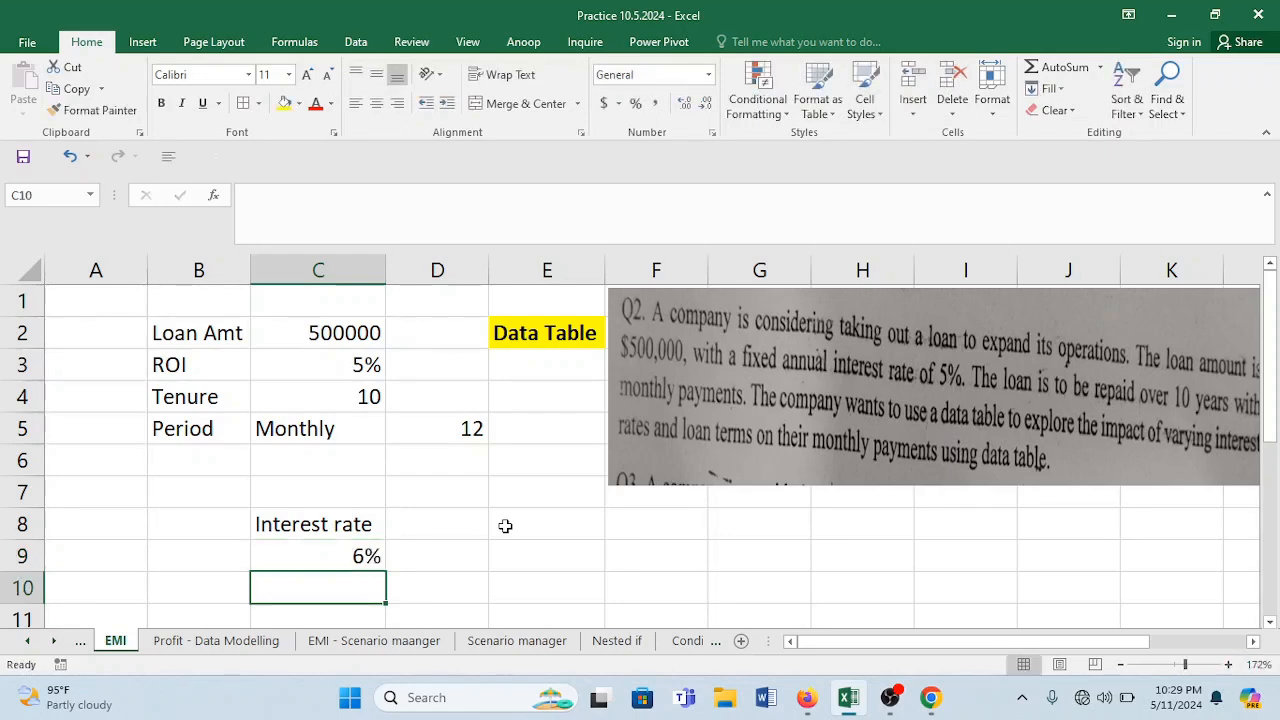
{"action": "type", "text": "8%"}
{"action": "type", "text": "("}
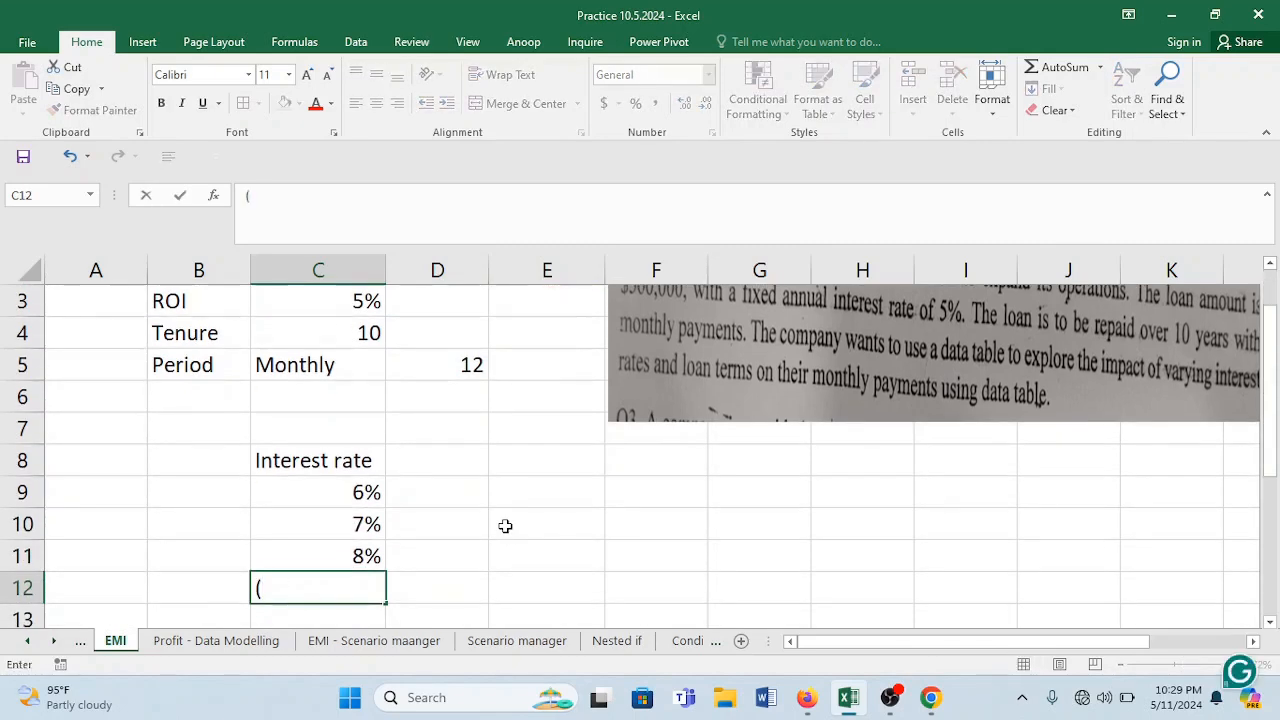
{"action": "type", "text": "9%"}
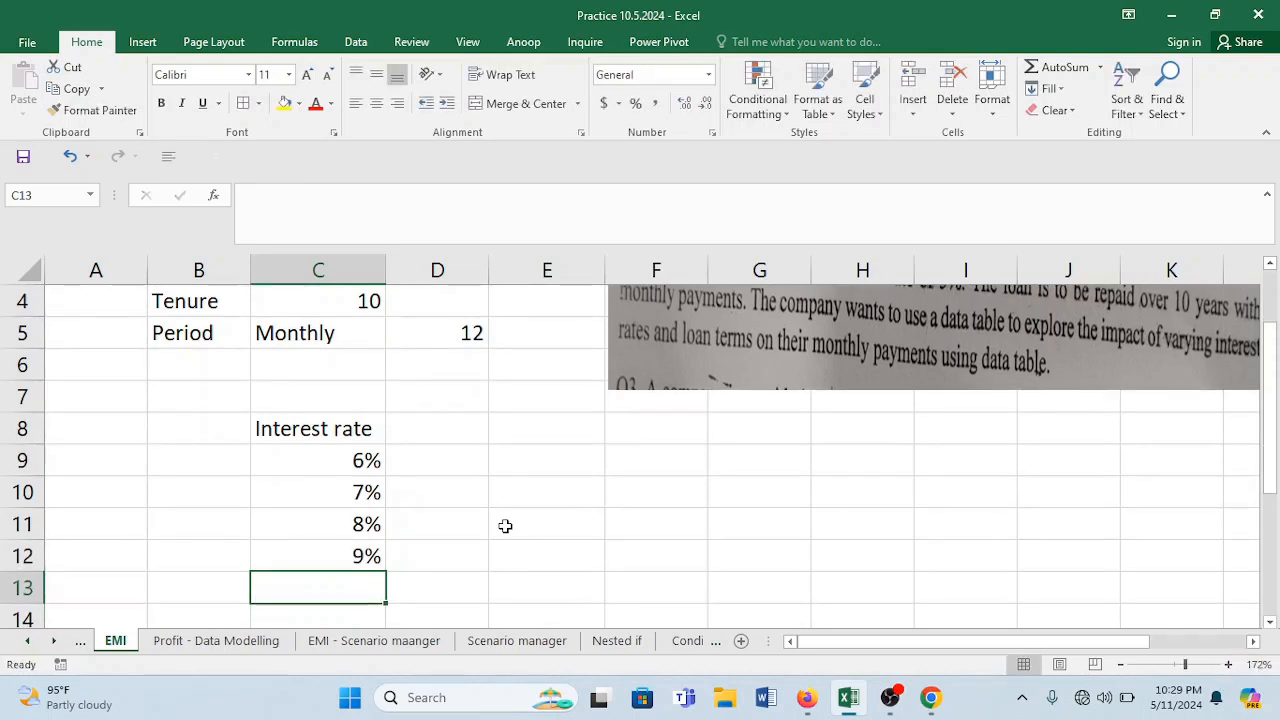
{"action": "type", "text": "10%"}
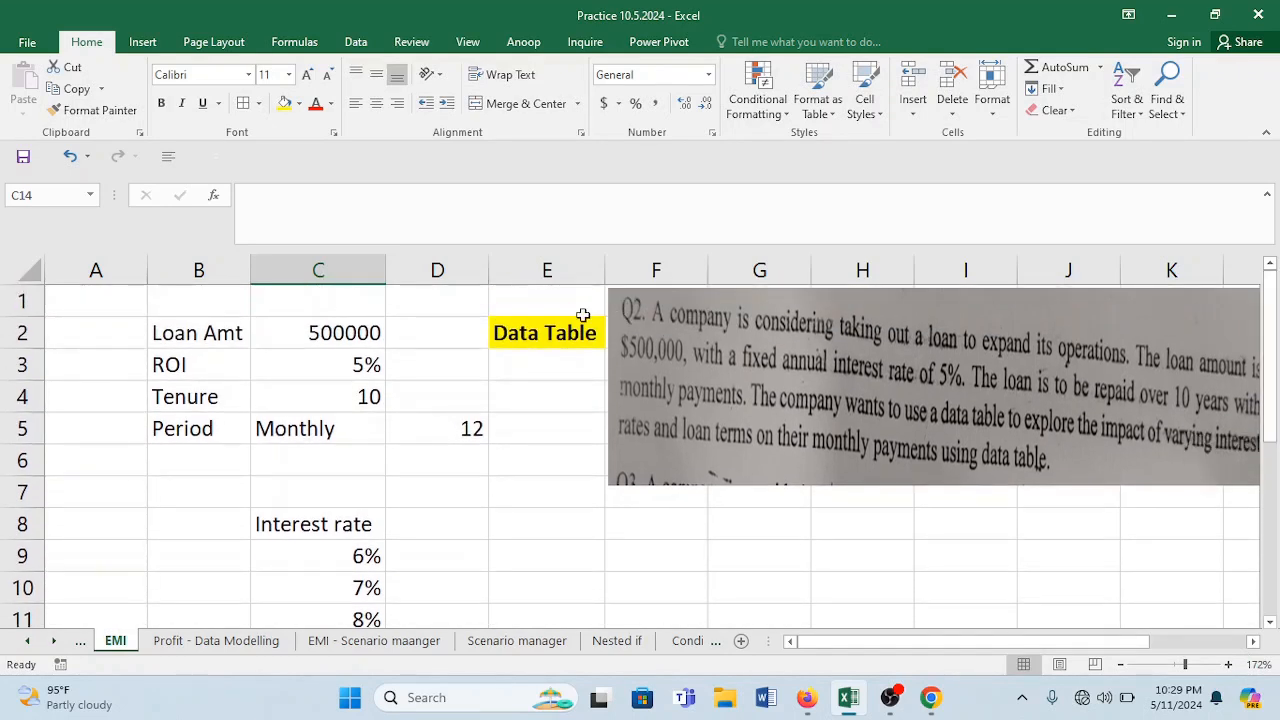
{"action": "left_click", "coordinate": [546, 332]}
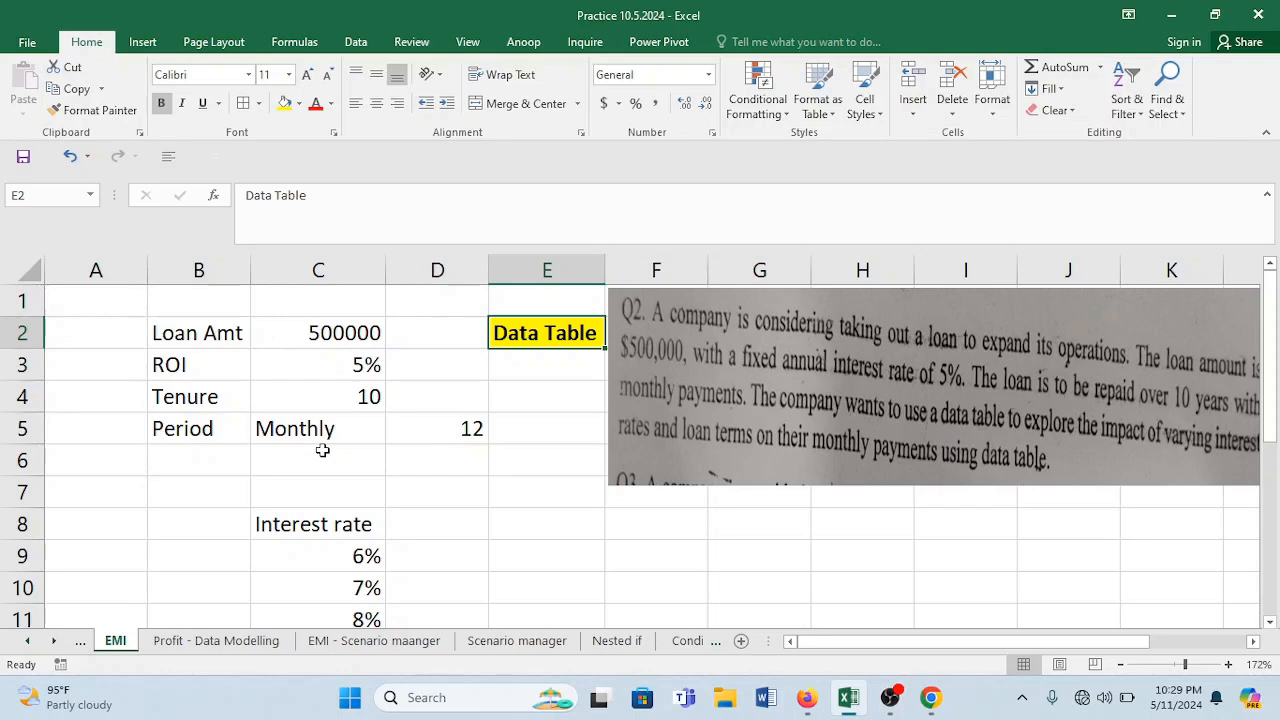
Label EMI with PMT in row 6 and Interest with IPMT in row 7.
{"action": "left_click", "coordinate": [318, 458]}
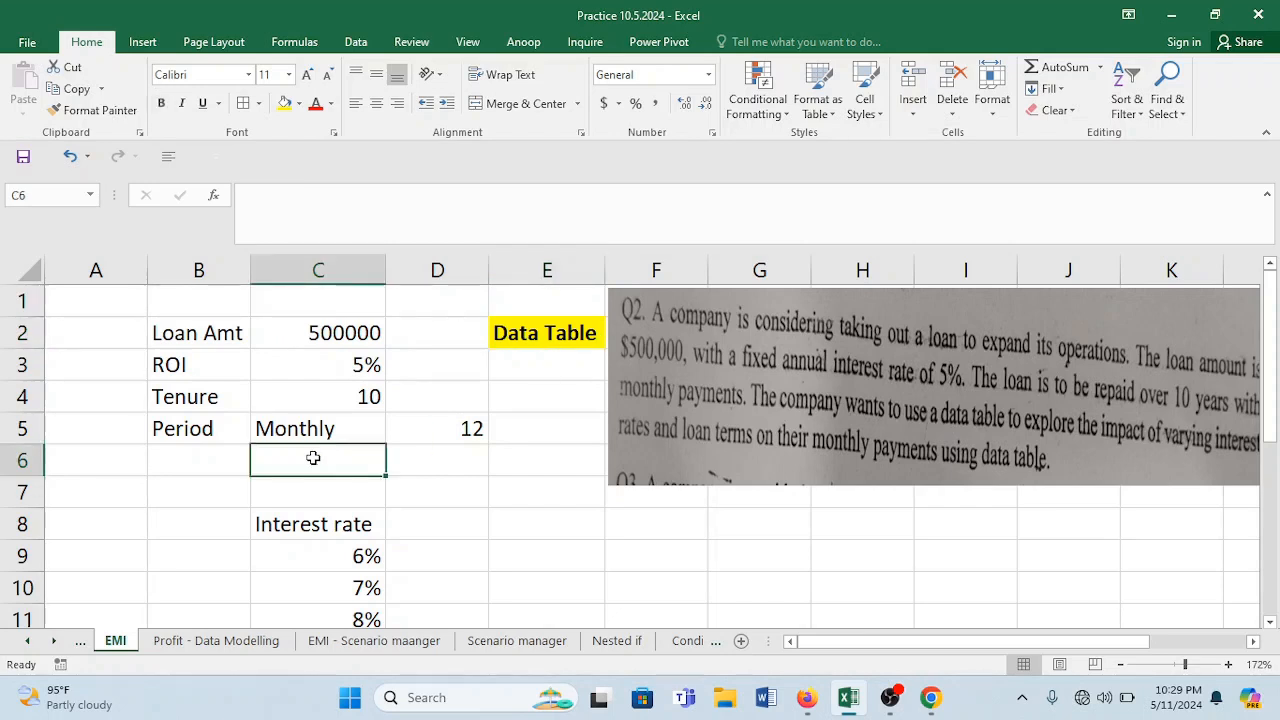
{"action": "type", "text": "EMI"}
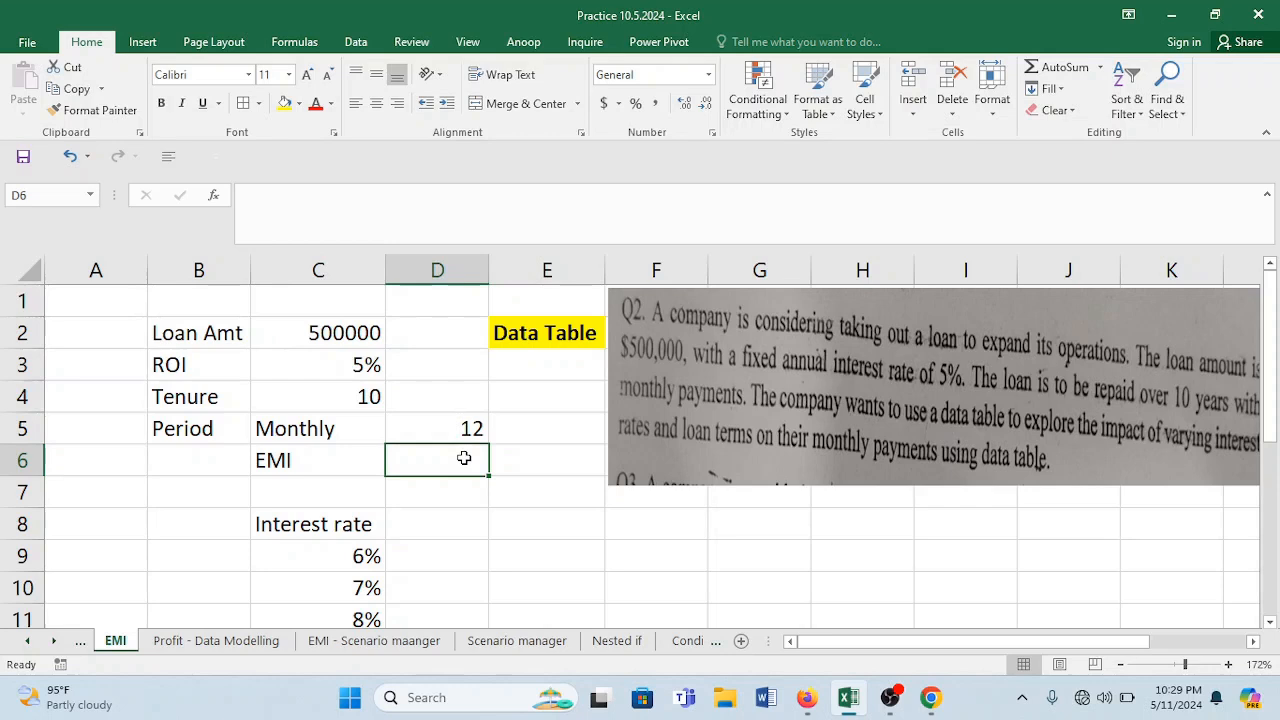
{"action": "type", "text": "PMT"}
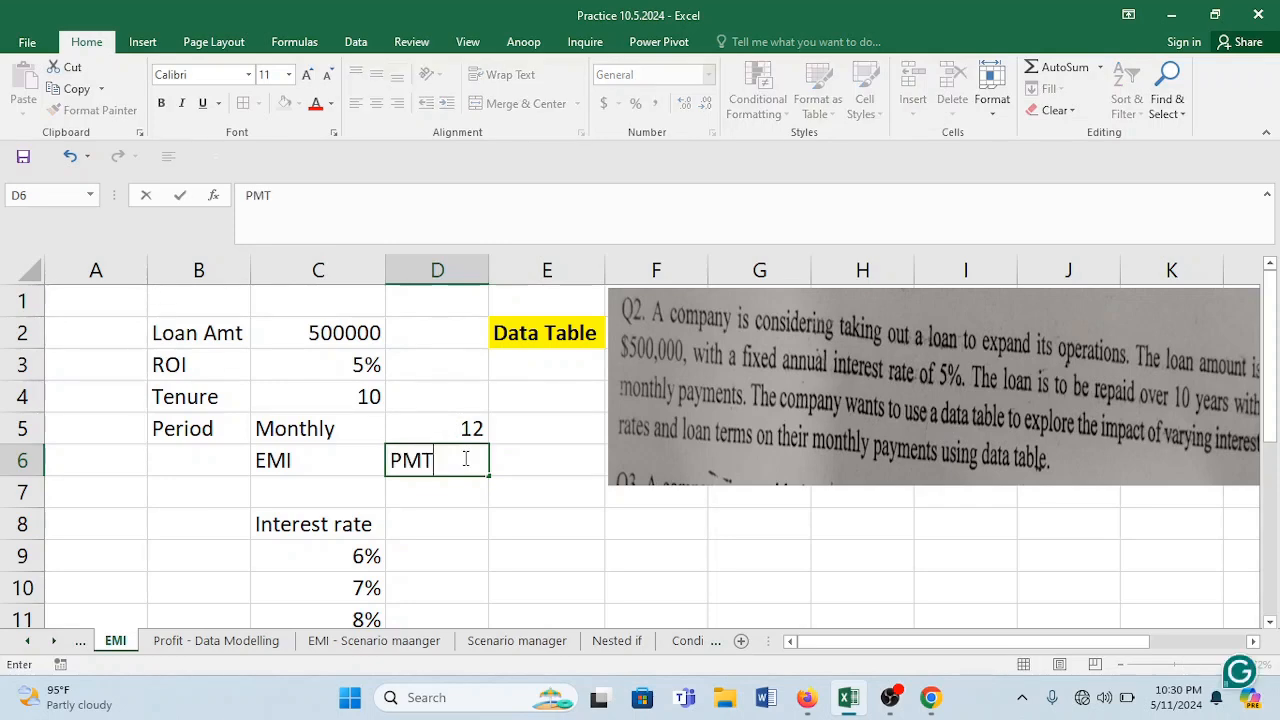
{"action": "key", "text": "enter"}
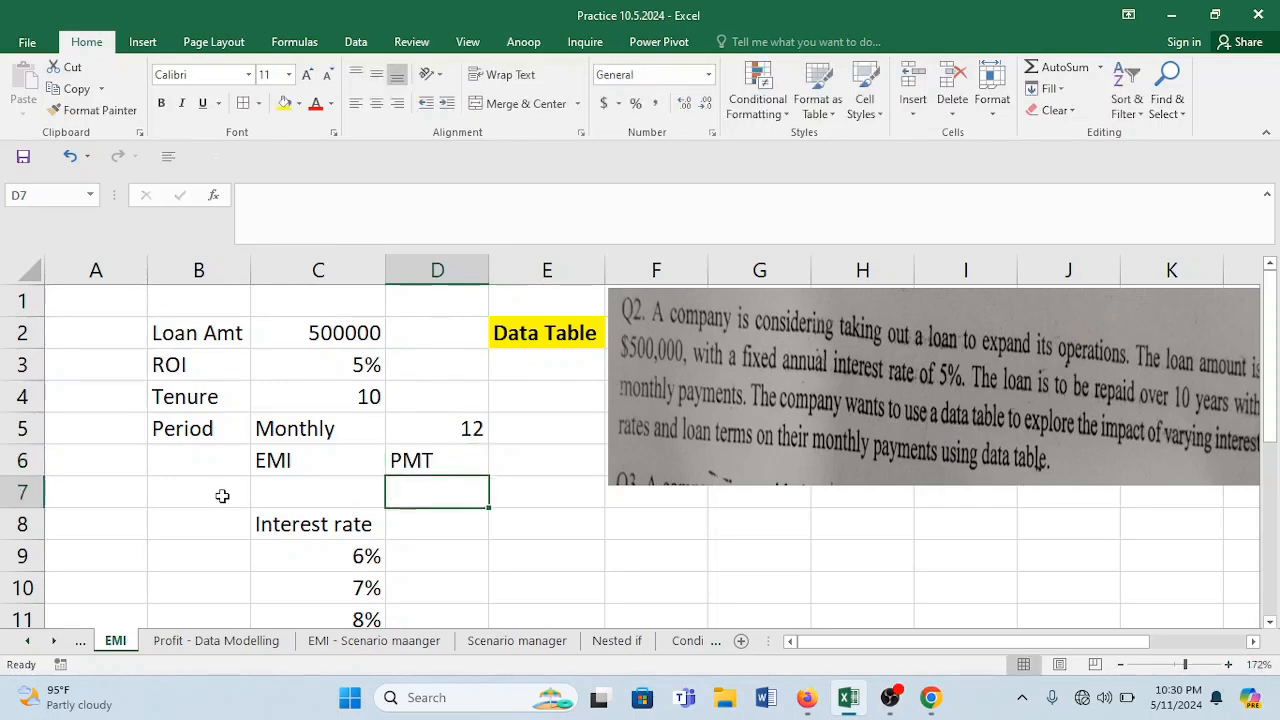
{"action": "left_click", "coordinate": [96, 492]}
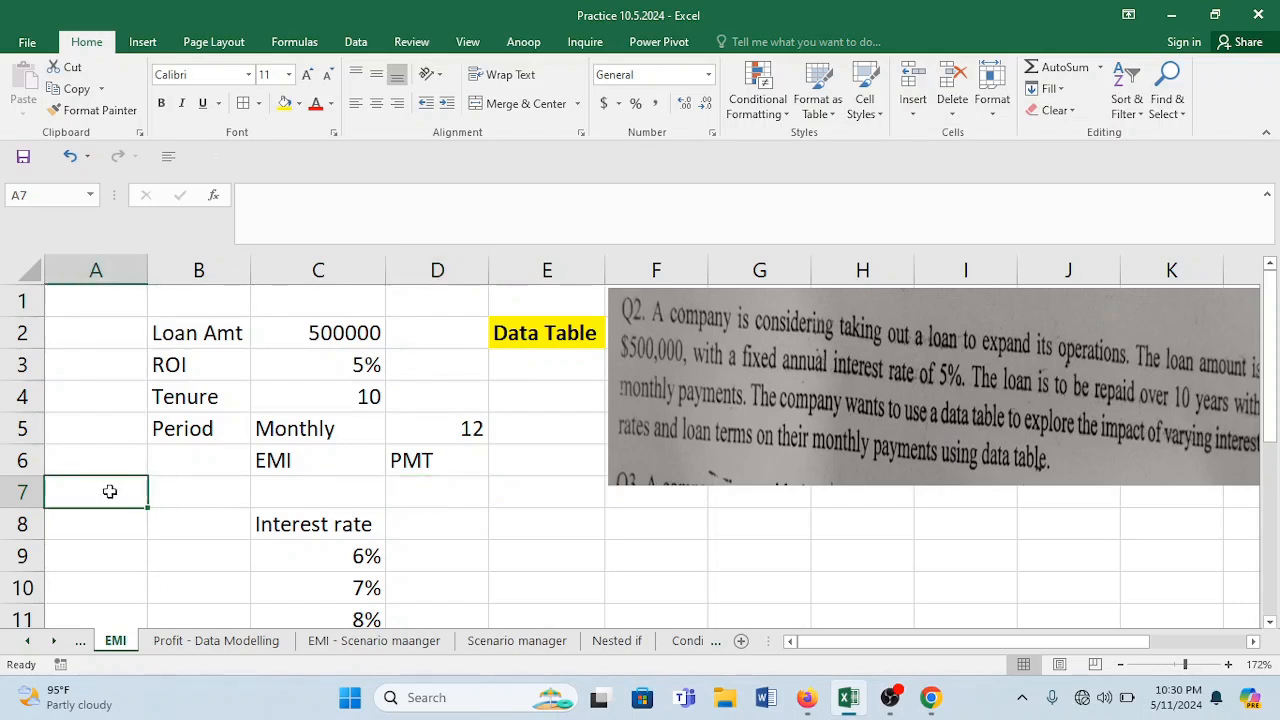
{"action": "type", "text": "Interest"}
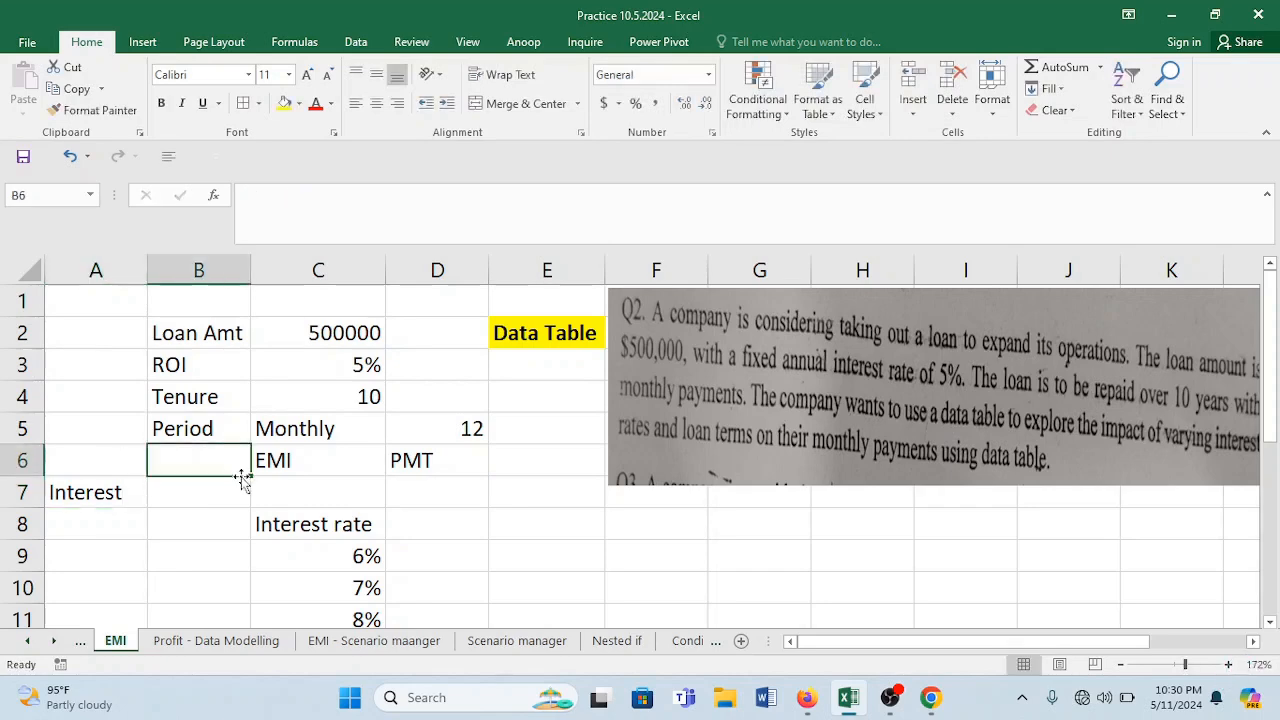
{"action": "left_click", "coordinate": [198, 492]}
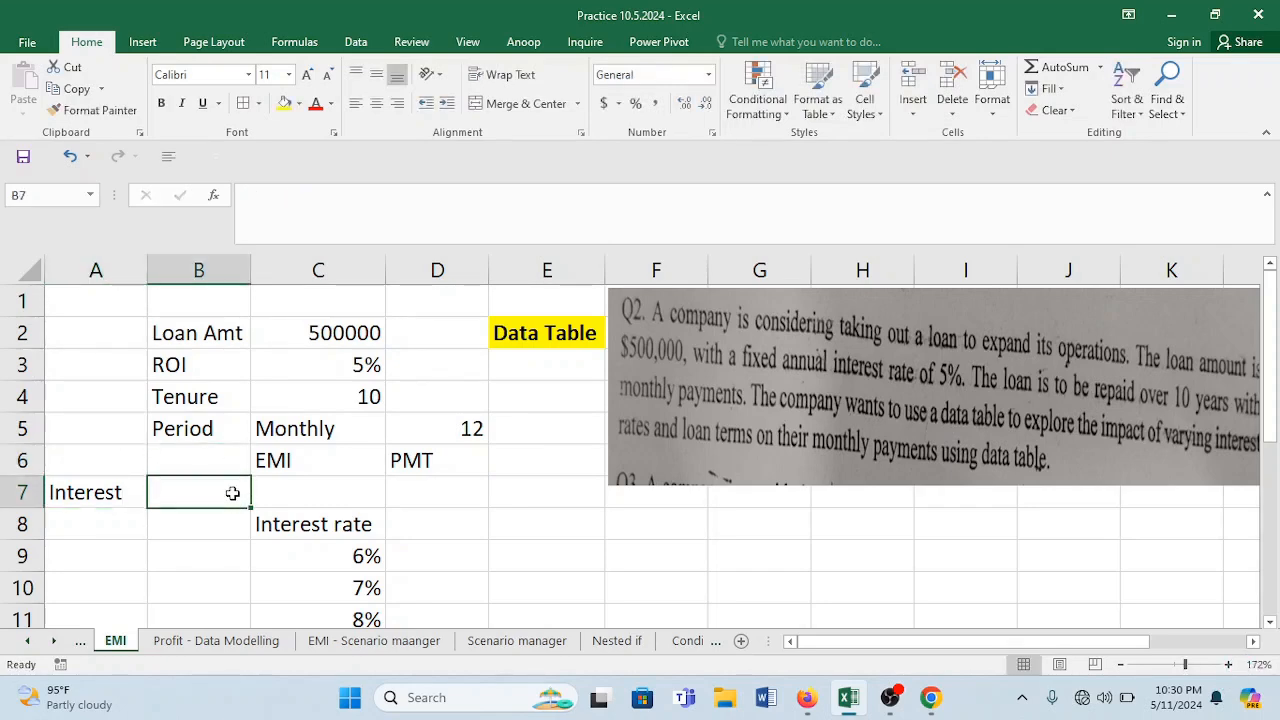
{"action": "type", "text": "IPMT"}
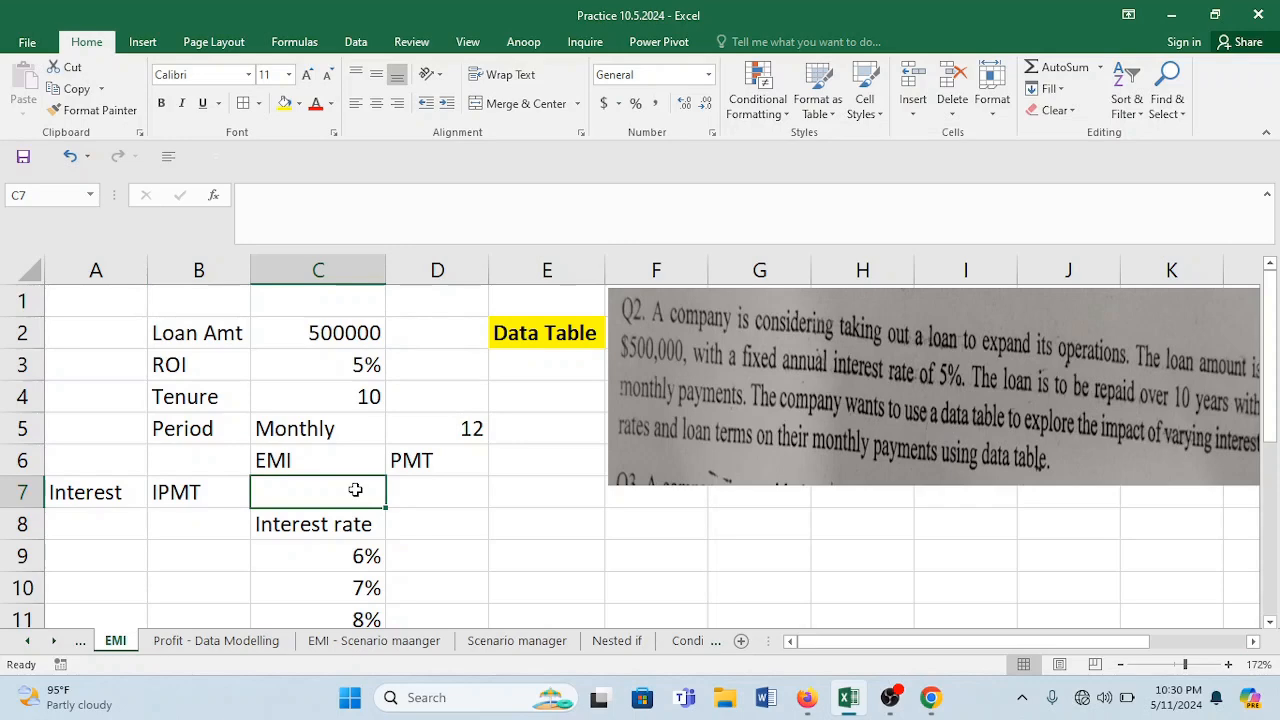
Label Principal with PPMT, then fill the PMT, IPMT and PPMT cells yellow with red text.
{"action": "type", "text": "Pri"}
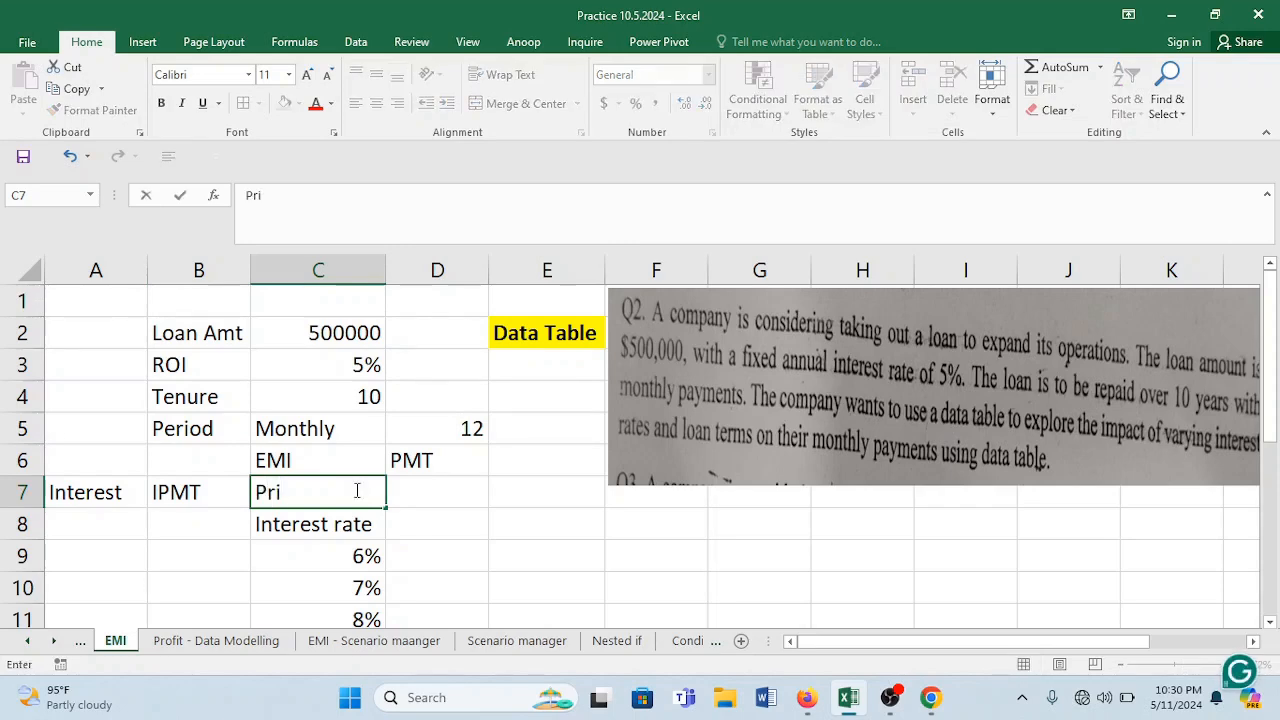
{"action": "type", "text": "ncipa"}
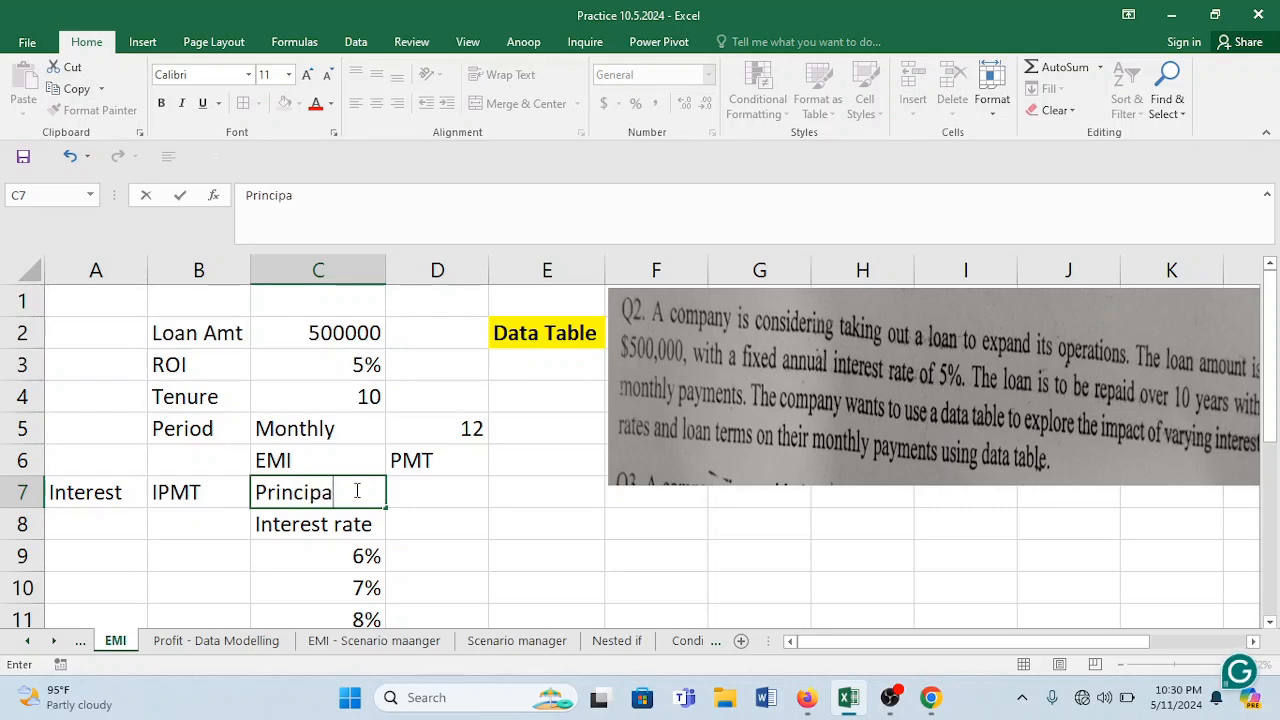
{"action": "left_click", "coordinate": [436, 492]}
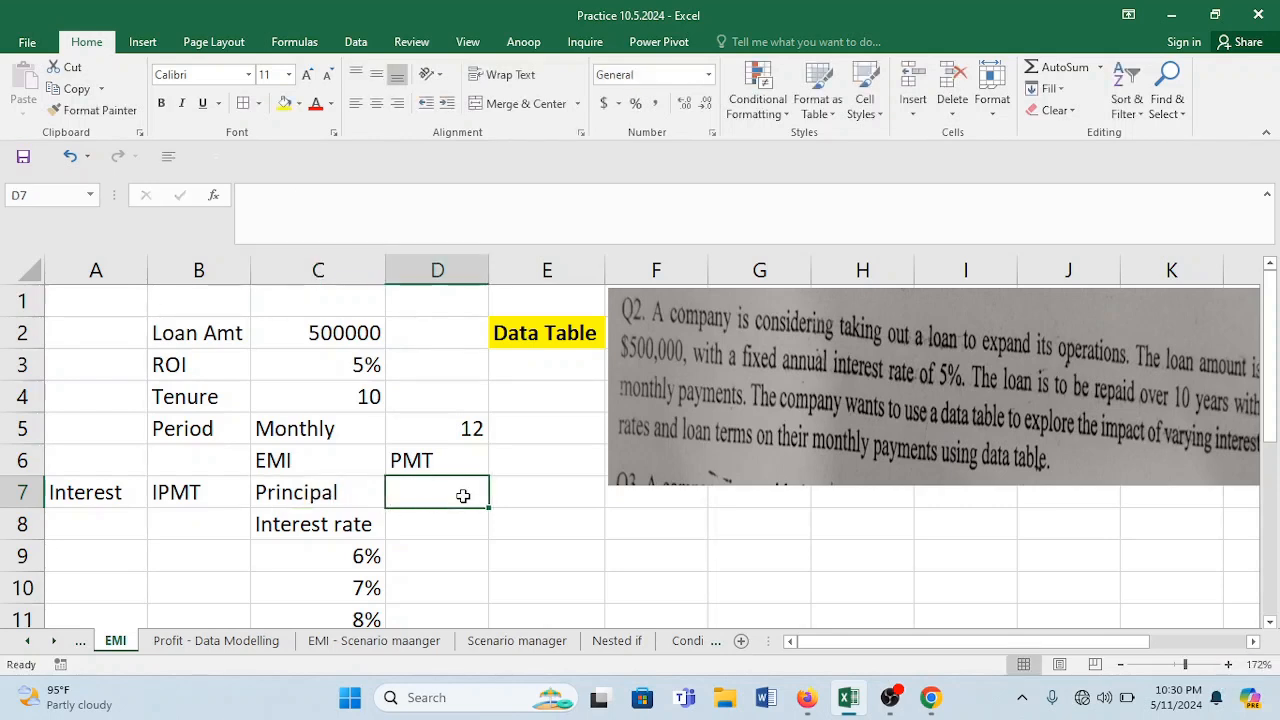
{"action": "type", "text": "PPMT"}
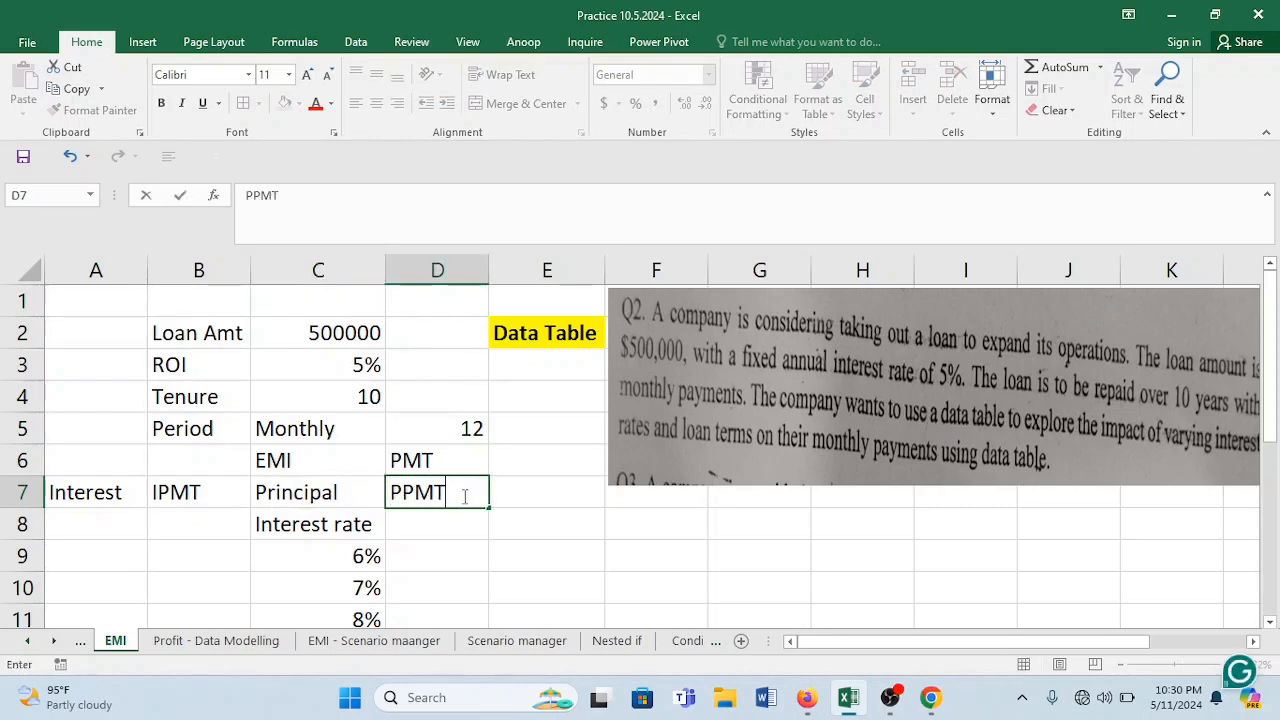
{"action": "left_click", "coordinate": [436, 460]}
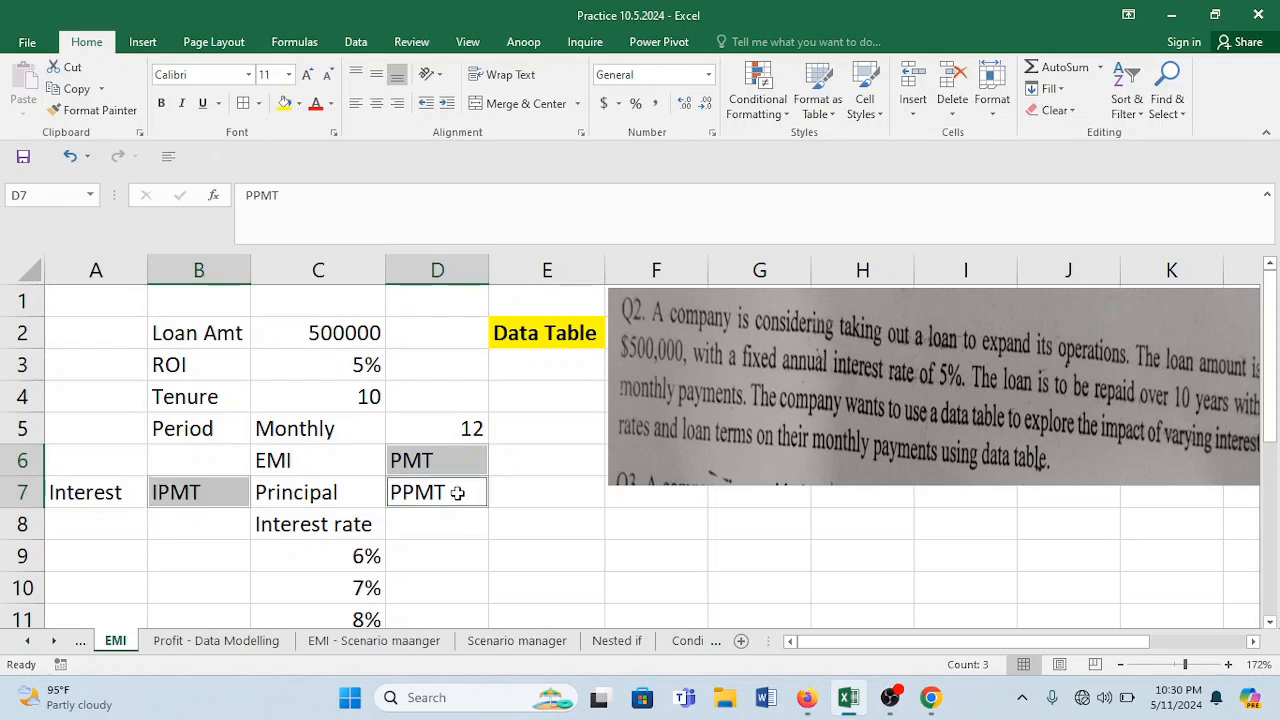
{"action": "left_click", "coordinate": [316, 104]}
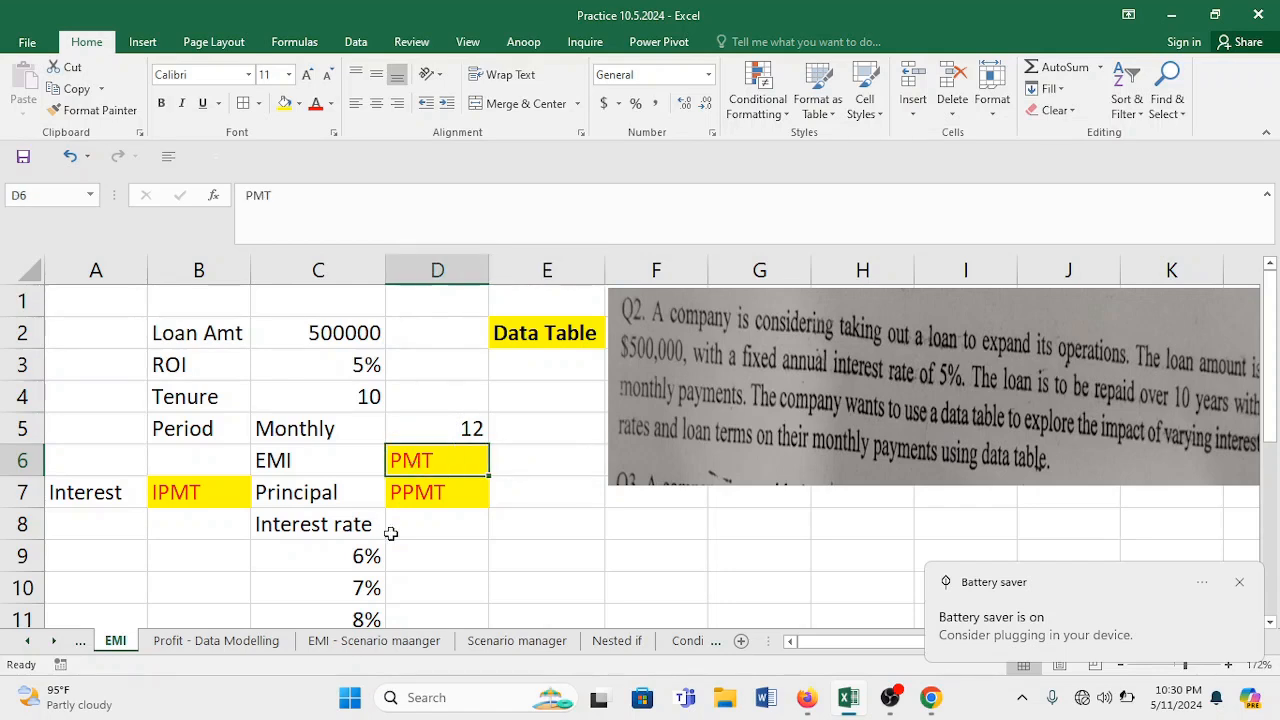
{"action": "left_click", "coordinate": [436, 524]}
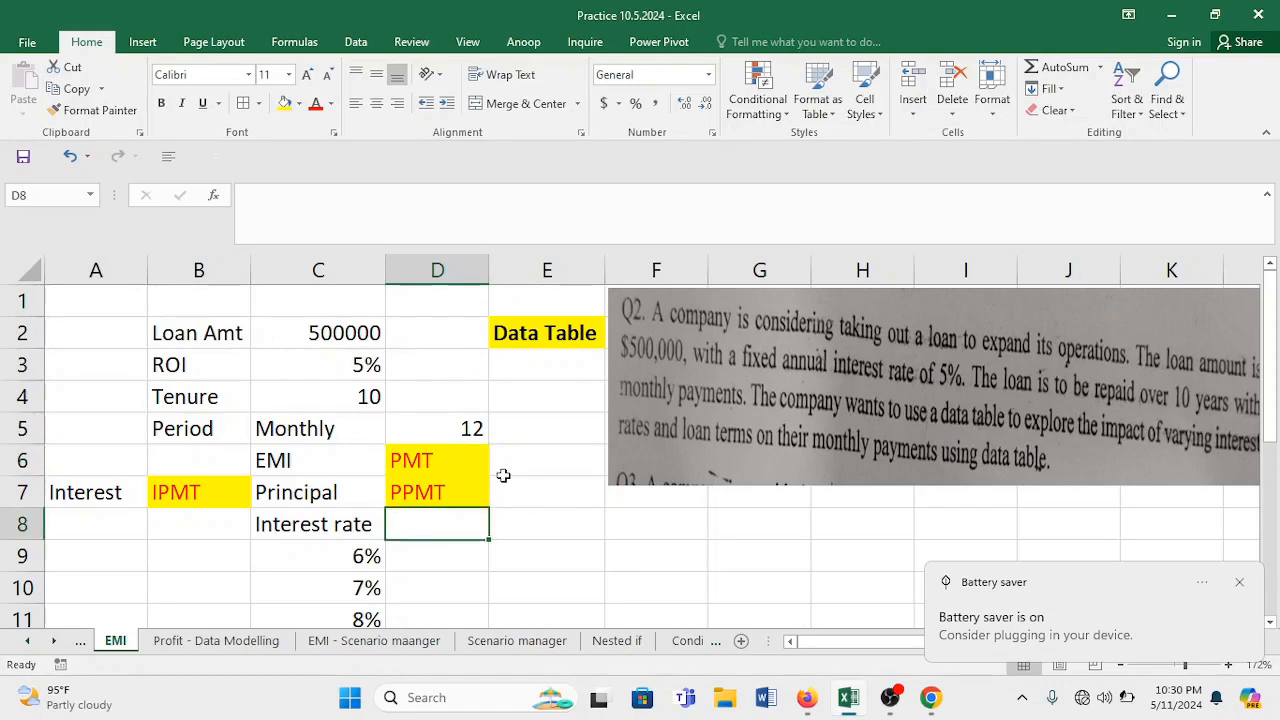
Note 'Formula' under Data Table and start =PMT( with rate C3/12 in E6.
{"action": "left_click", "coordinate": [546, 364]}
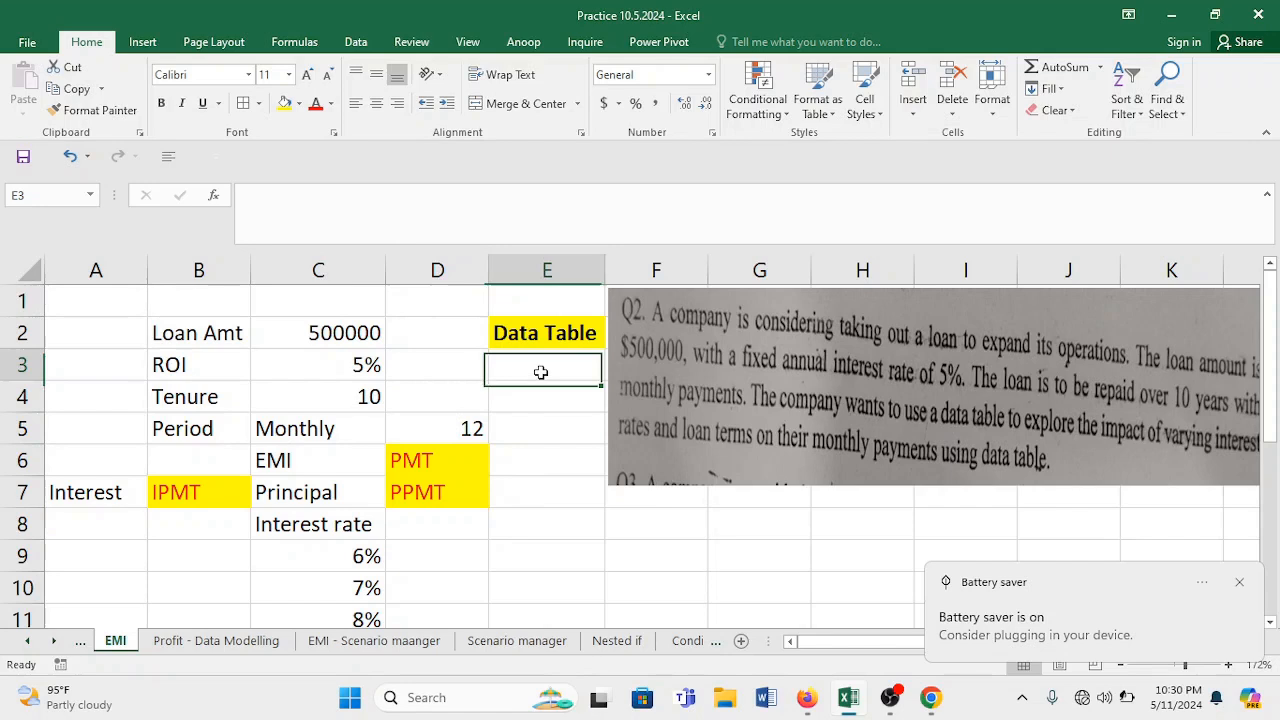
{"action": "type", "text": "Formula"}
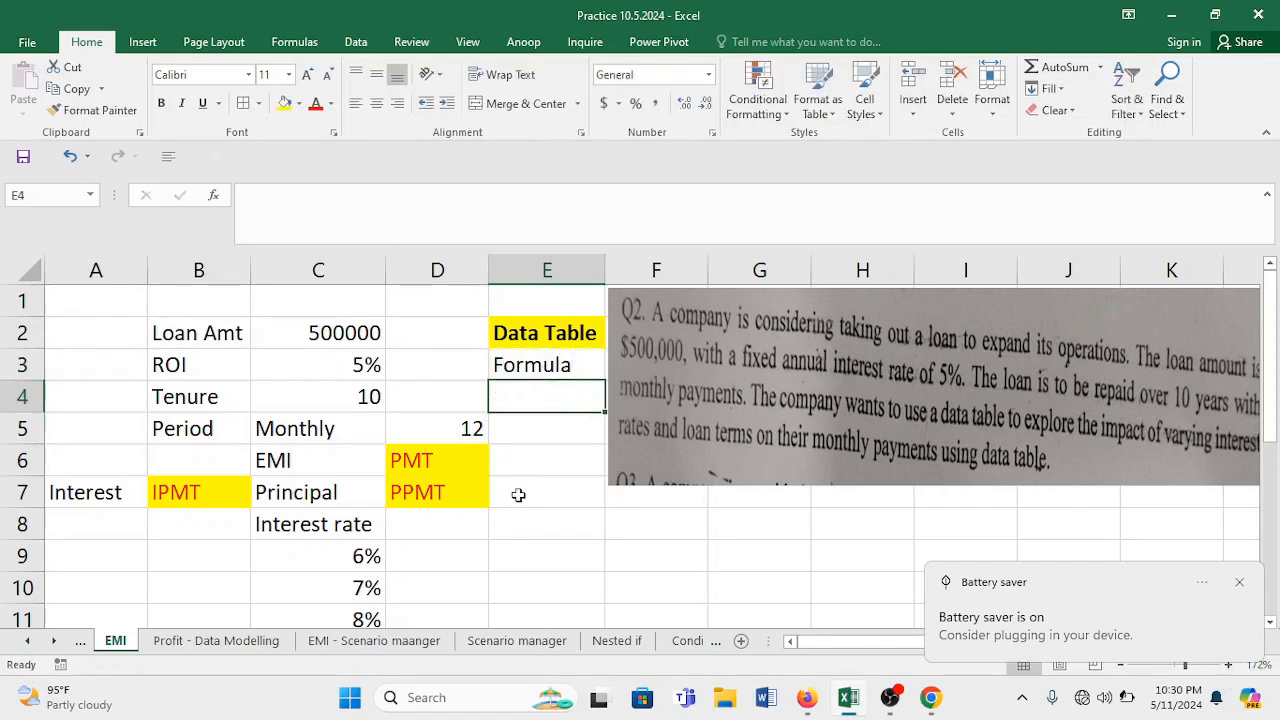
{"action": "left_click", "coordinate": [546, 460]}
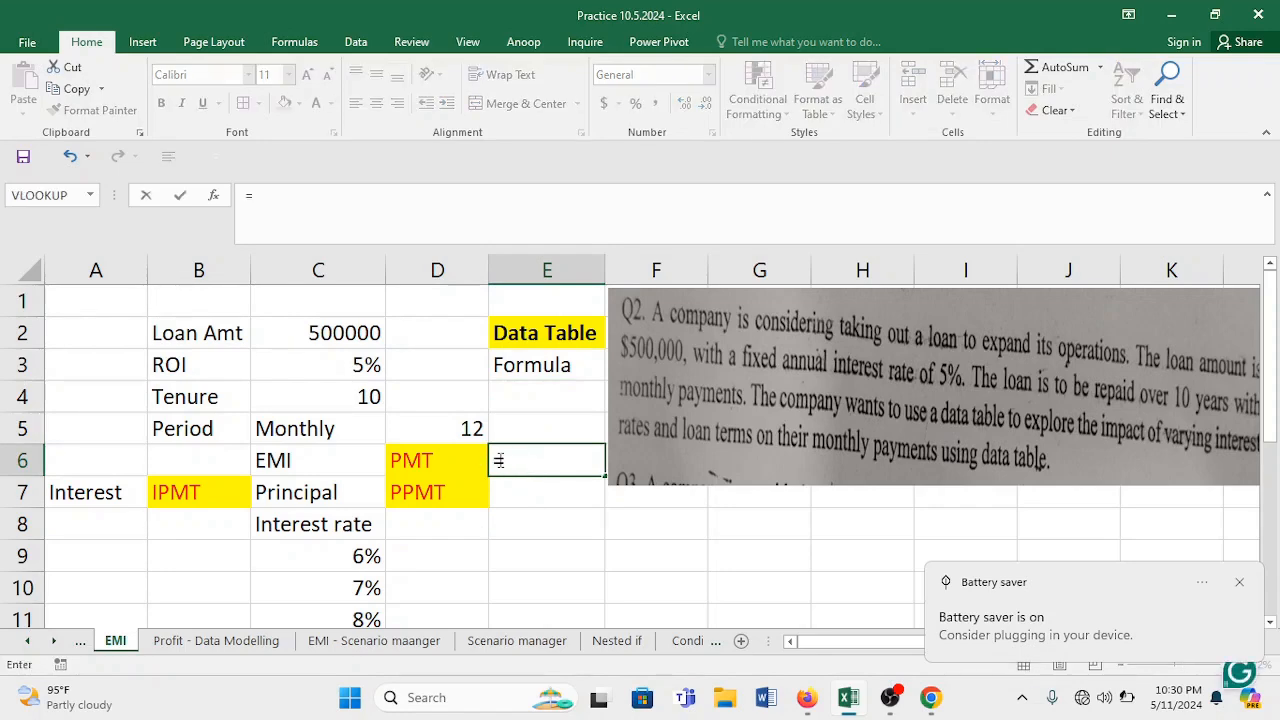
{"action": "type", "text": "=PMT("}
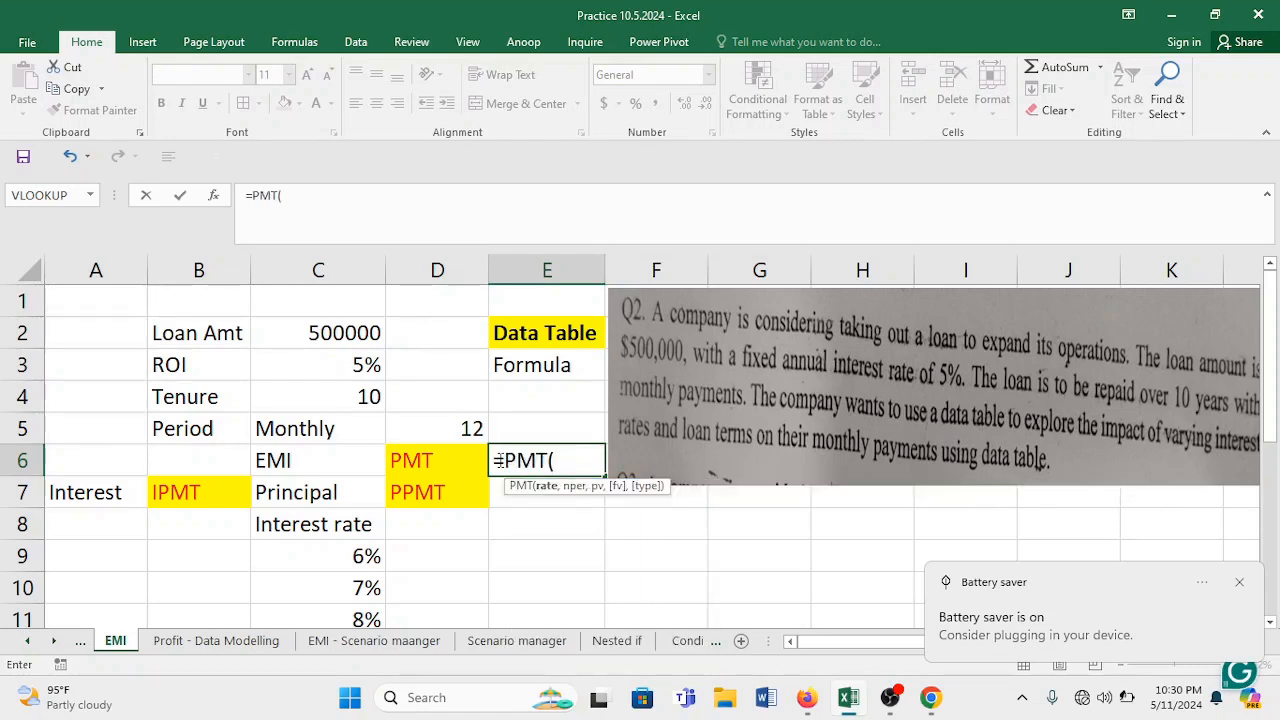
{"action": "left_click", "coordinate": [318, 364]}
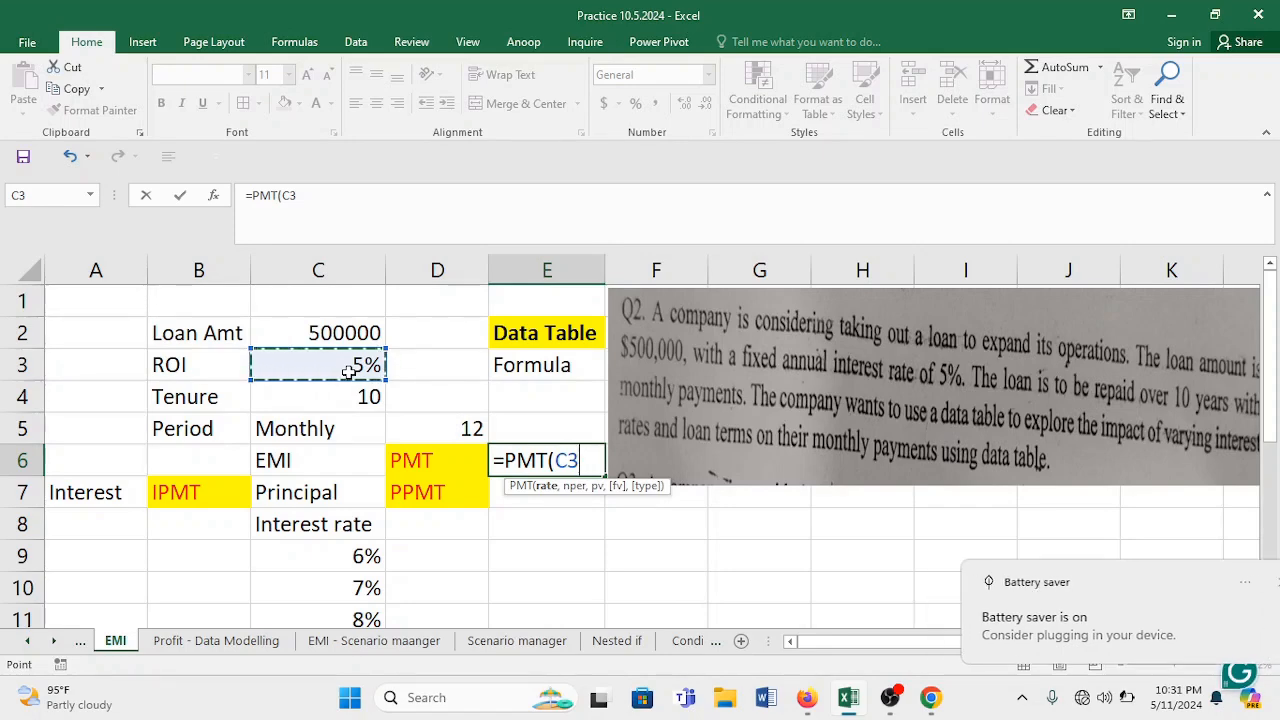
{"action": "type", "text": "/"}
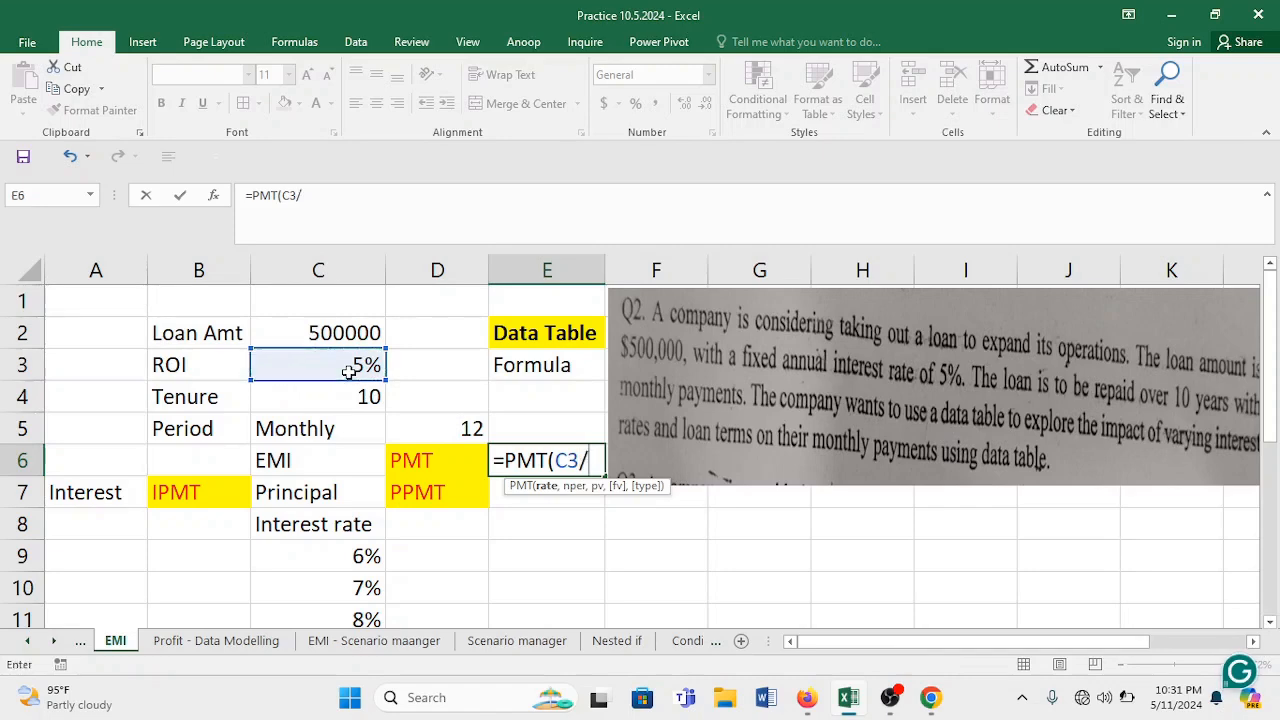
{"action": "type", "text": "12"}
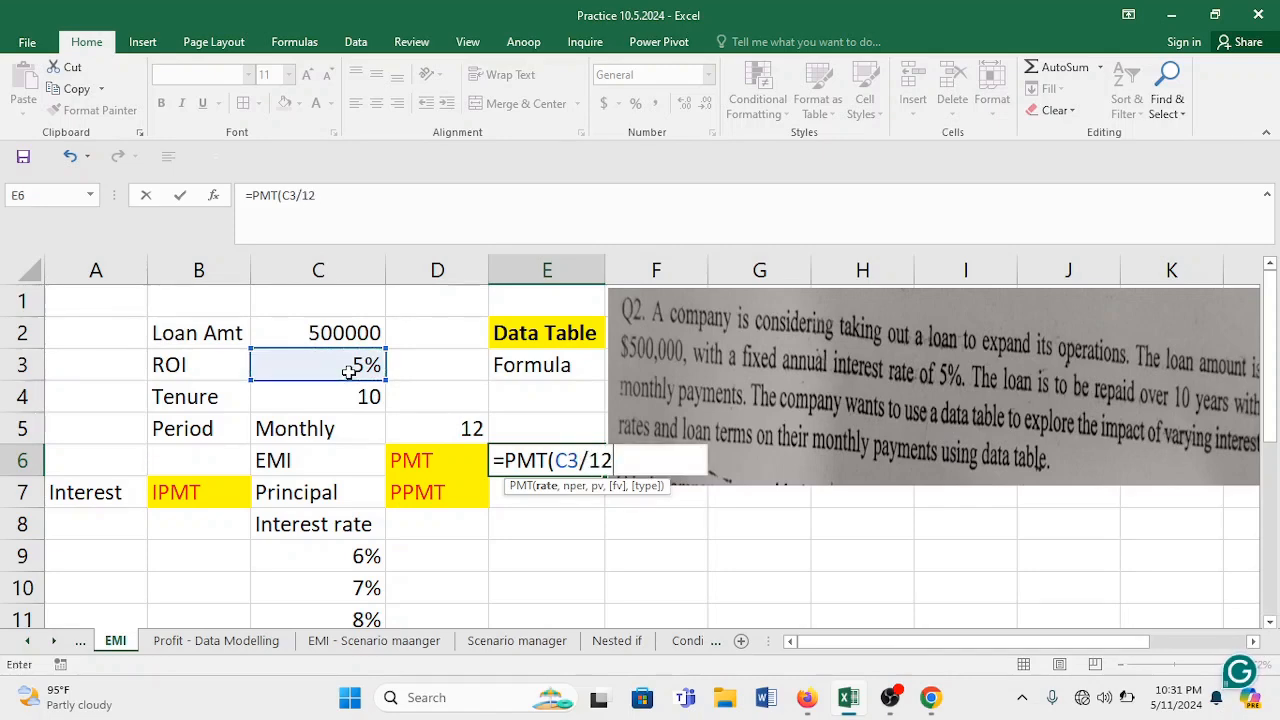
{"action": "type", "text": ","}
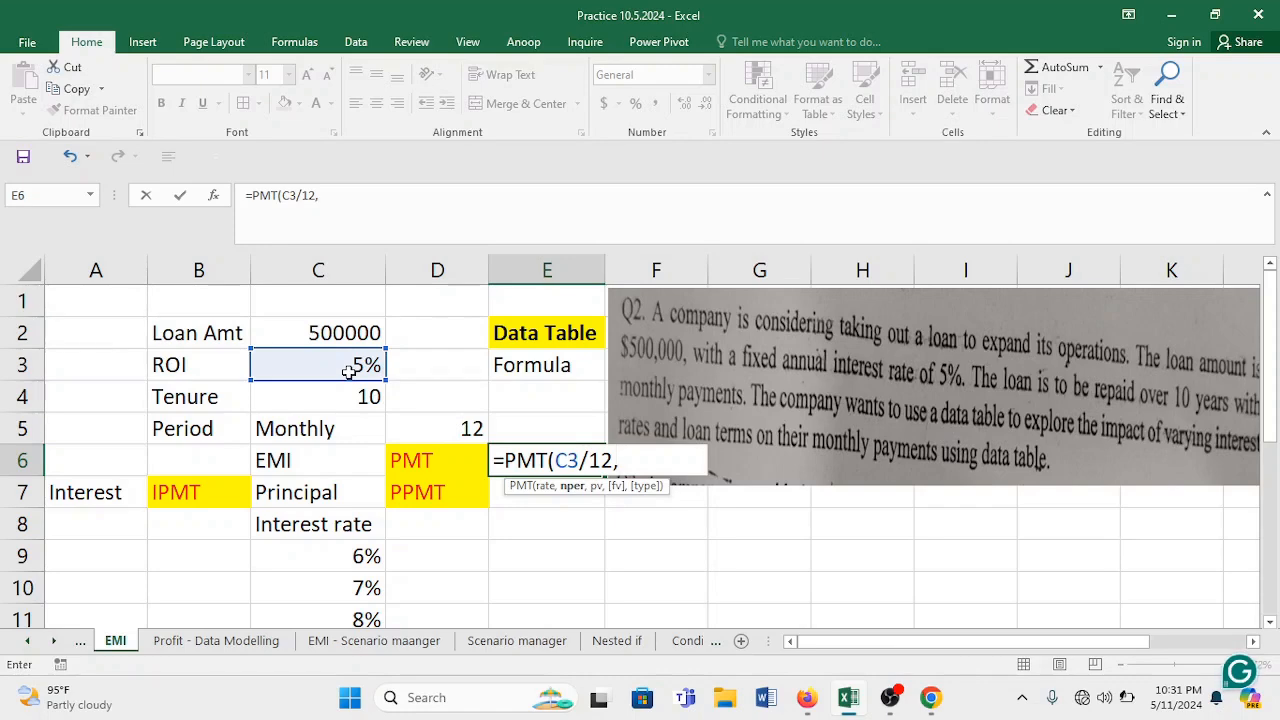
Complete =PMT(C3/12,C4*12,-C2) so the EMI shows $5,303.28.
{"action": "left_click", "coordinate": [318, 396]}
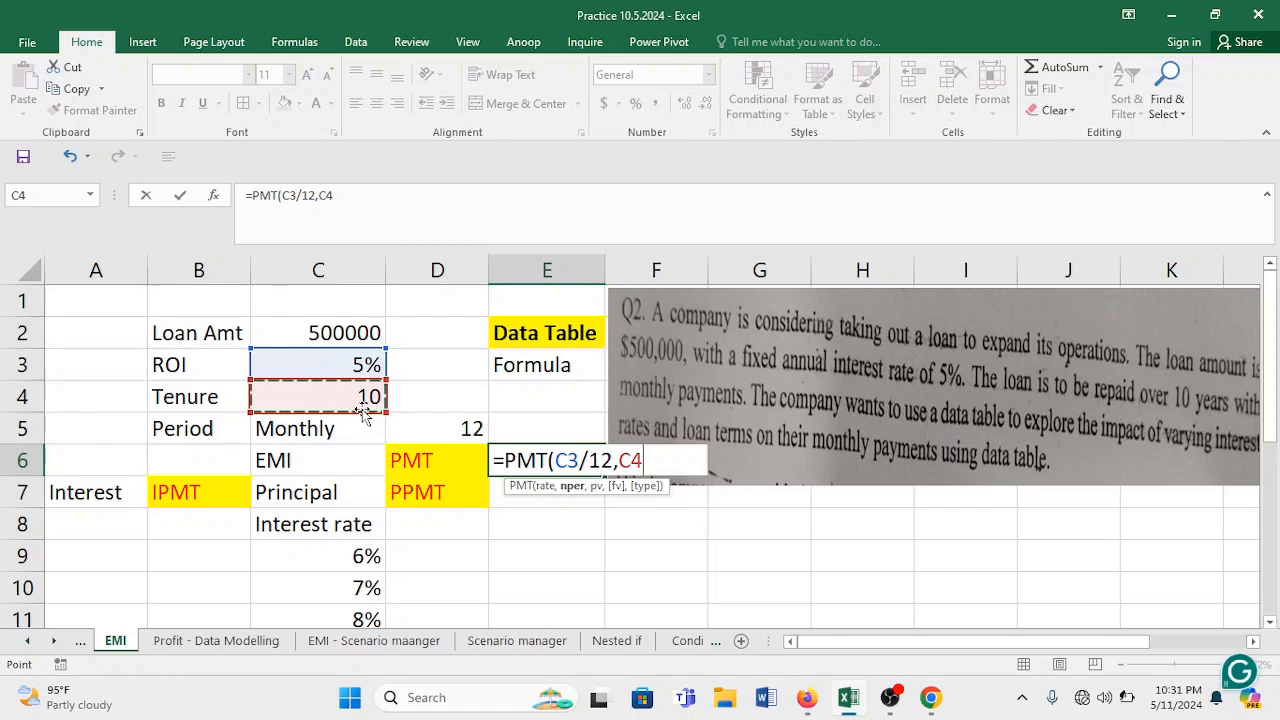
{"action": "type", "text": "*12,"}
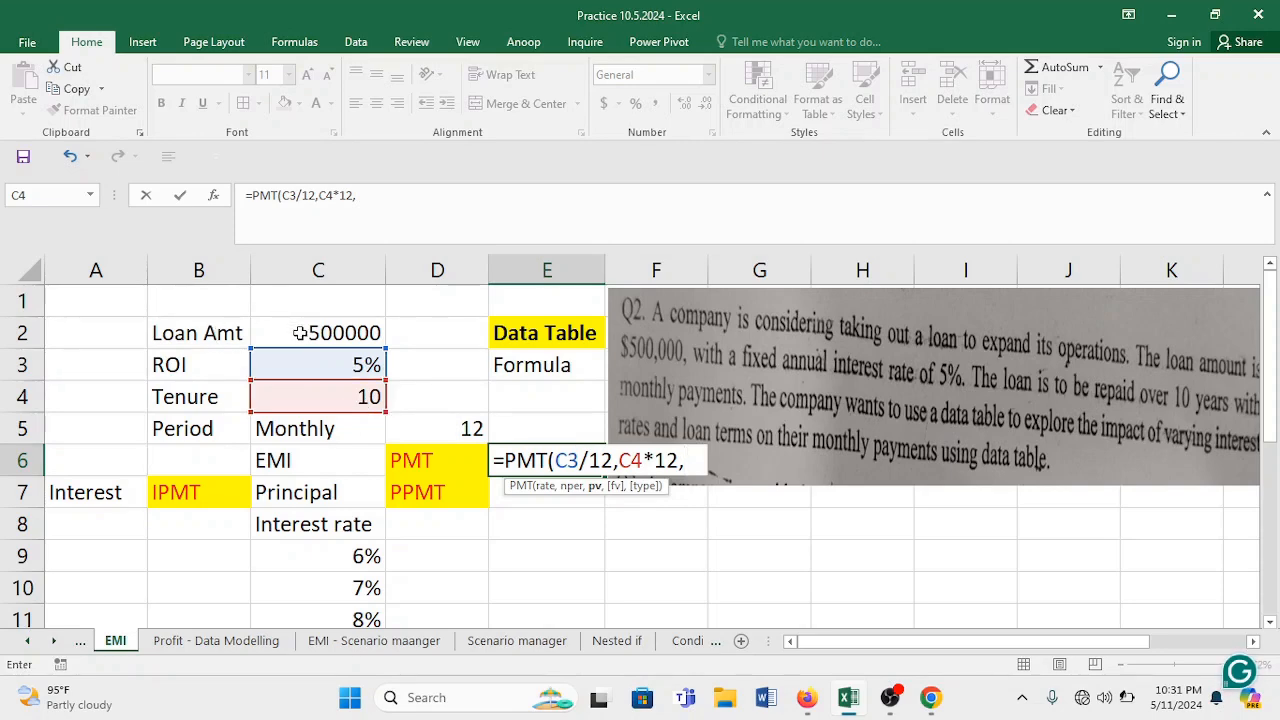
{"action": "type", "text": "-"}
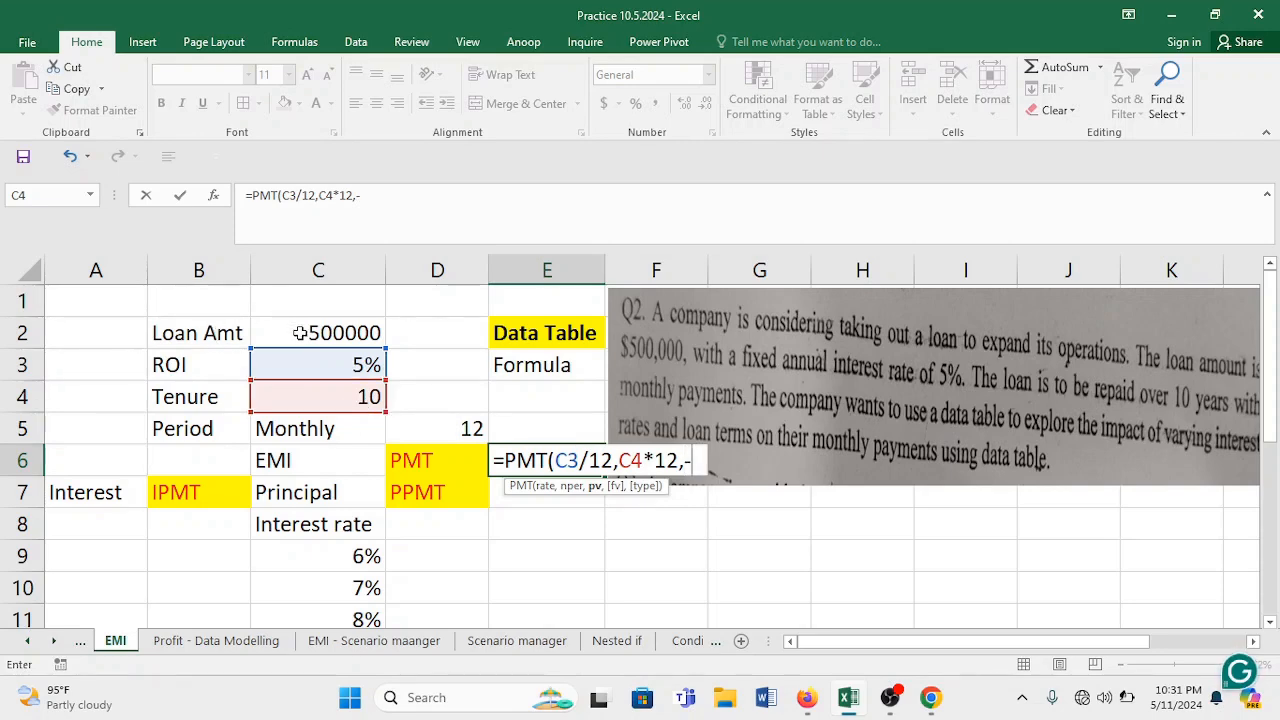
{"action": "left_click", "coordinate": [318, 332]}
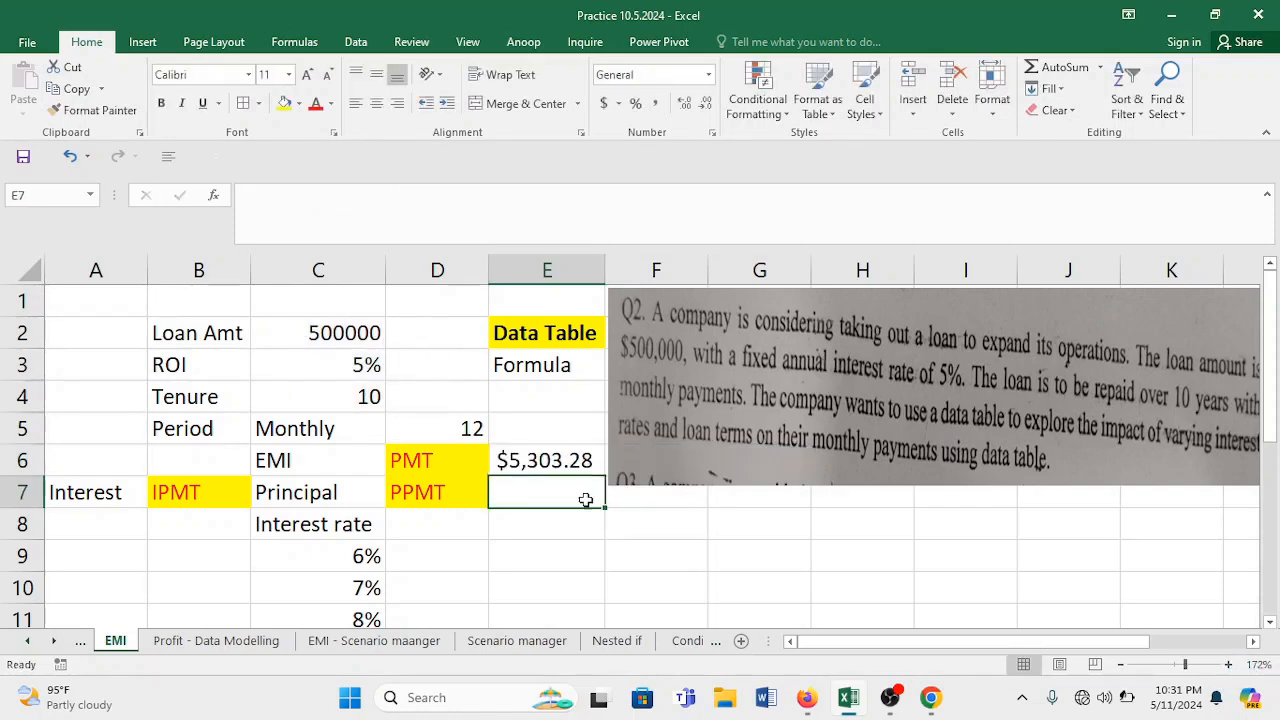
{"action": "left_click", "coordinate": [546, 460]}
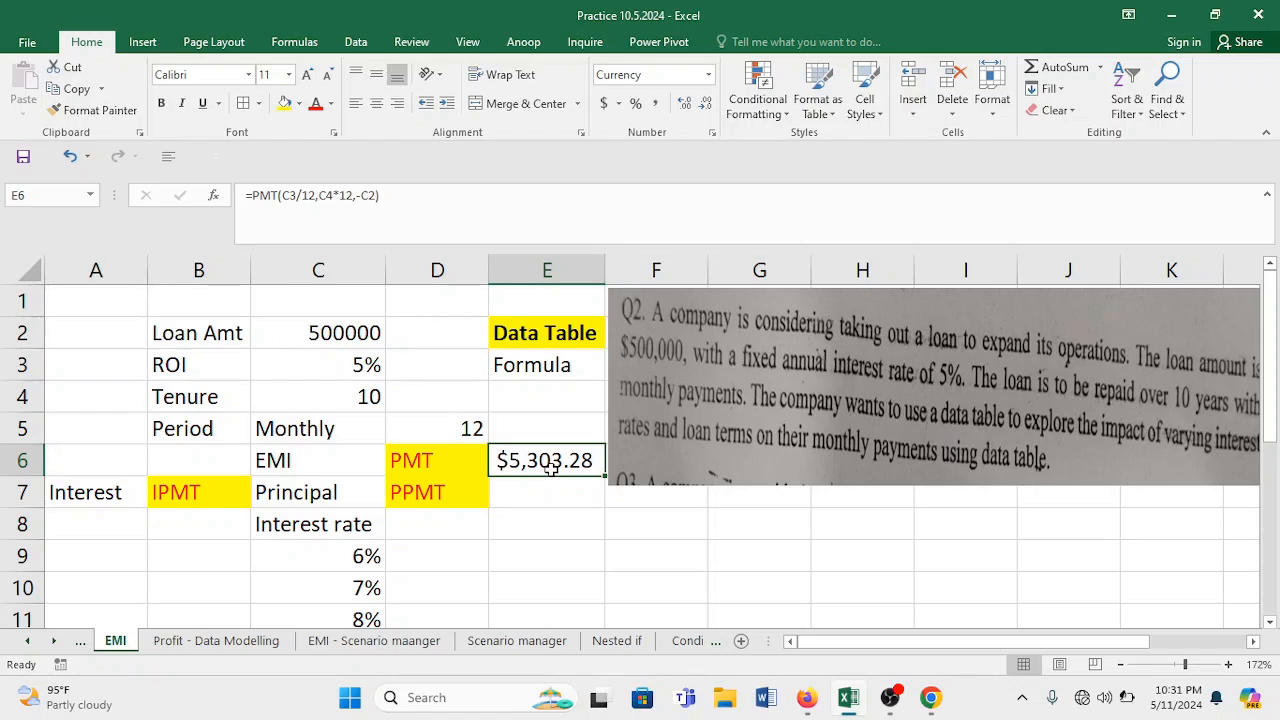
{"action": "mouse_move", "coordinate": [578, 480]}
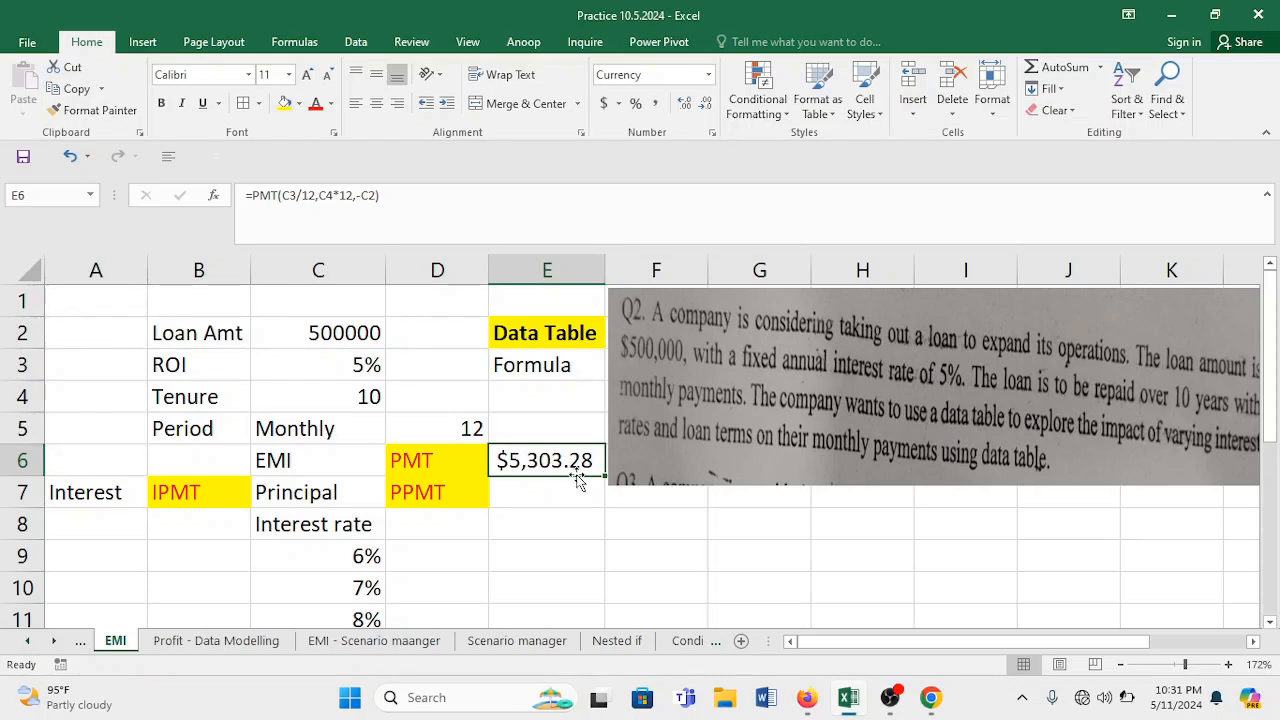
{"action": "mouse_move", "coordinate": [468, 568]}
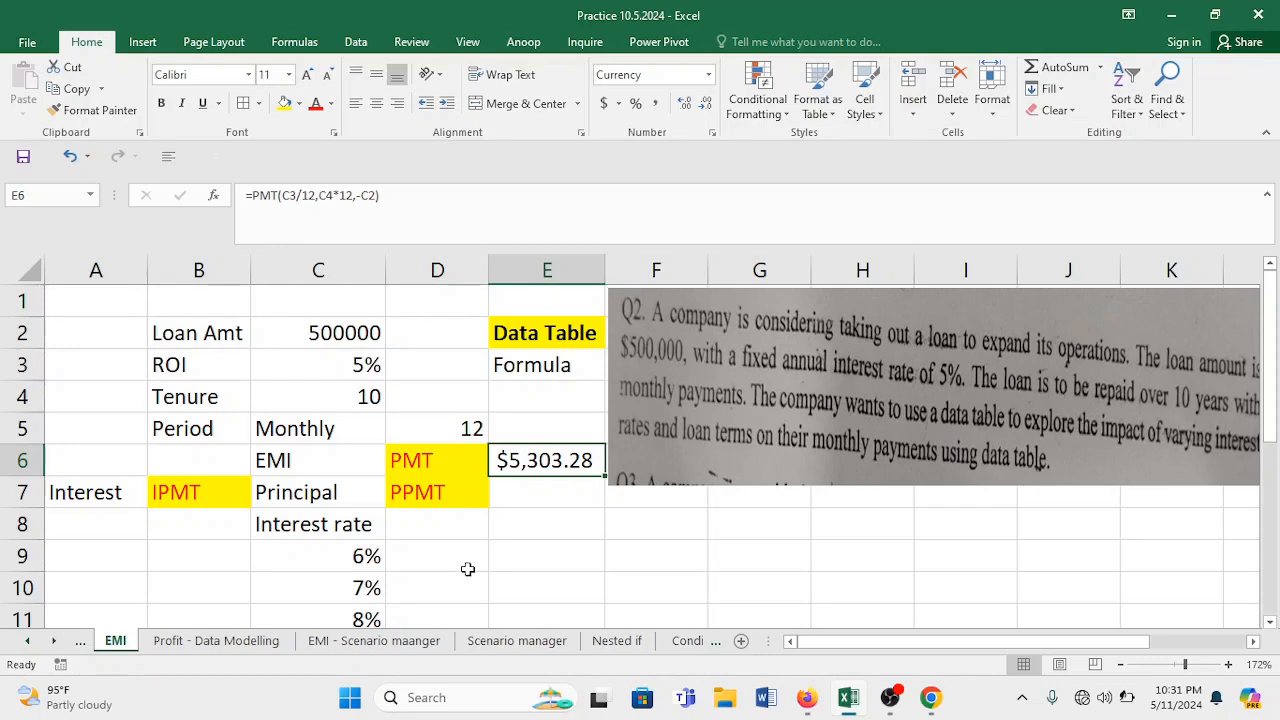
{"action": "mouse_move", "coordinate": [344, 332]}
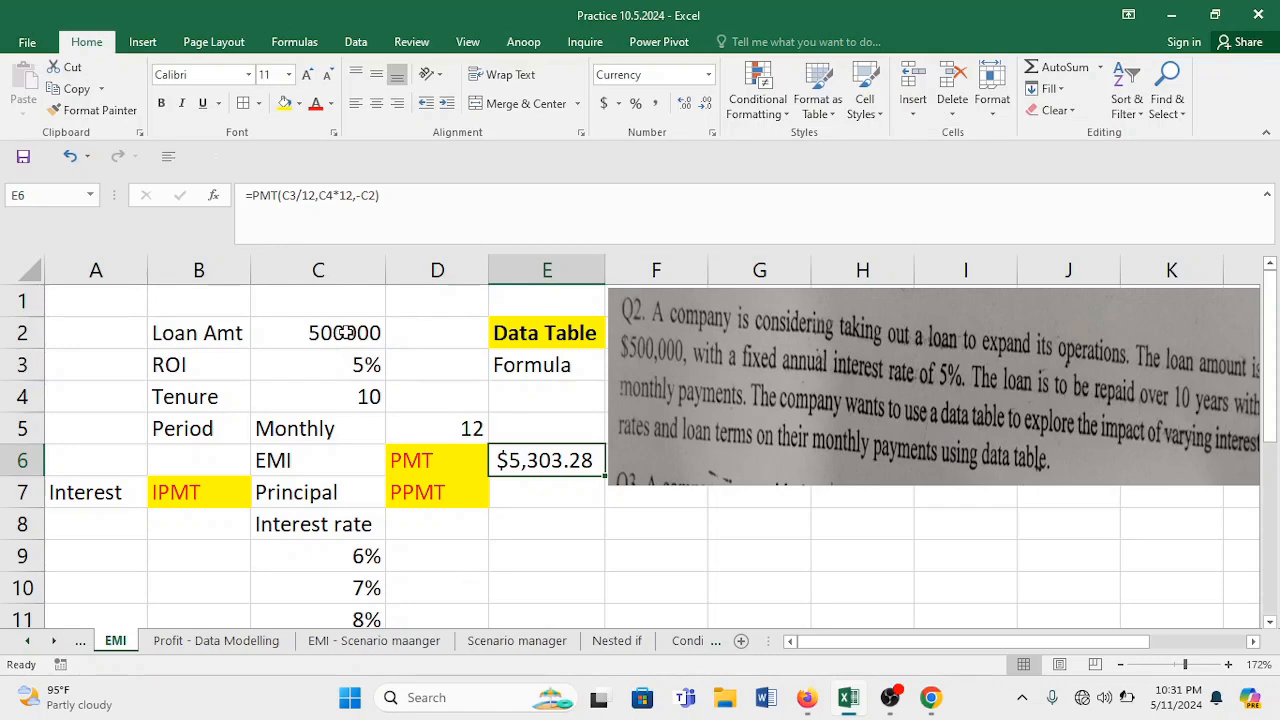
Extend the interest-rate list so it runs 6% through 10%, ending on the empty cell beside it.
{"action": "left_click", "coordinate": [318, 332]}
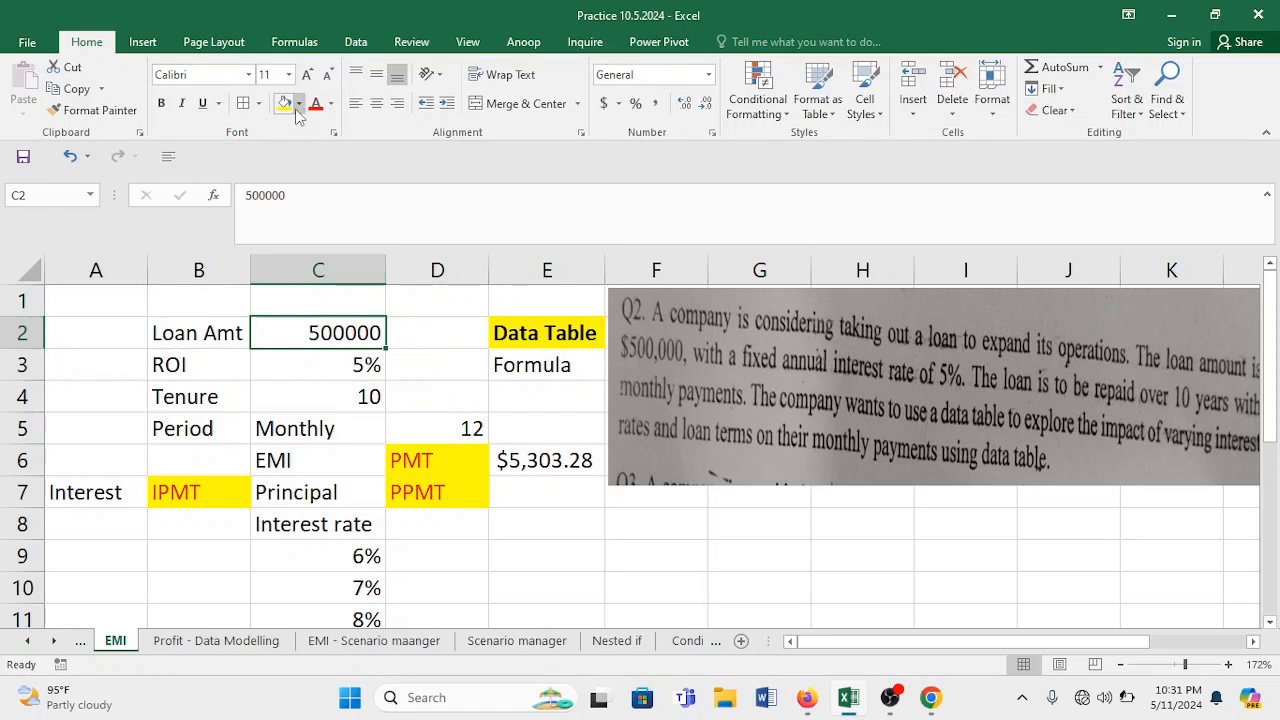
{"action": "left_click", "coordinate": [300, 104]}
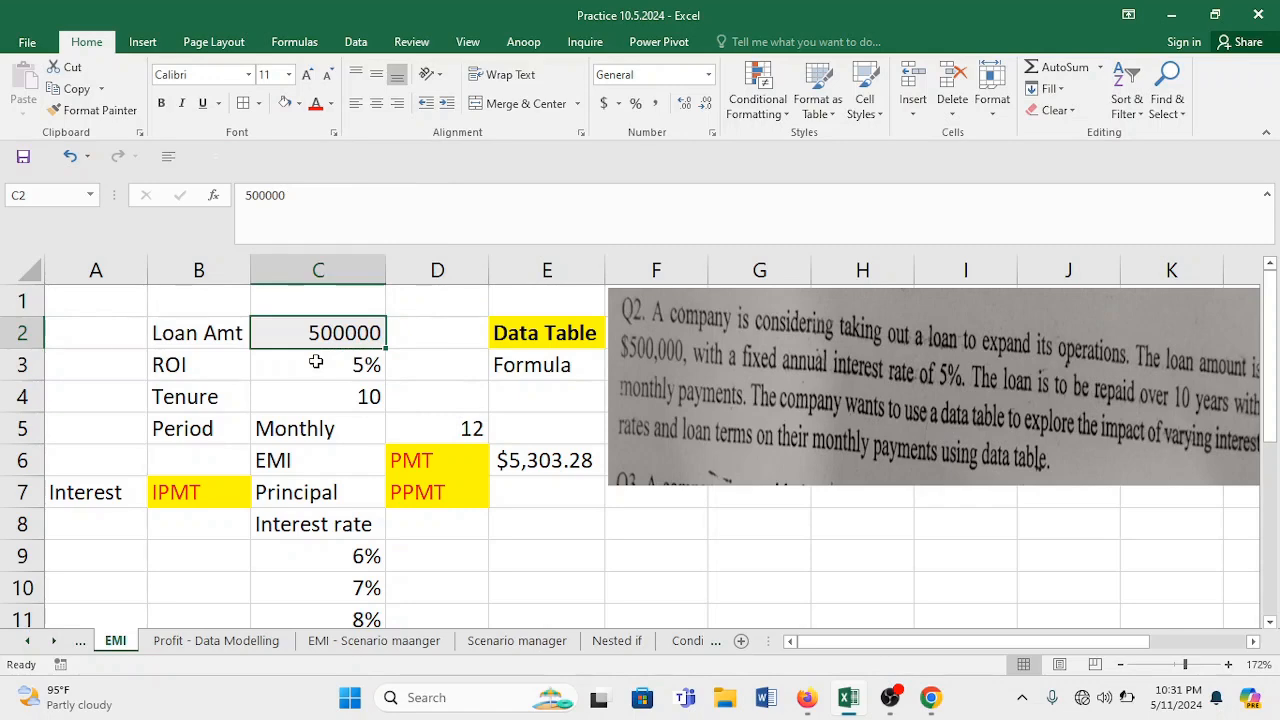
{"action": "left_click", "coordinate": [344, 396]}
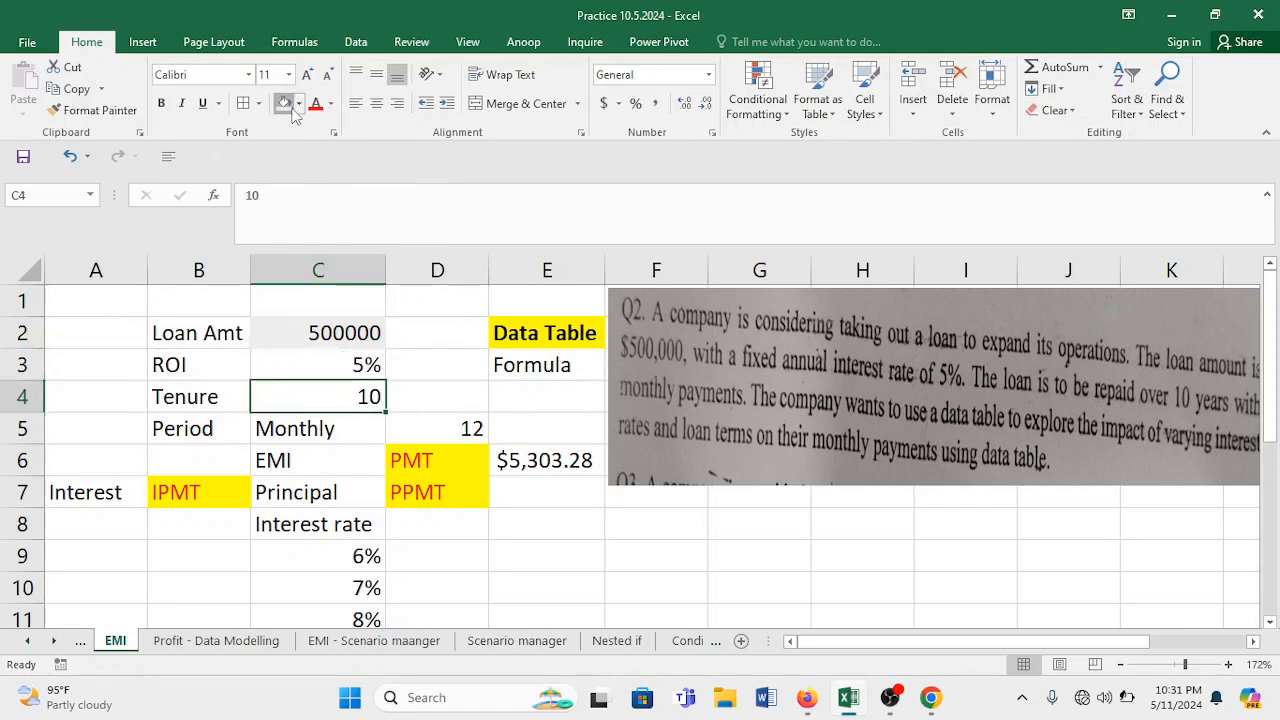
{"action": "left_click", "coordinate": [318, 428]}
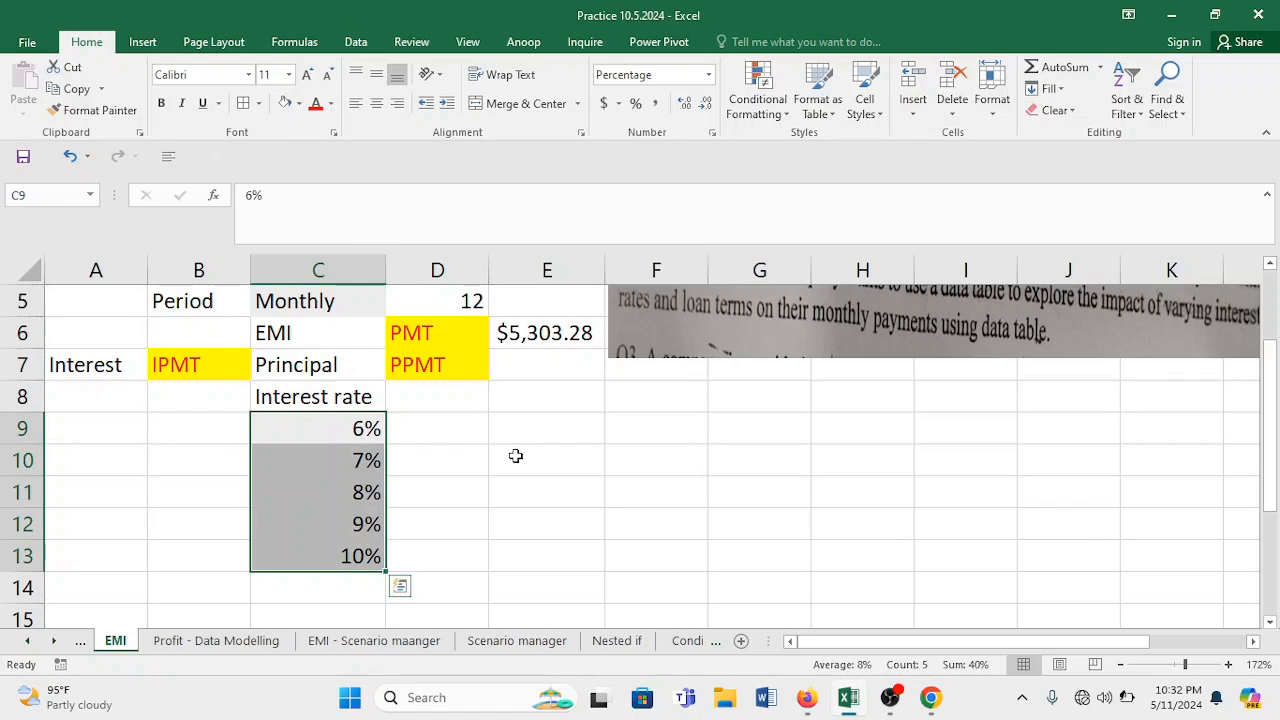
{"action": "left_click", "coordinate": [436, 396]}
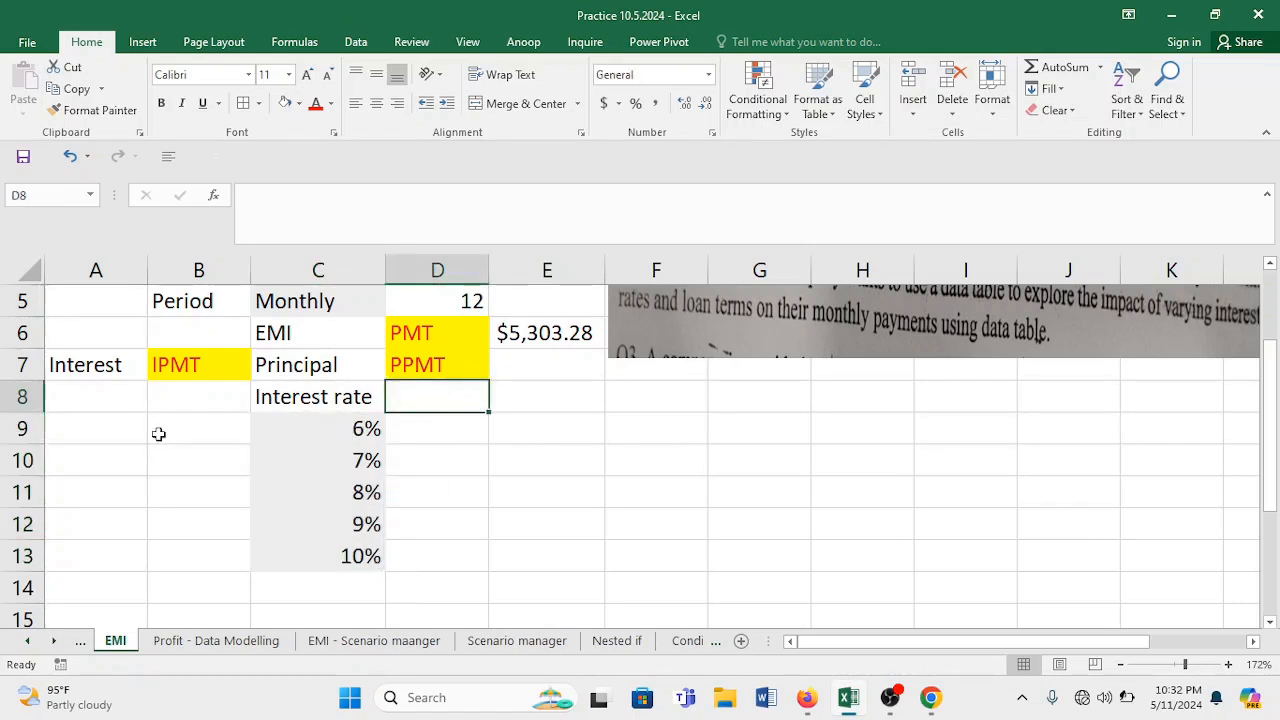
Insert a blank row 9 above the rate list and begin an '=' in the new cell.
{"action": "right_click", "coordinate": [22, 428]}
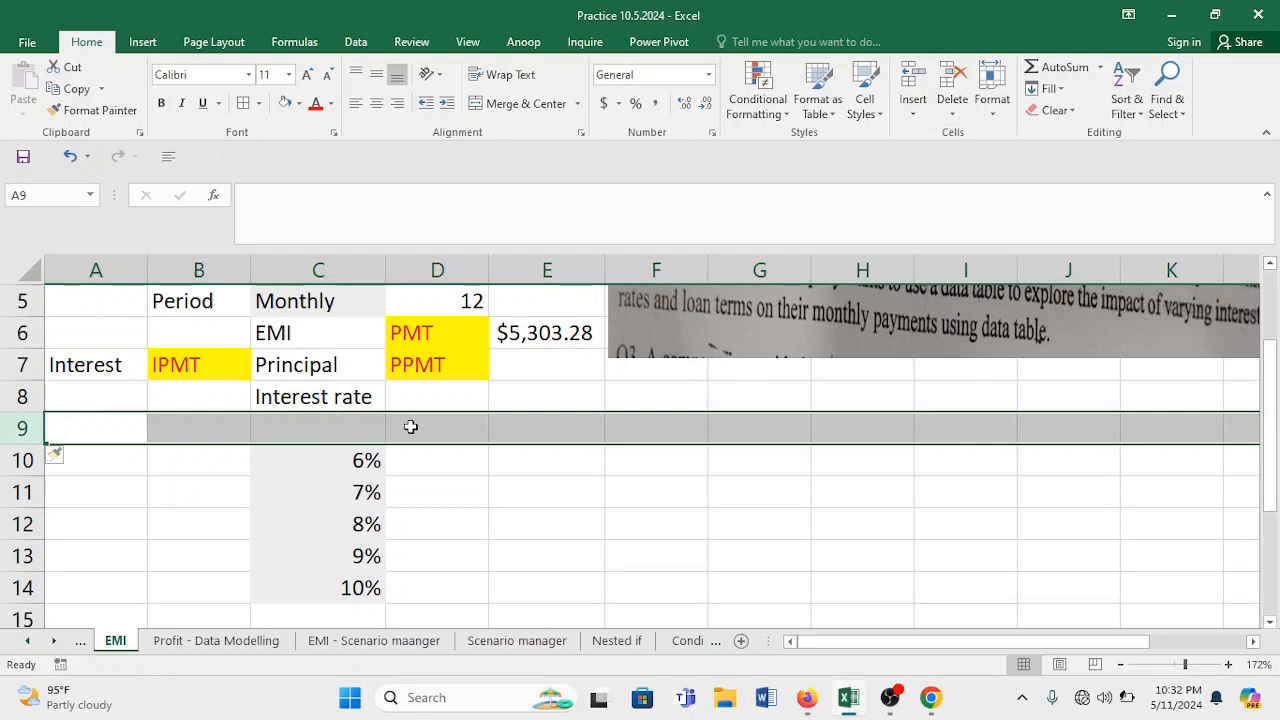
{"action": "left_click", "coordinate": [436, 428]}
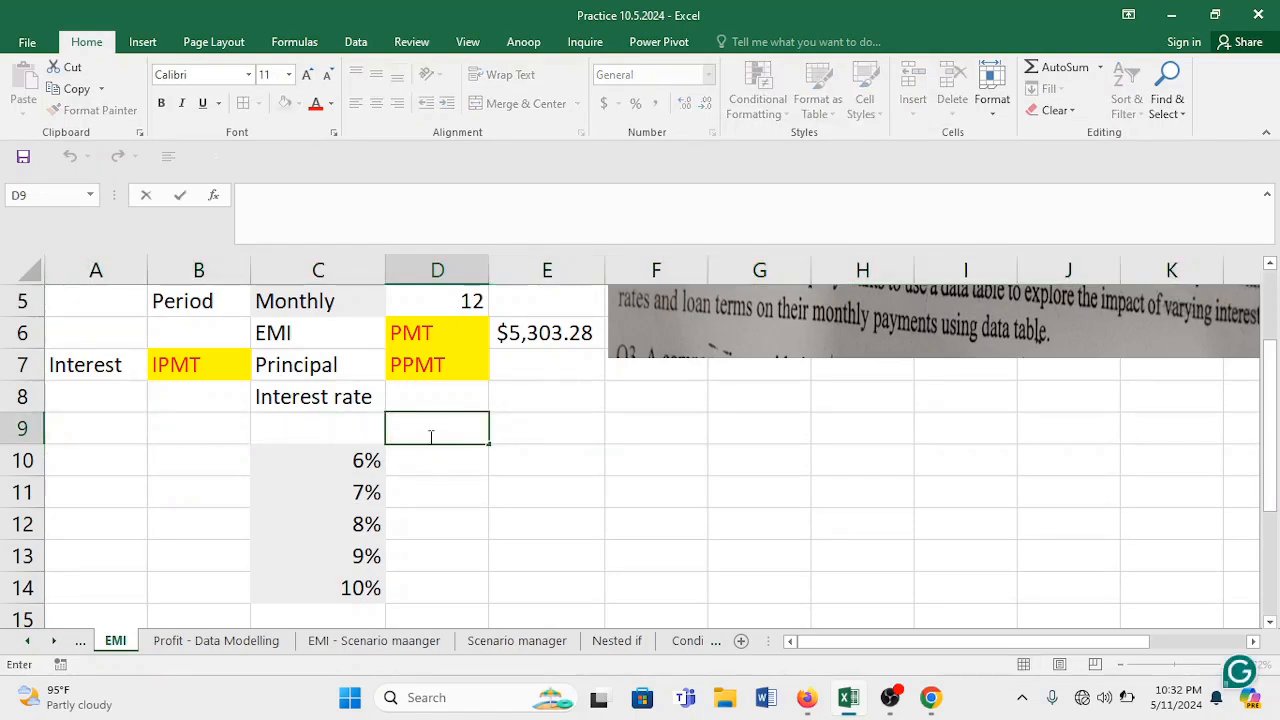
{"action": "type", "text": "="}
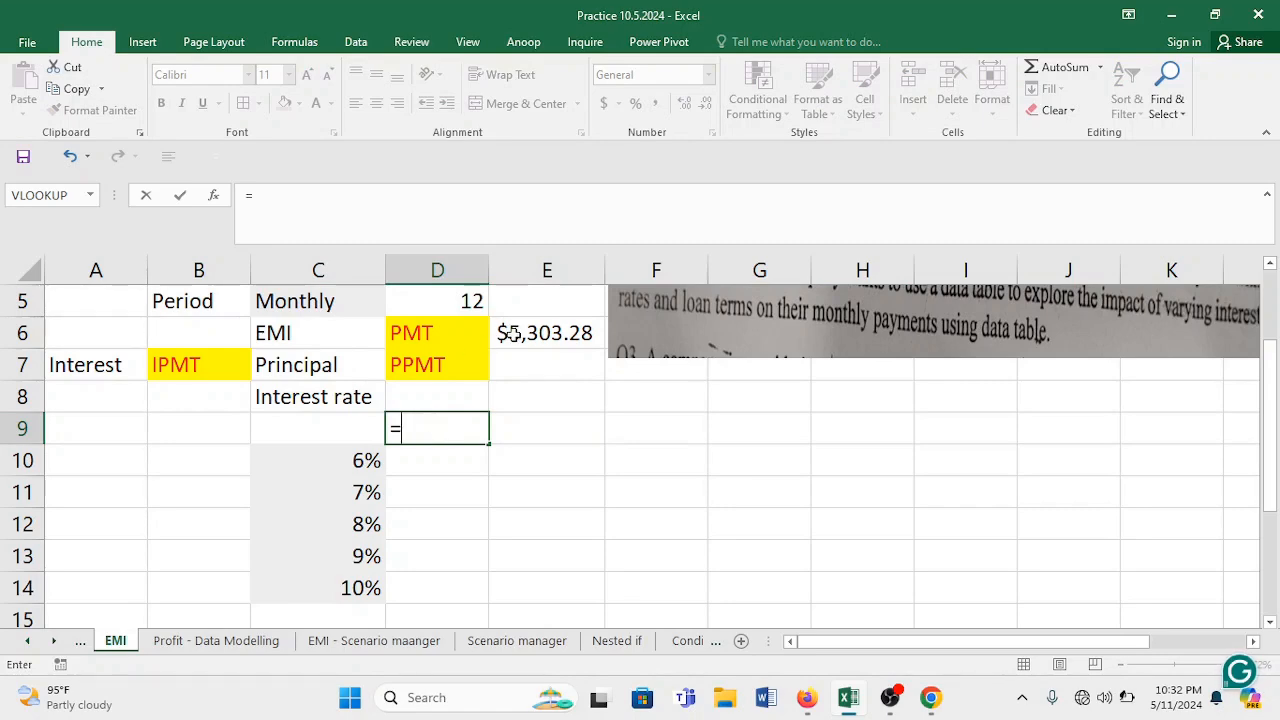
{"action": "left_click_drag", "start_coordinate": [318, 396], "coordinate": [436, 524]}
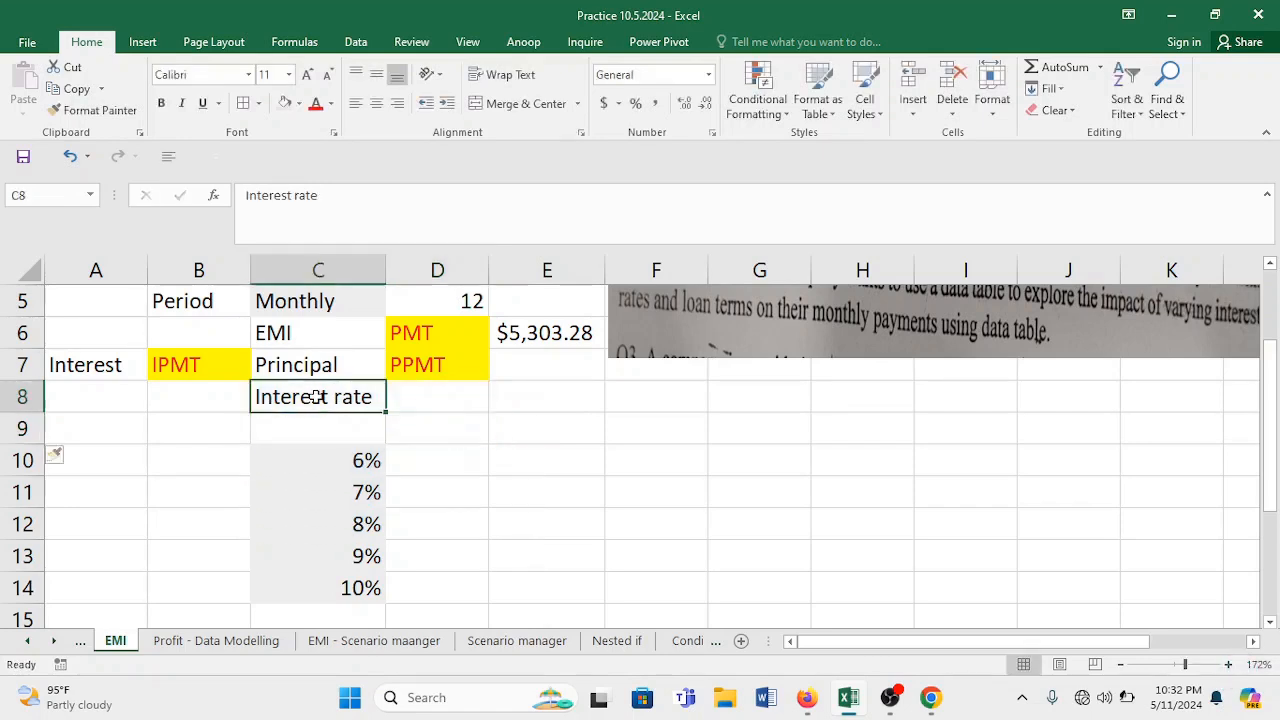
Label the column beside Interest rate as EMI and start '=' in the cell above the rates.
{"action": "left_click", "coordinate": [436, 396]}
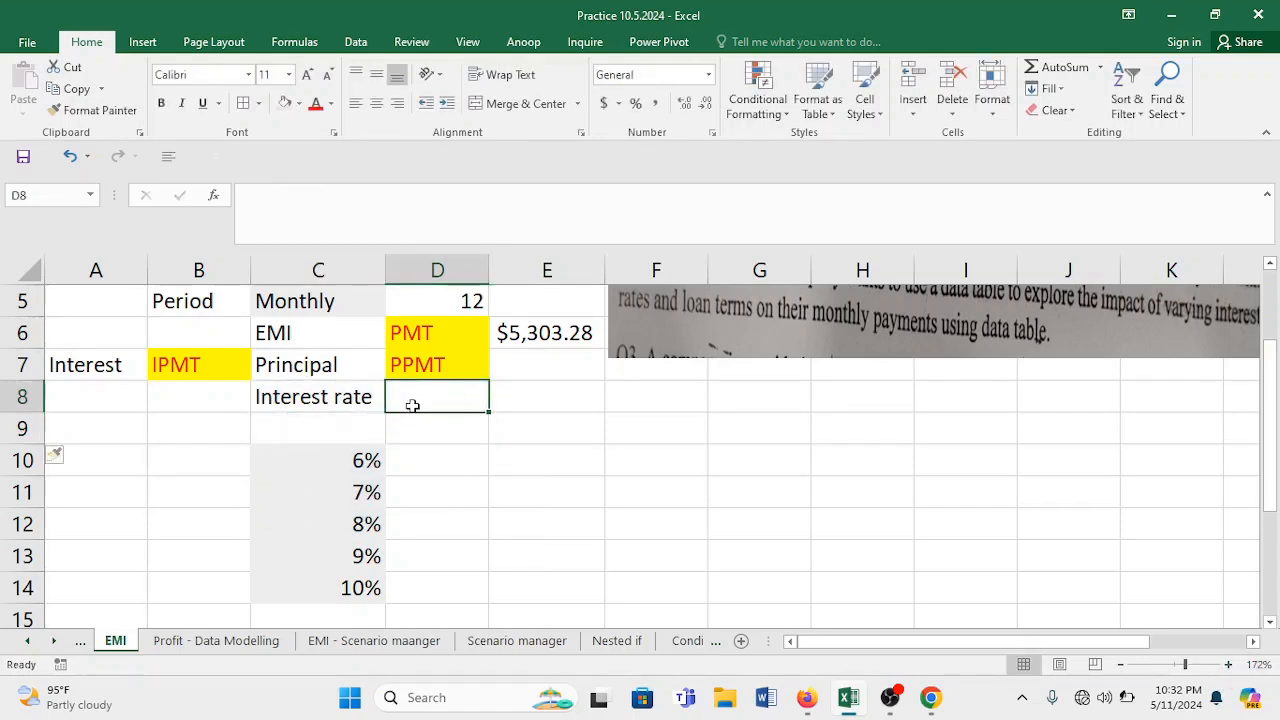
{"action": "type", "text": "EMI"}
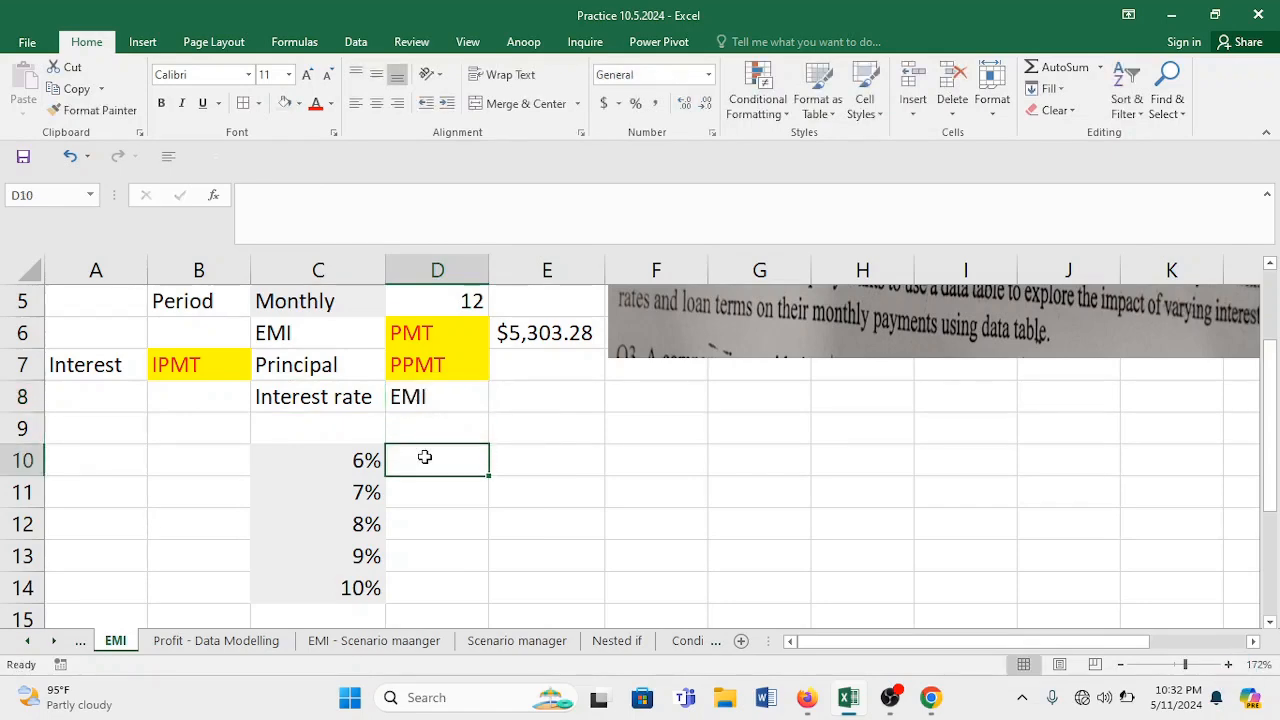
{"action": "left_click", "coordinate": [436, 428]}
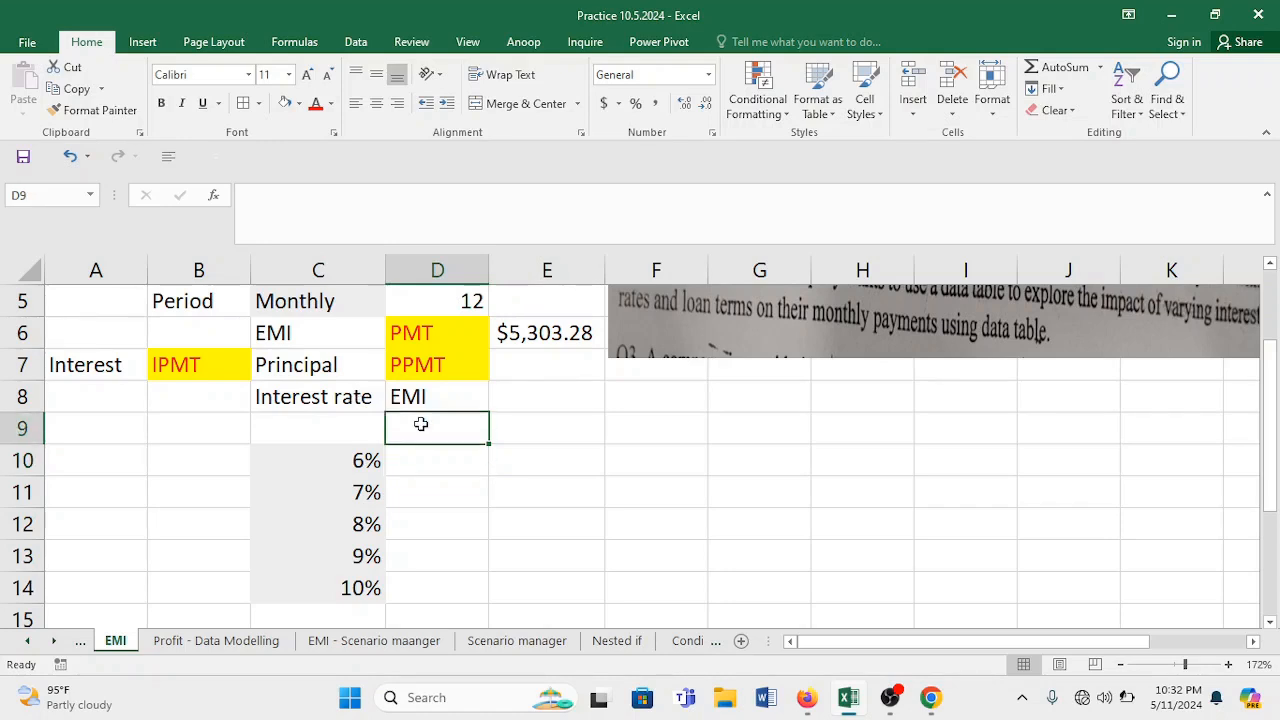
{"action": "type", "text": "="}
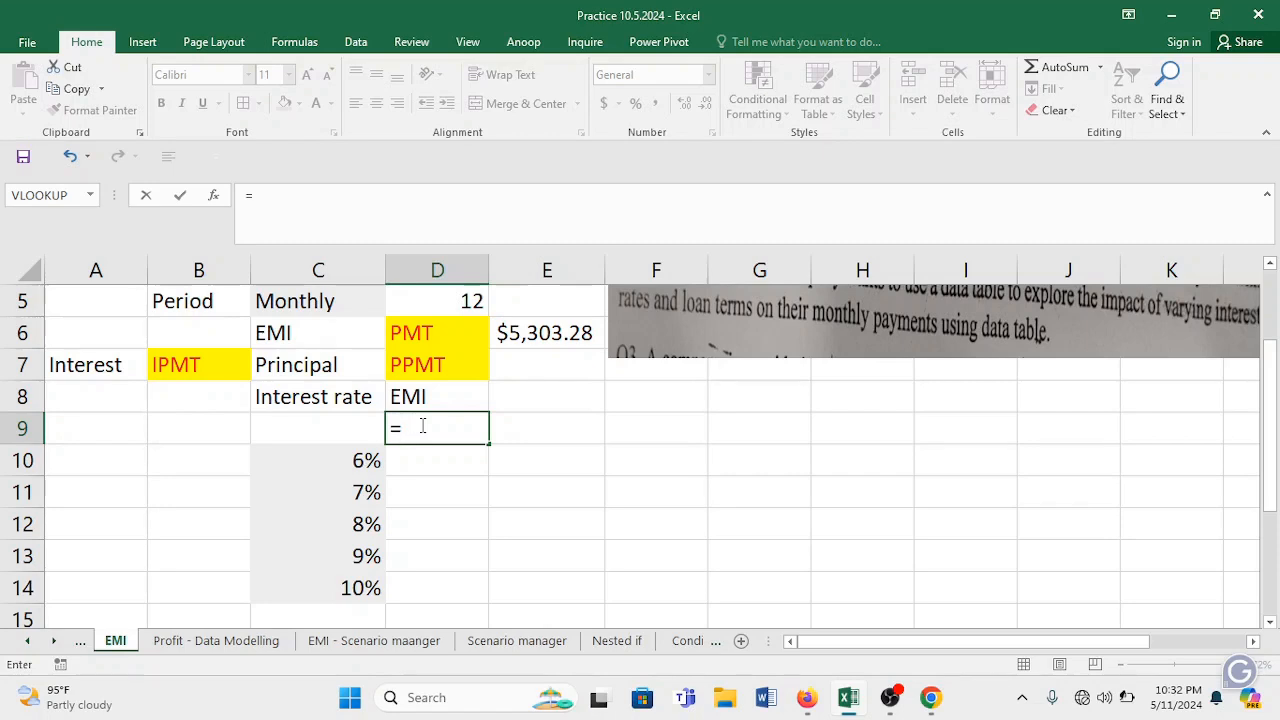
Link the EMI column head to the $5,303.28 payment, shade it orange, and select C9:D14 for the table.
{"action": "left_click", "coordinate": [546, 332]}
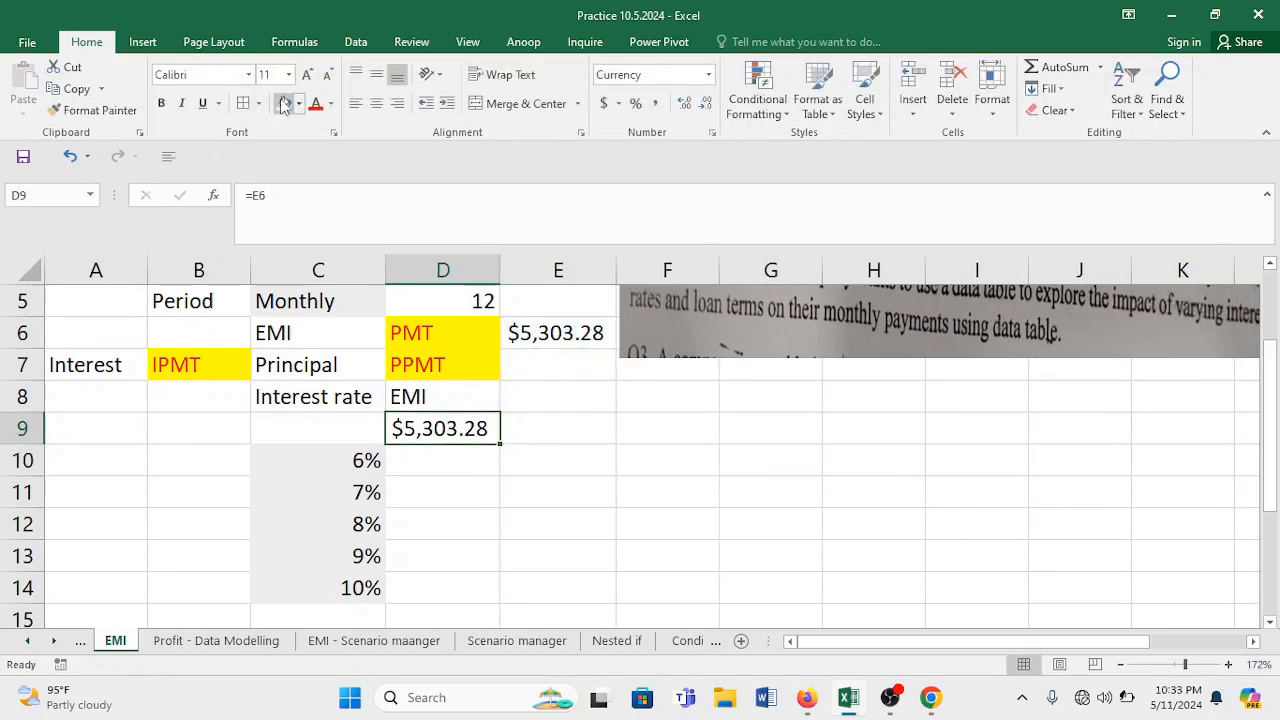
{"action": "left_click", "coordinate": [302, 104]}
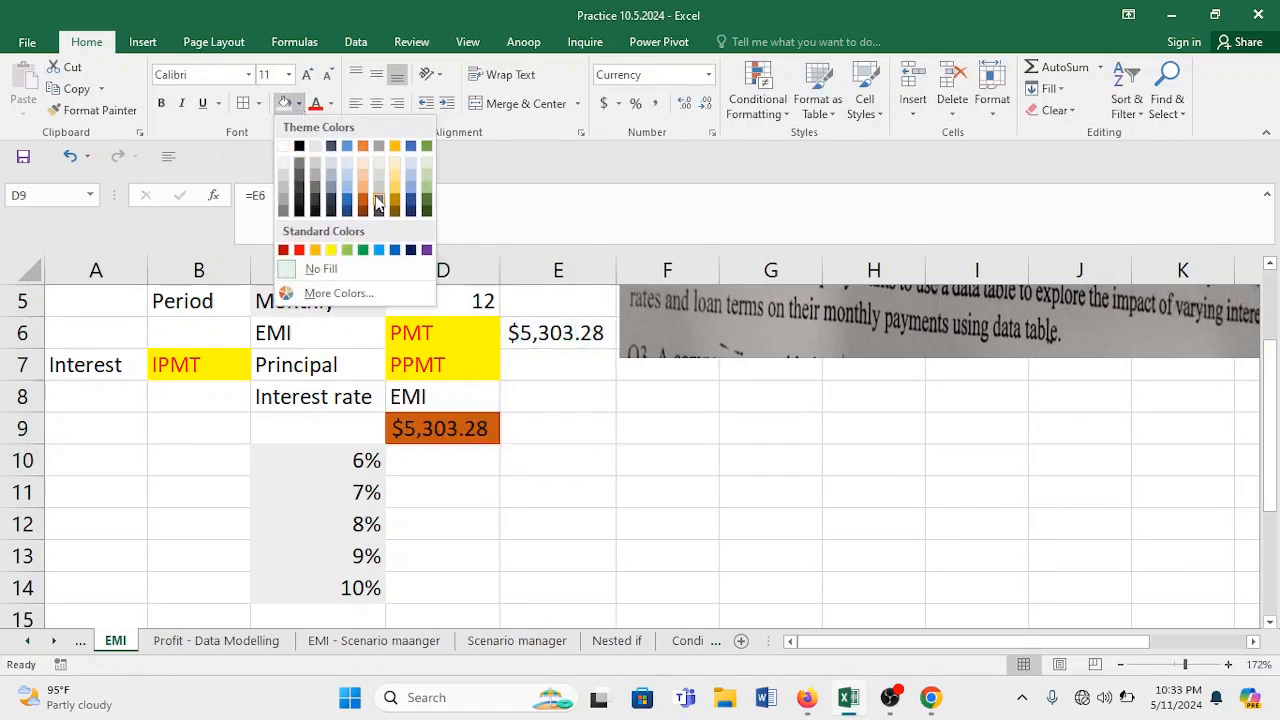
{"action": "left_click", "coordinate": [320, 268]}
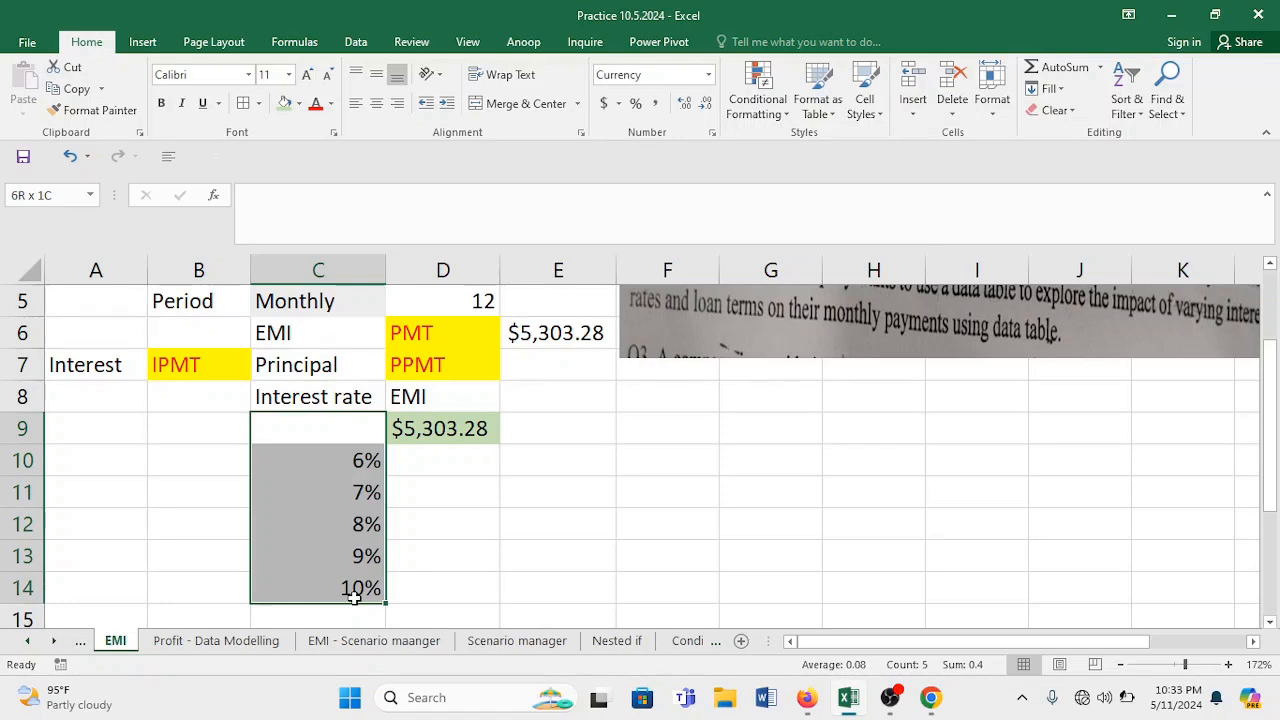
{"action": "left_click", "coordinate": [442, 428]}
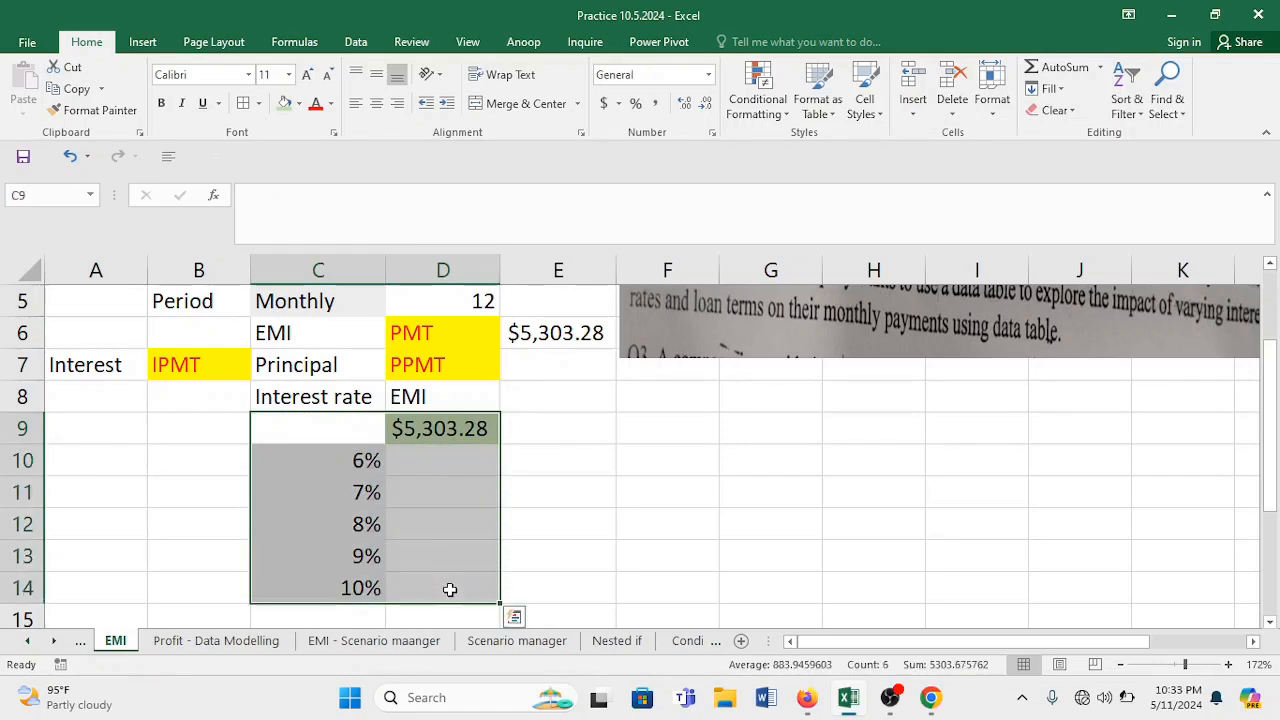
{"action": "mouse_move", "coordinate": [404, 496]}
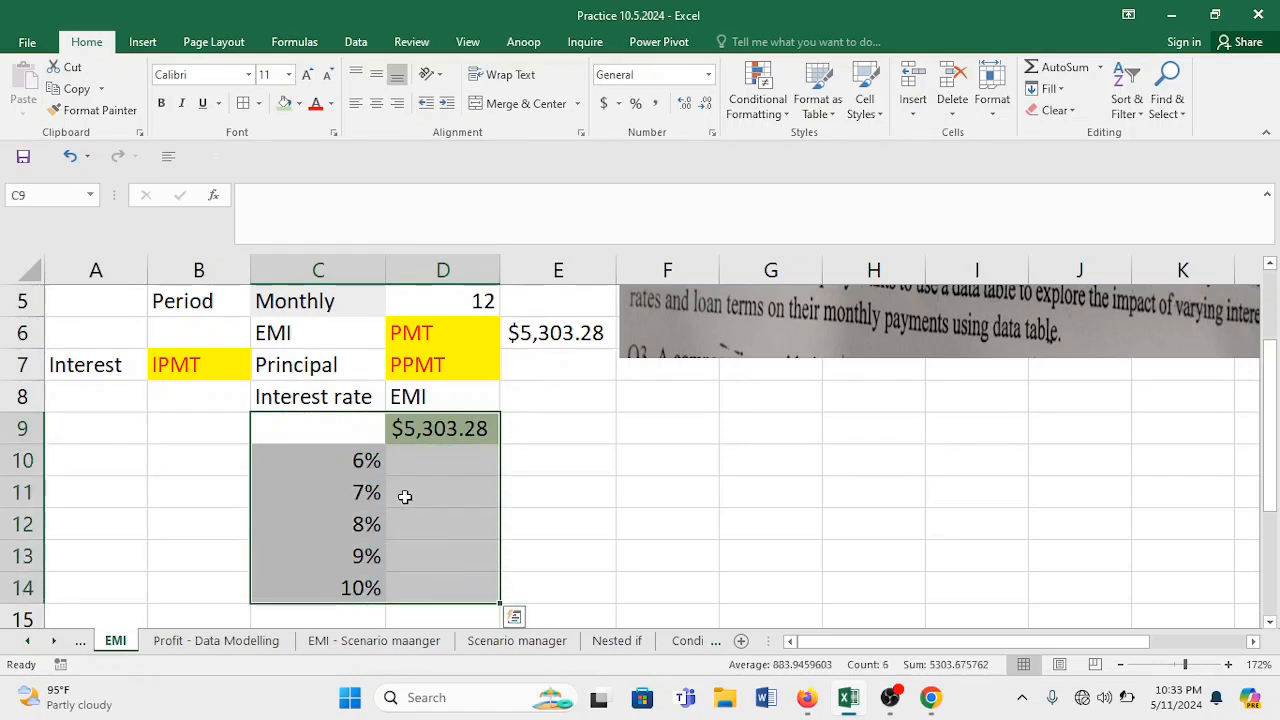
{"action": "mouse_move", "coordinate": [430, 470]}
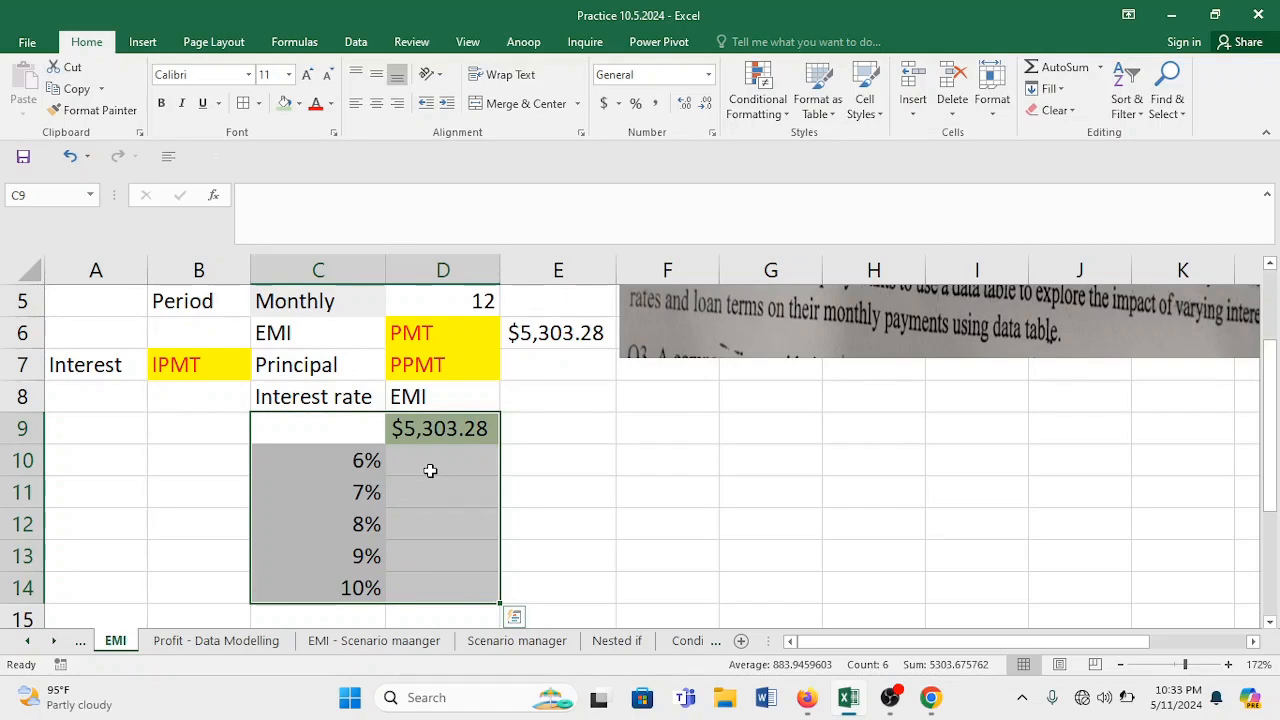
{"action": "mouse_move", "coordinate": [564, 360]}
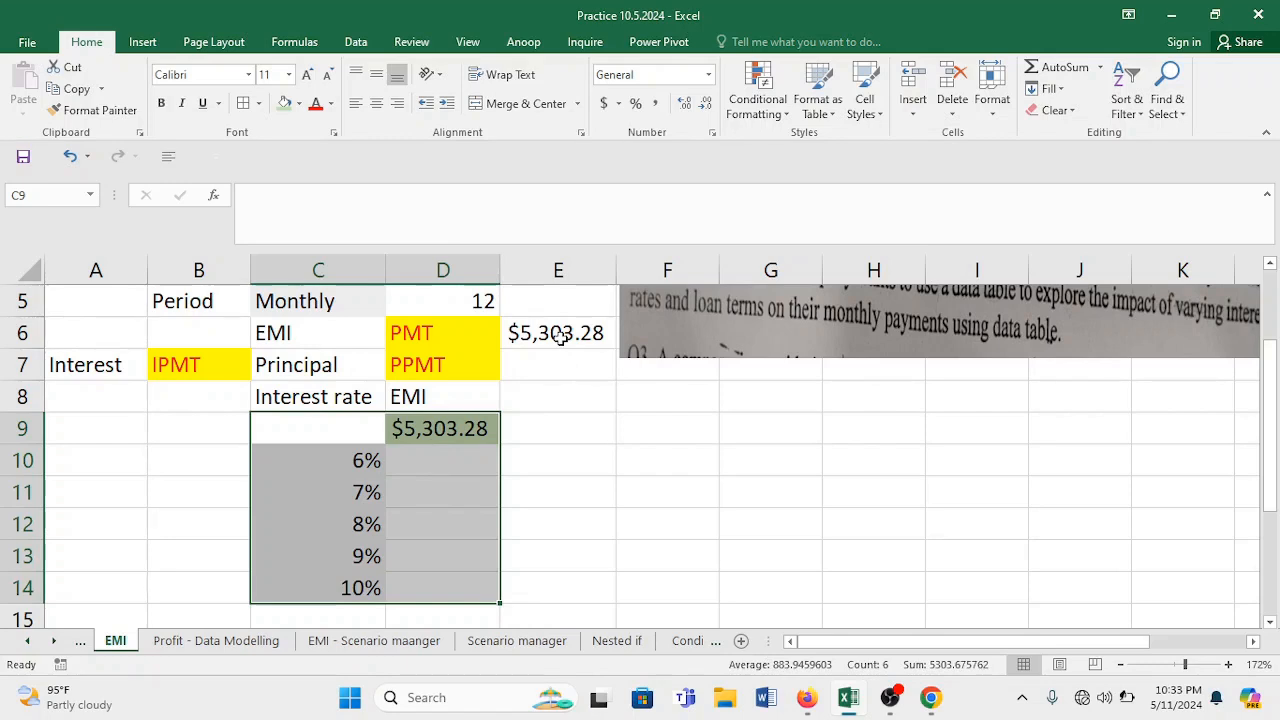
{"action": "mouse_move", "coordinate": [384, 298]}
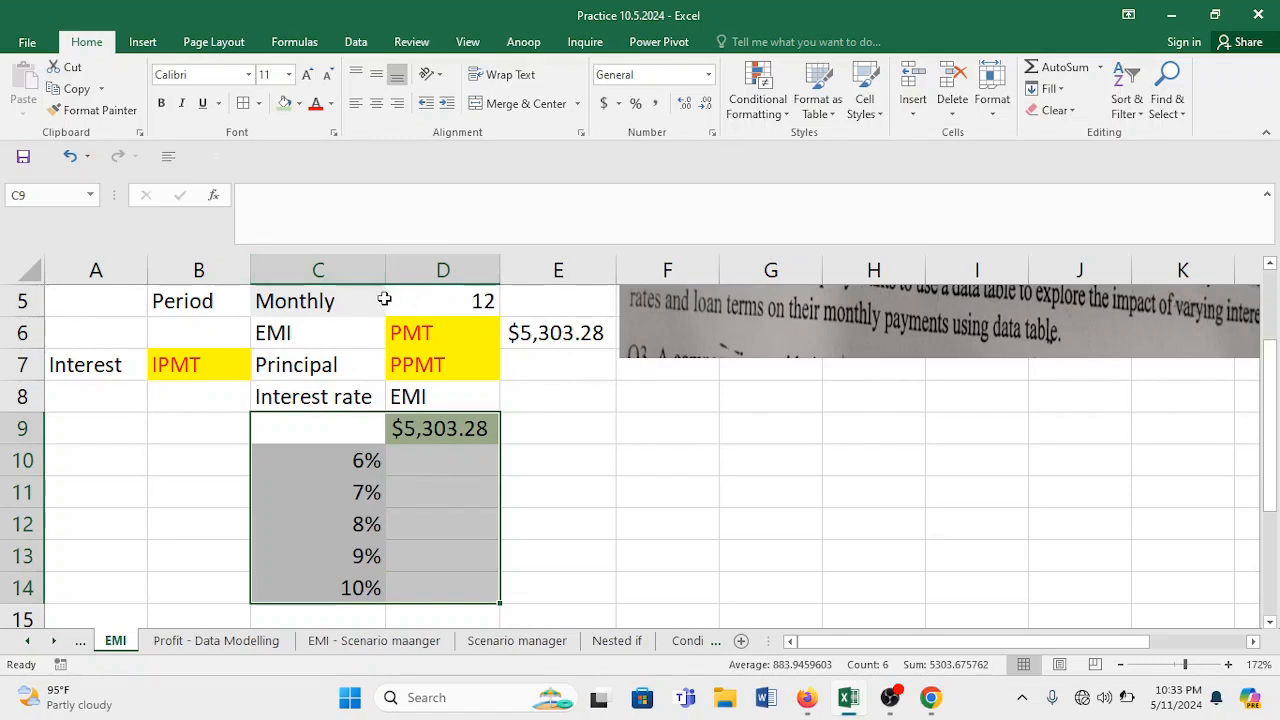
{"action": "mouse_move", "coordinate": [372, 336]}
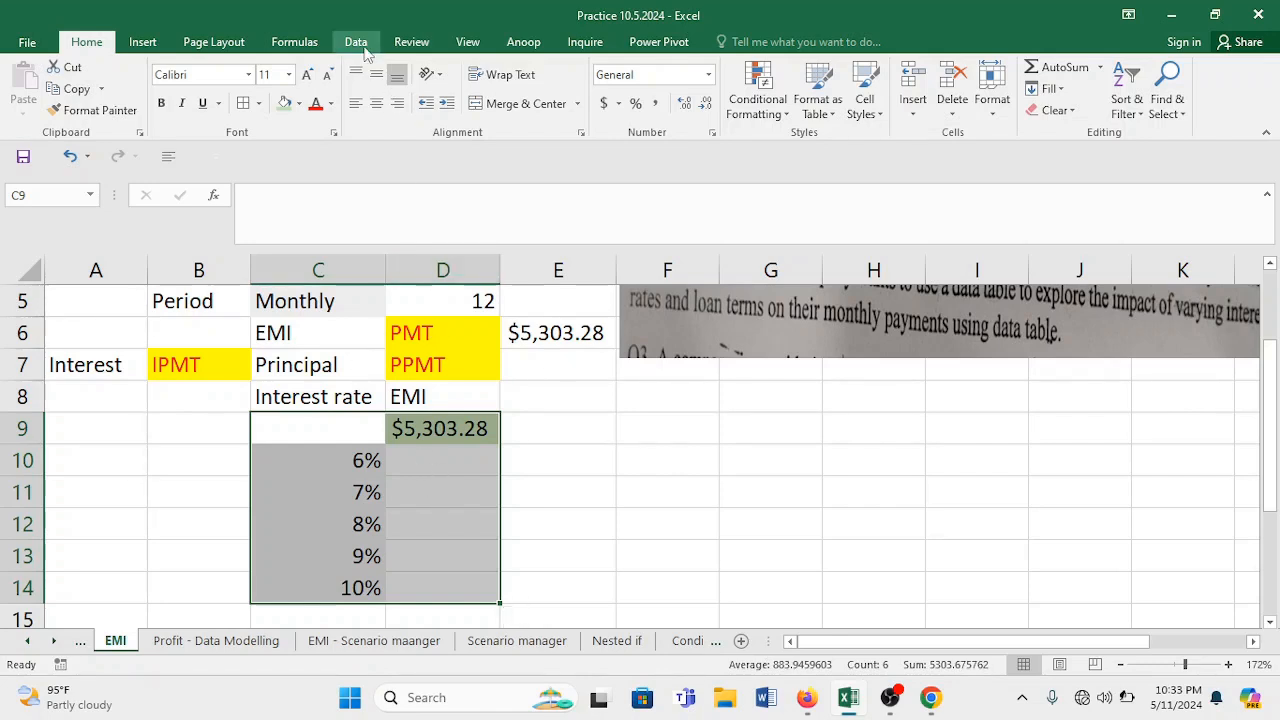
{"action": "left_click", "coordinate": [356, 40]}
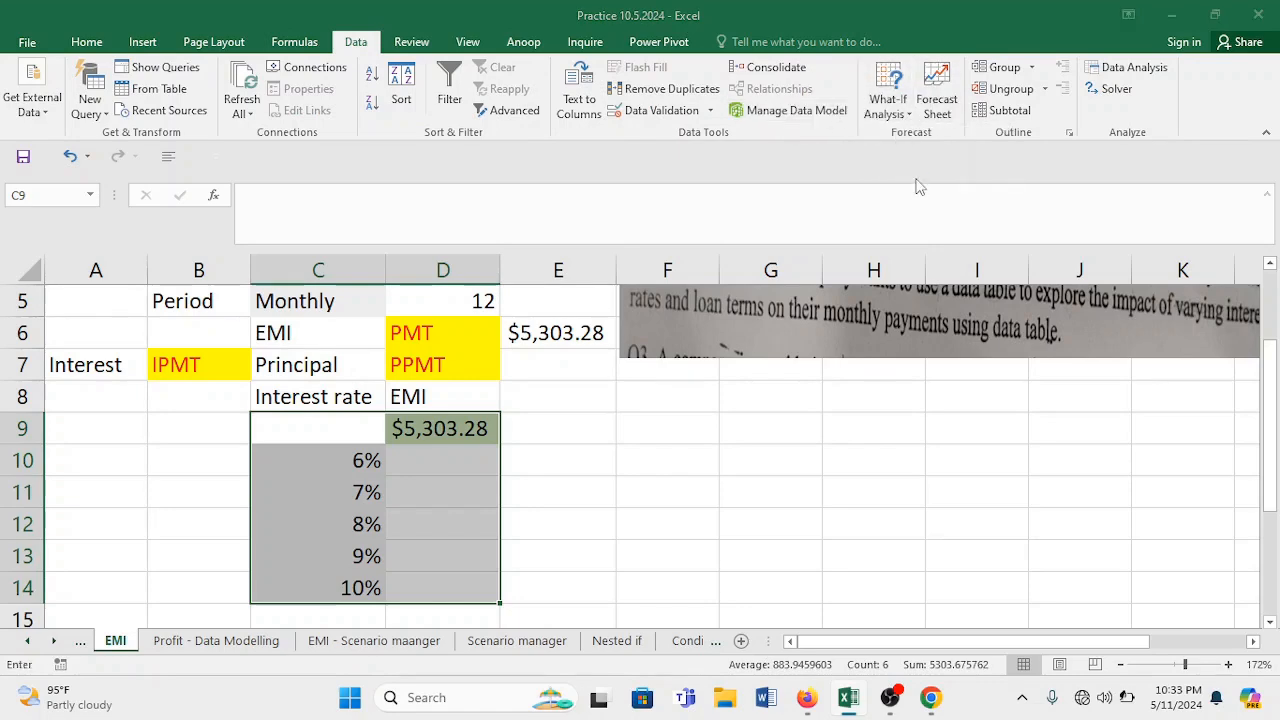
Start a What-If Data Table with the 5% ROI cell C3 as the column input.
{"action": "left_click", "coordinate": [888, 88]}
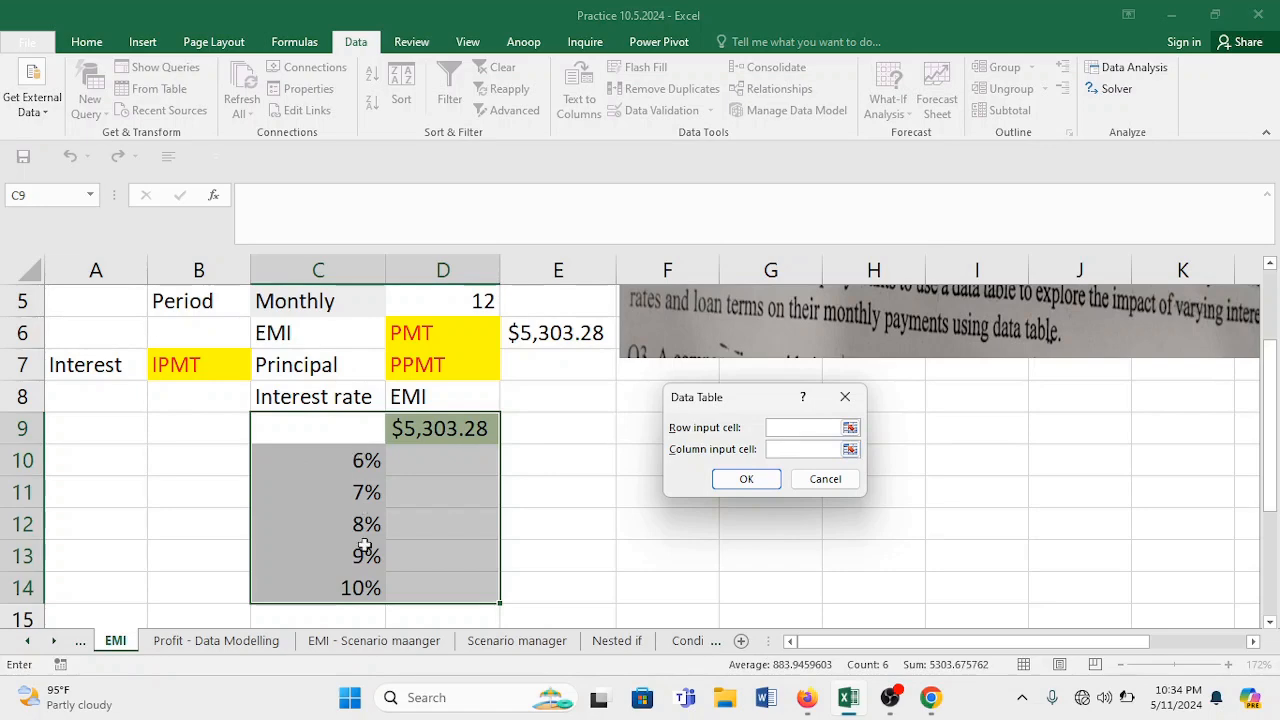
{"action": "mouse_move", "coordinate": [364, 550]}
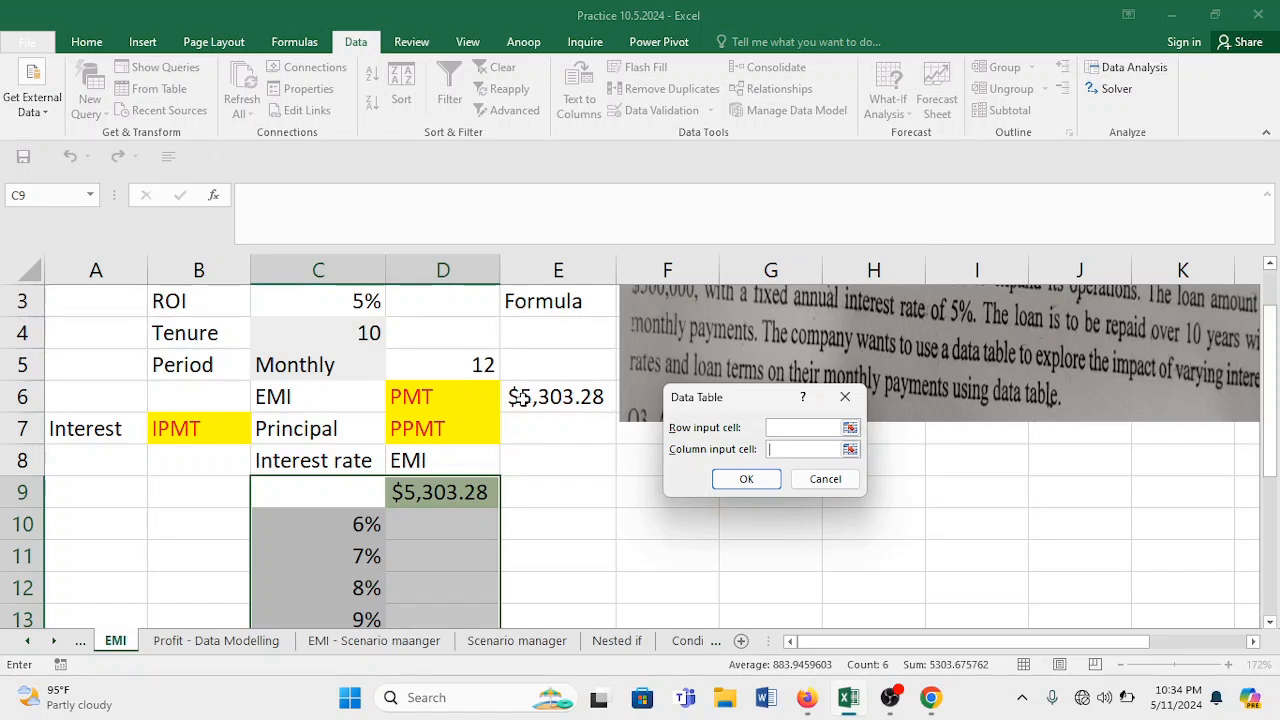
{"action": "mouse_move", "coordinate": [340, 310]}
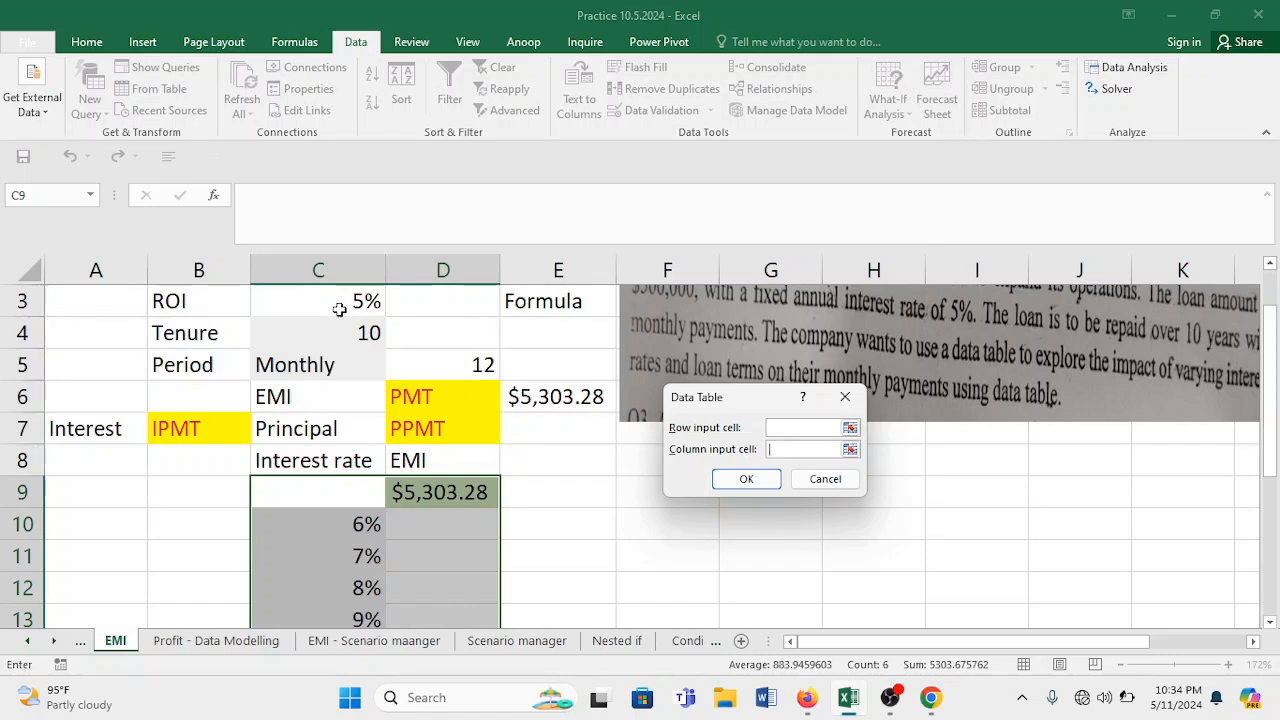
{"action": "left_click", "coordinate": [318, 300]}
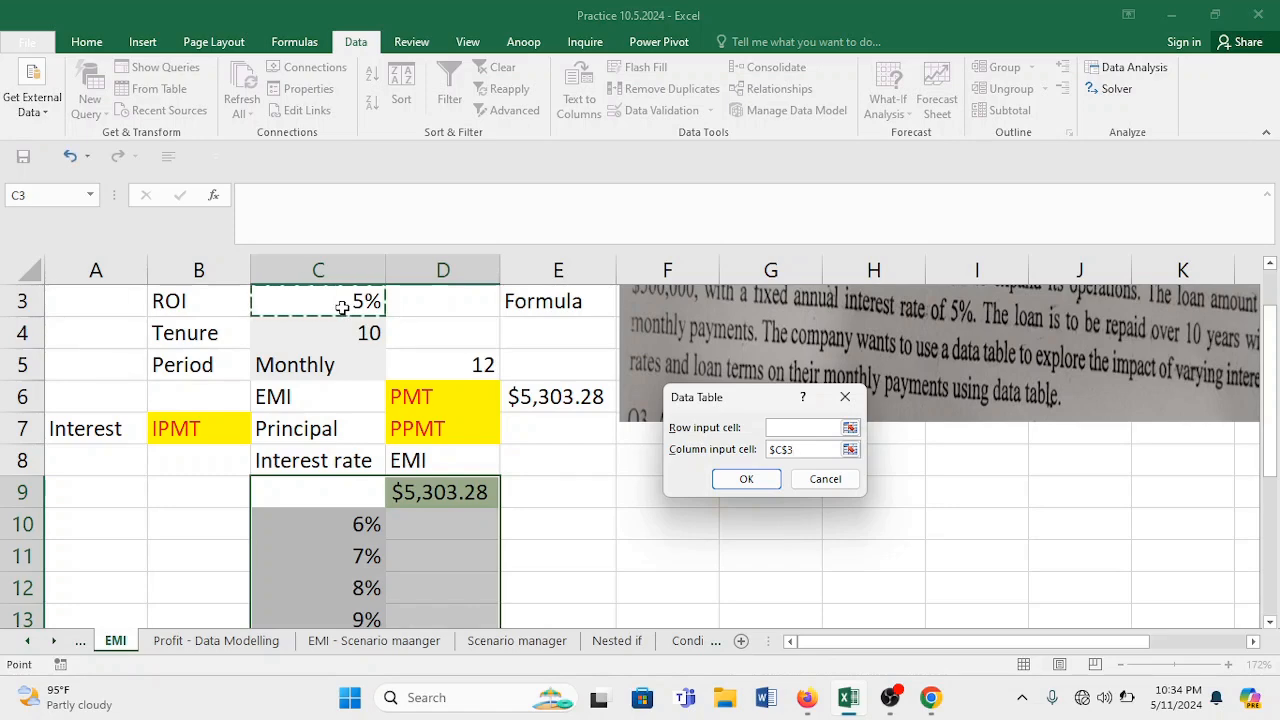
{"action": "left_click", "coordinate": [808, 448]}
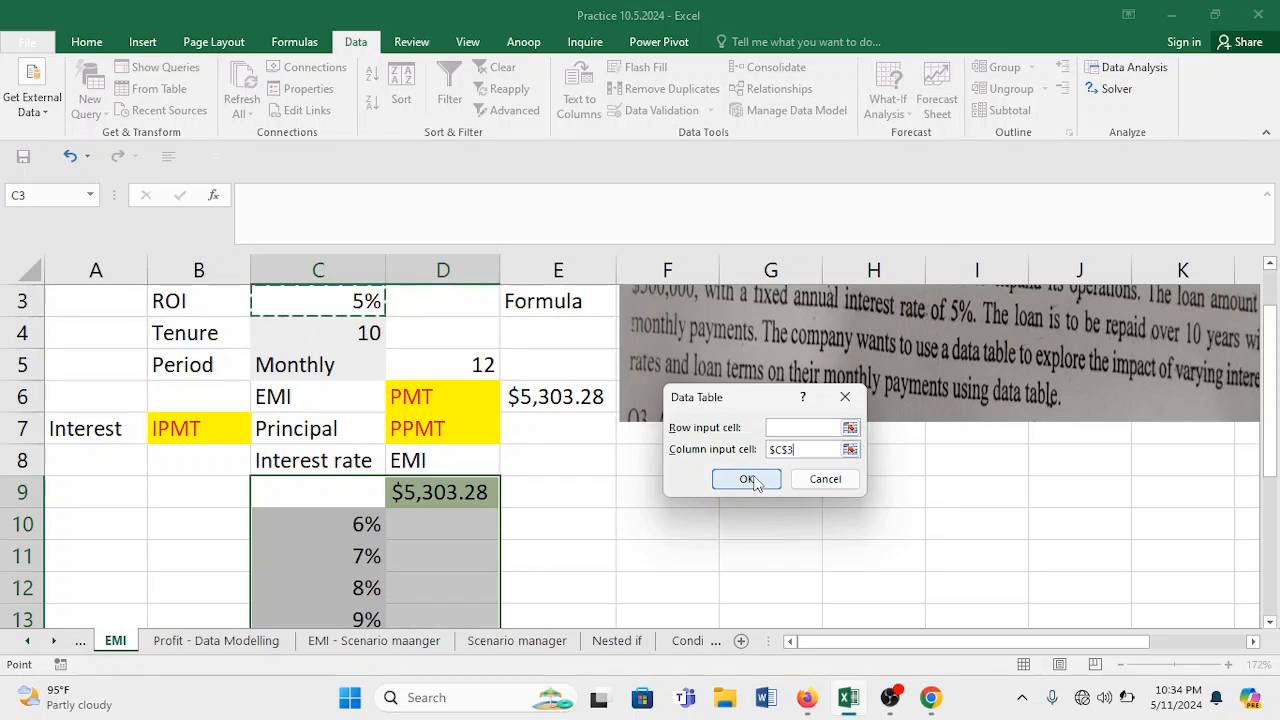
Confirm the data table so EMIs 5551.025 to 6607.537 fill beside 6%-10%.
{"action": "left_click", "coordinate": [746, 480]}
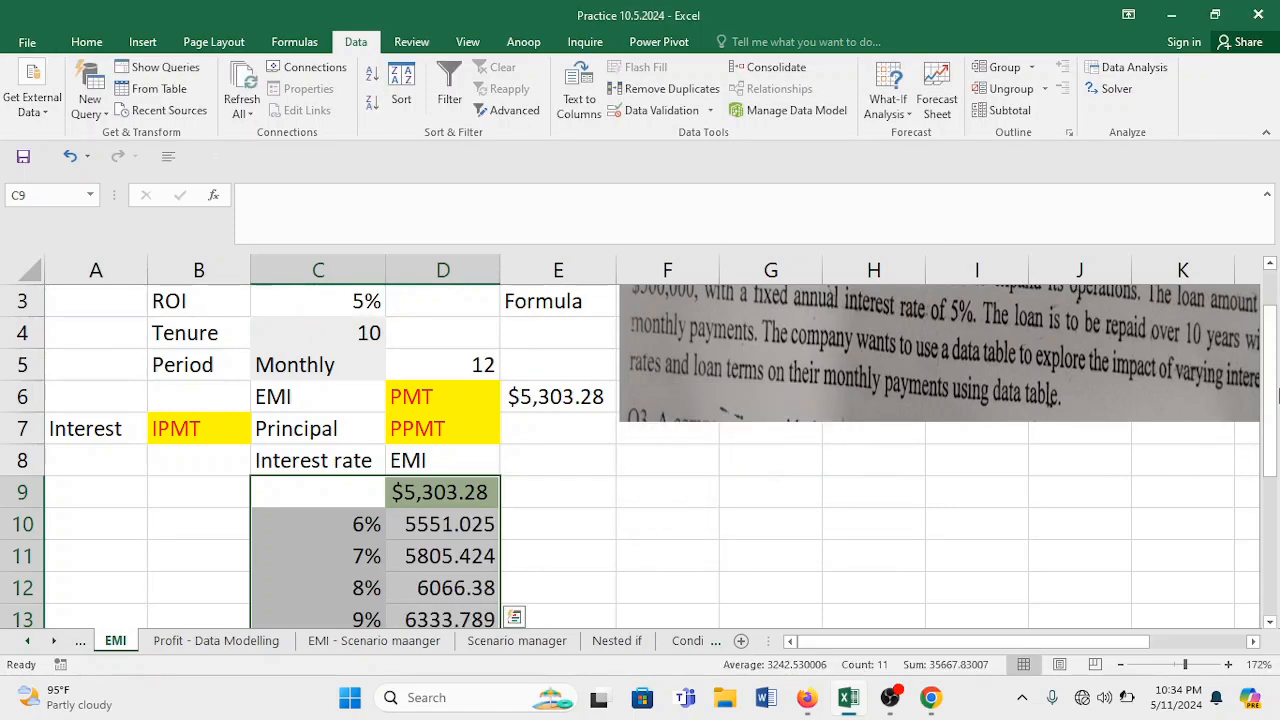
{"action": "scroll", "scroll_direction": "down", "scroll_amount": 3}
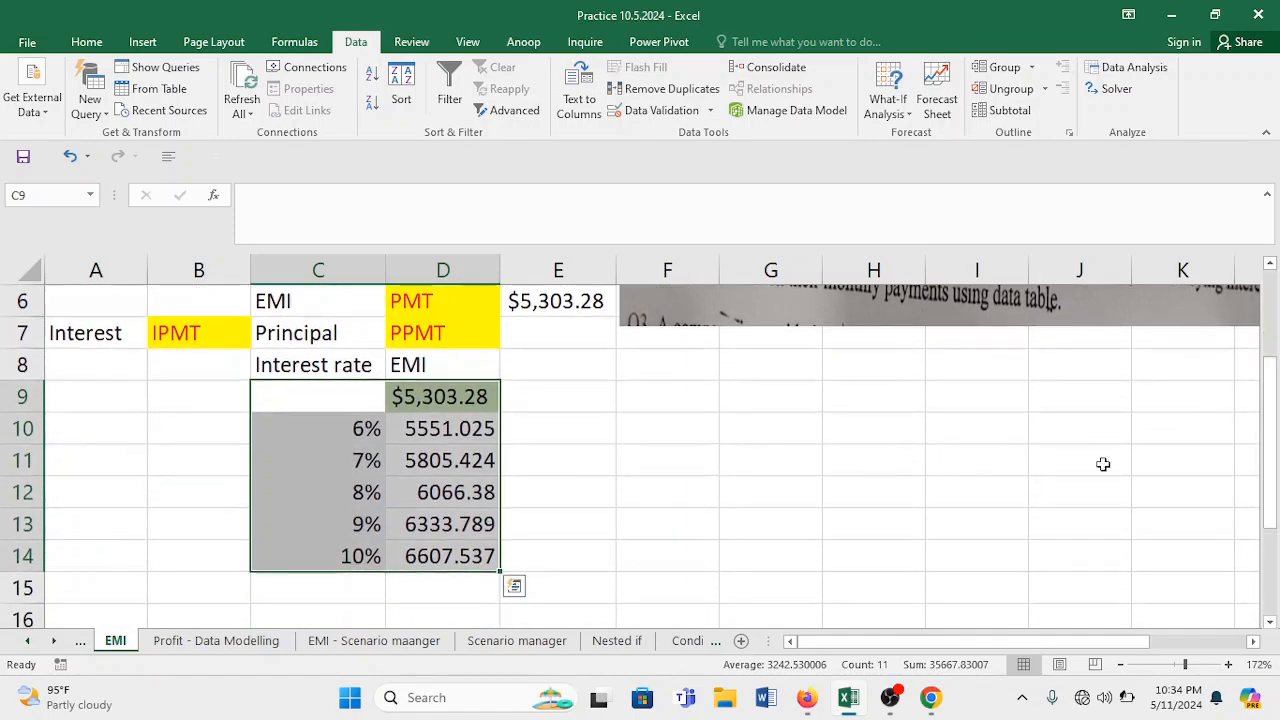
{"action": "mouse_move", "coordinate": [392, 458]}
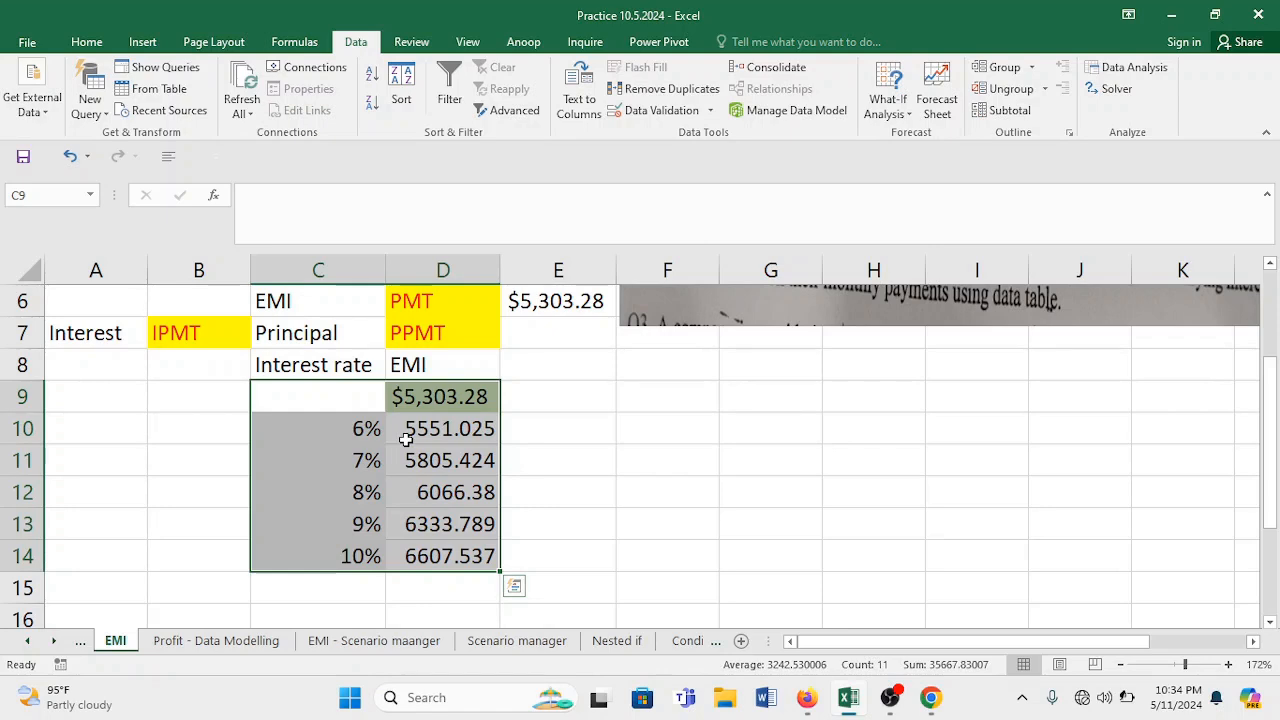
{"action": "mouse_move", "coordinate": [452, 444]}
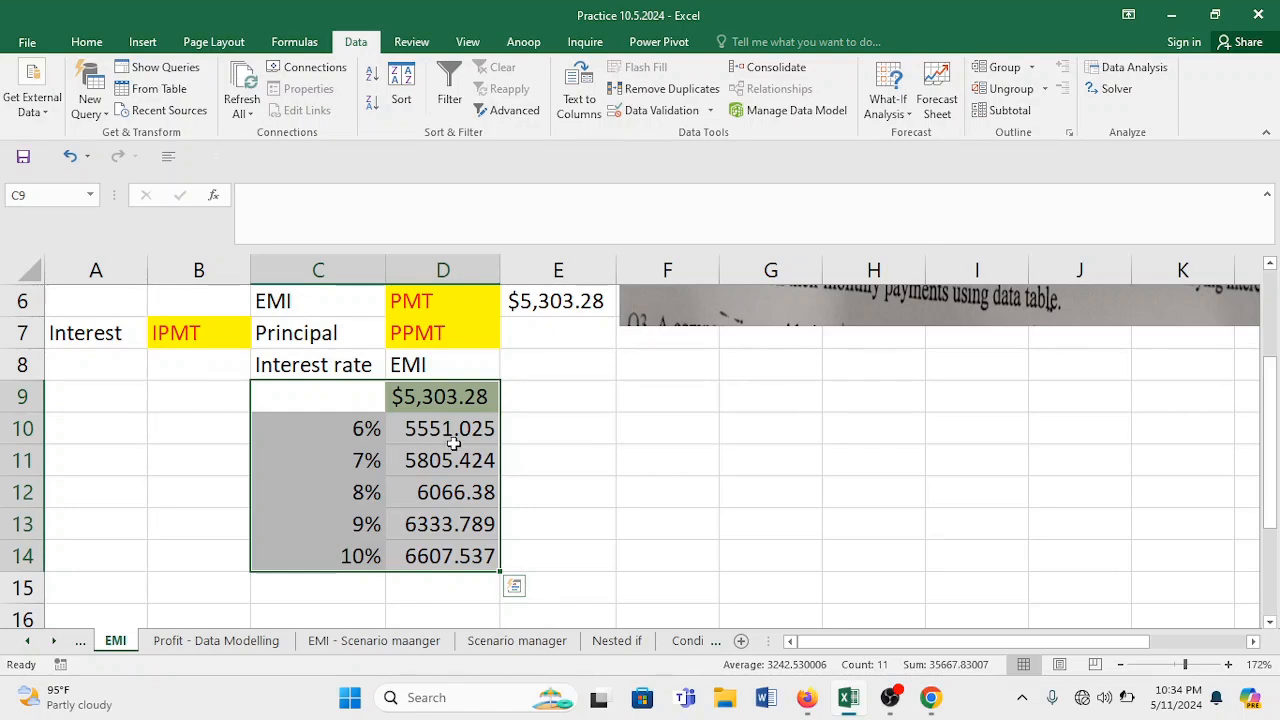
{"action": "mouse_move", "coordinate": [484, 444]}
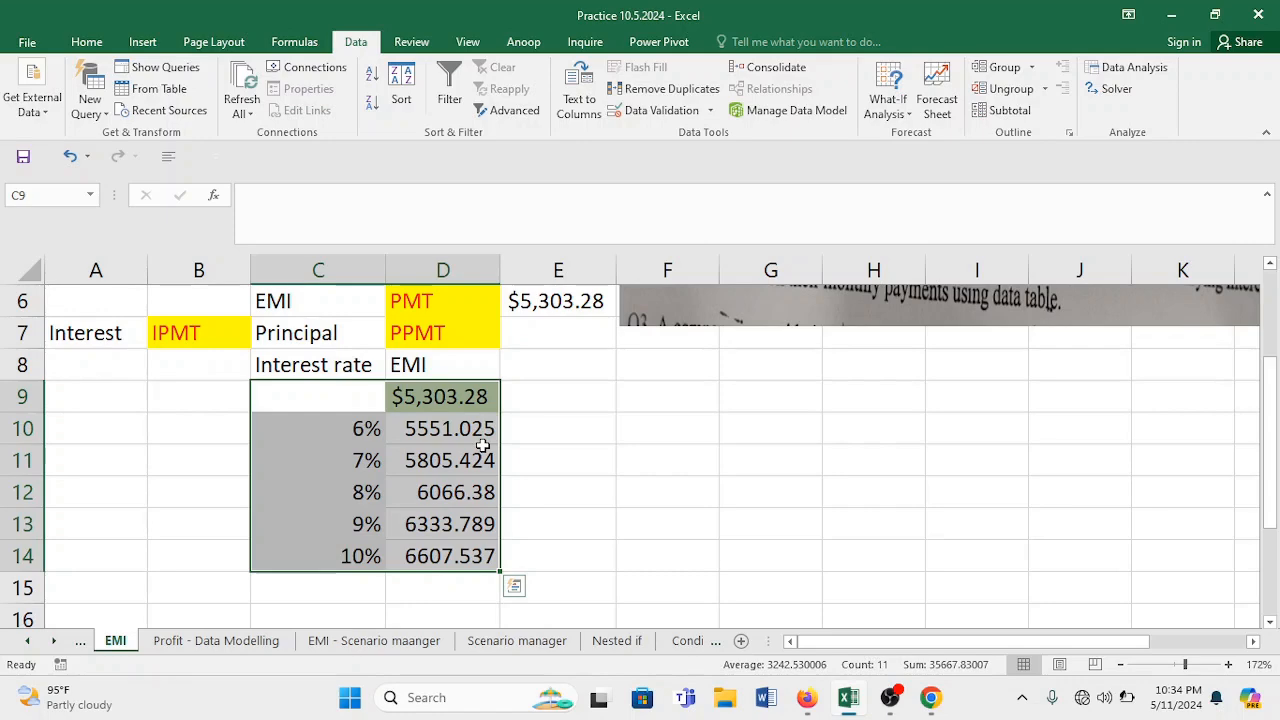
{"action": "mouse_move", "coordinate": [430, 464]}
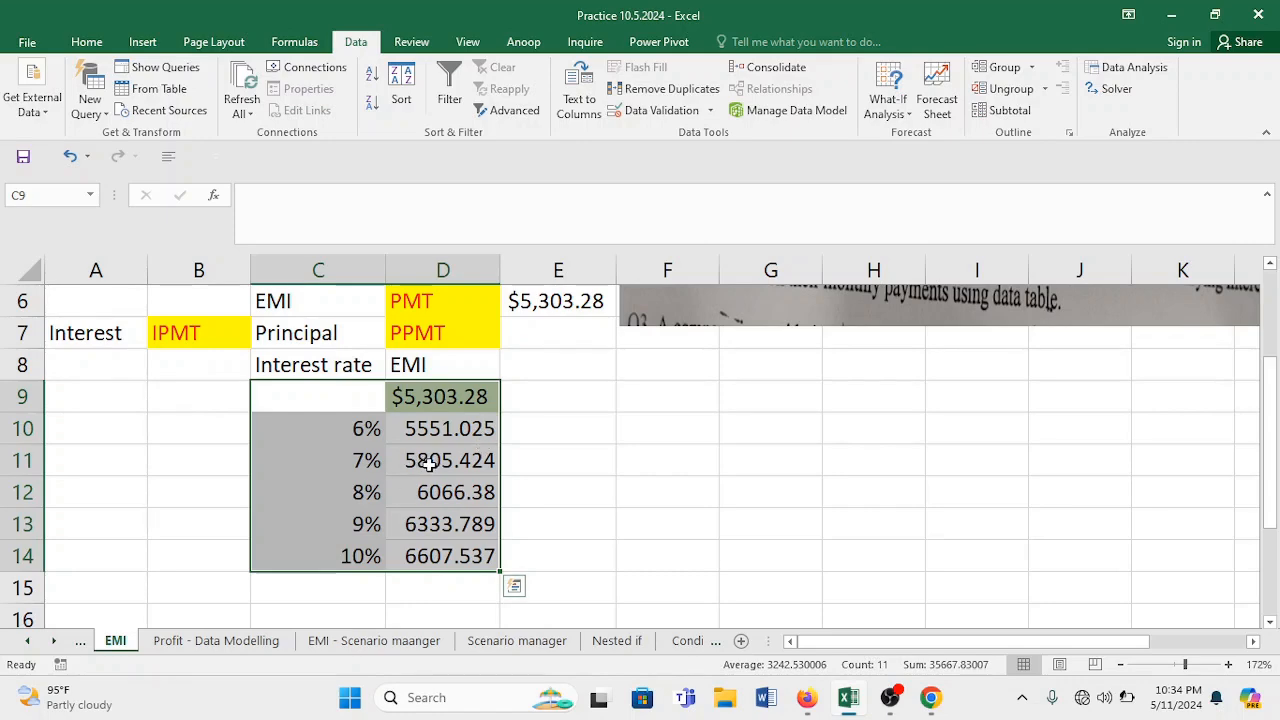
{"action": "left_click", "coordinate": [442, 460]}
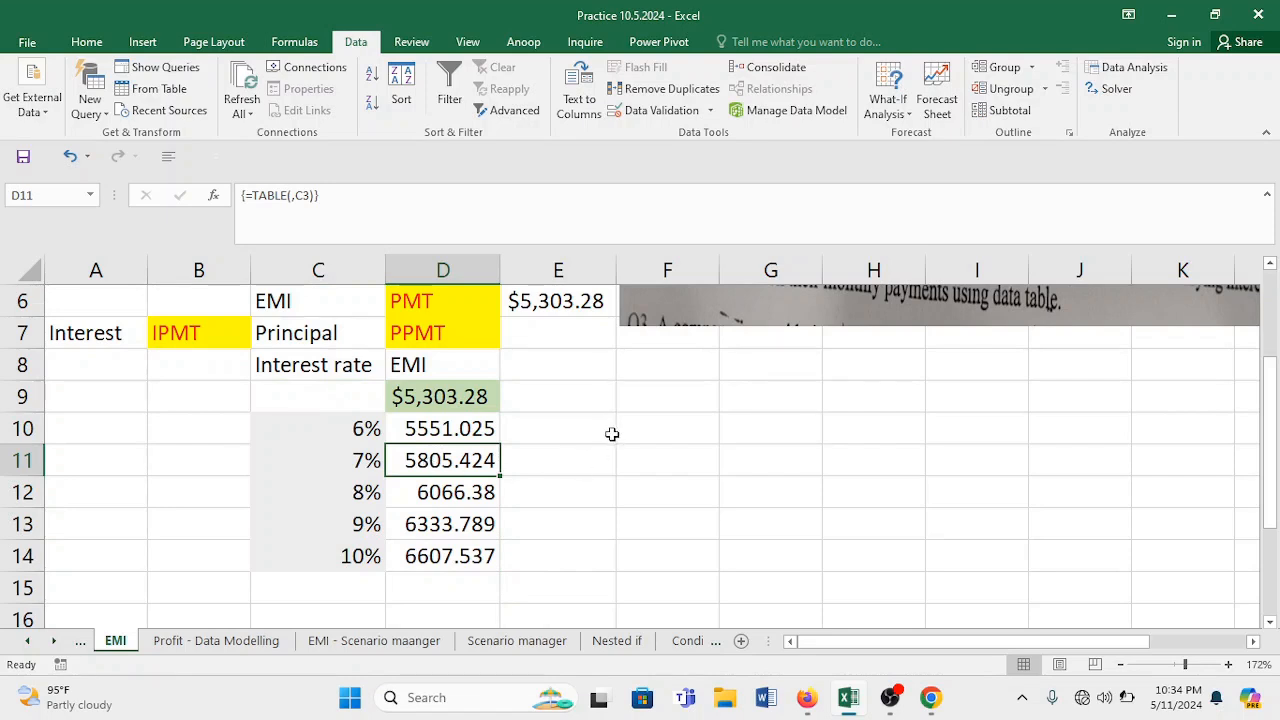
Note 'Logically', 'Int rate Up' and 'EMI' beside the table.
{"action": "type", "text": "Lo"}
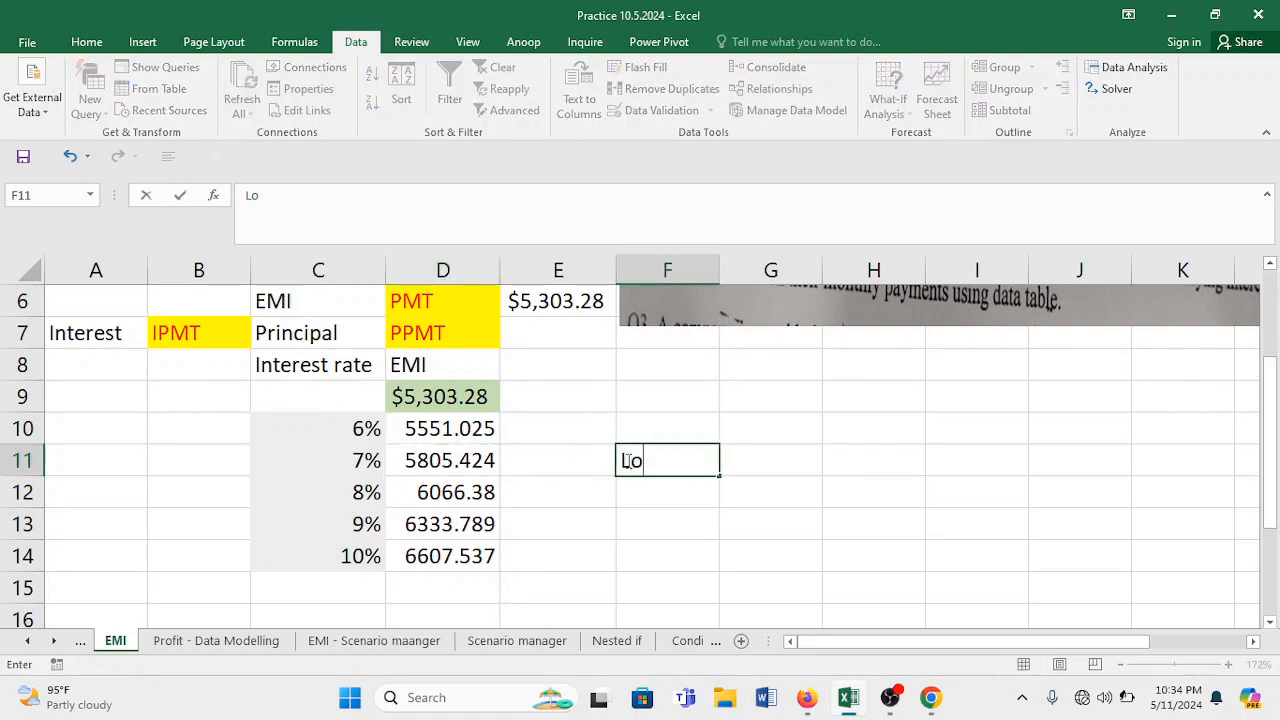
{"action": "type", "text": "gically"}
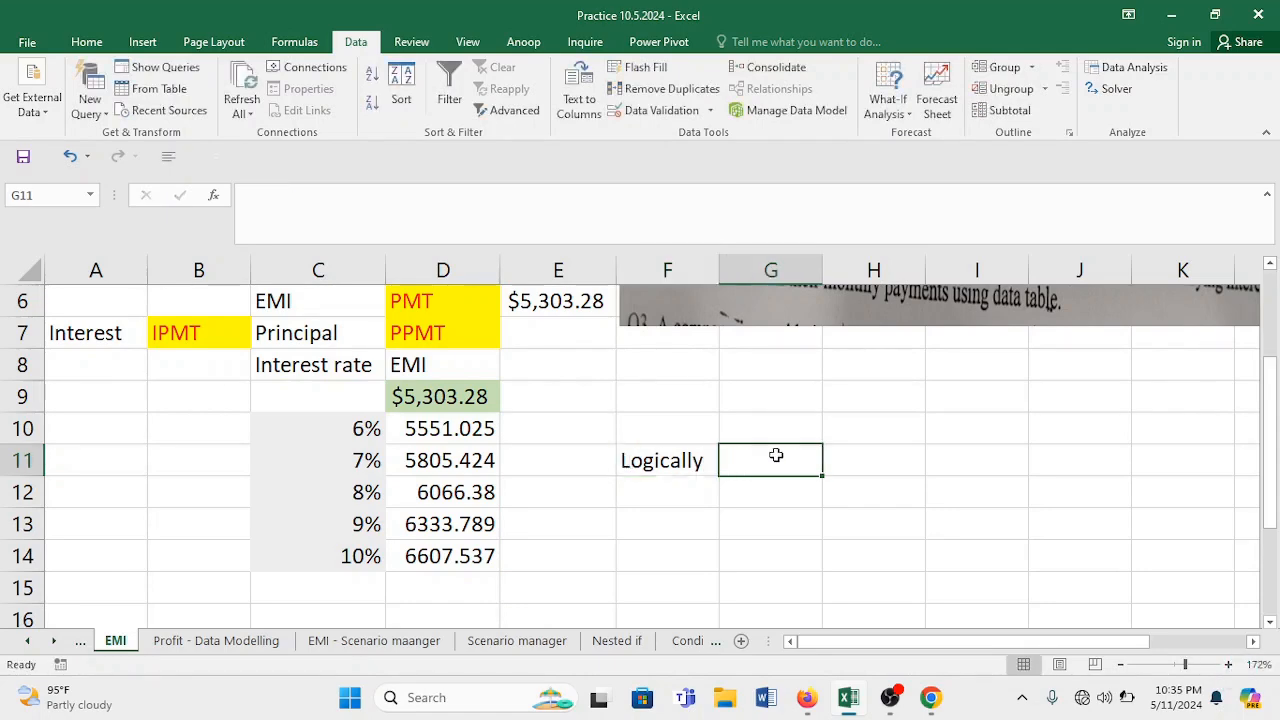
{"action": "type", "text": "Int rate"}
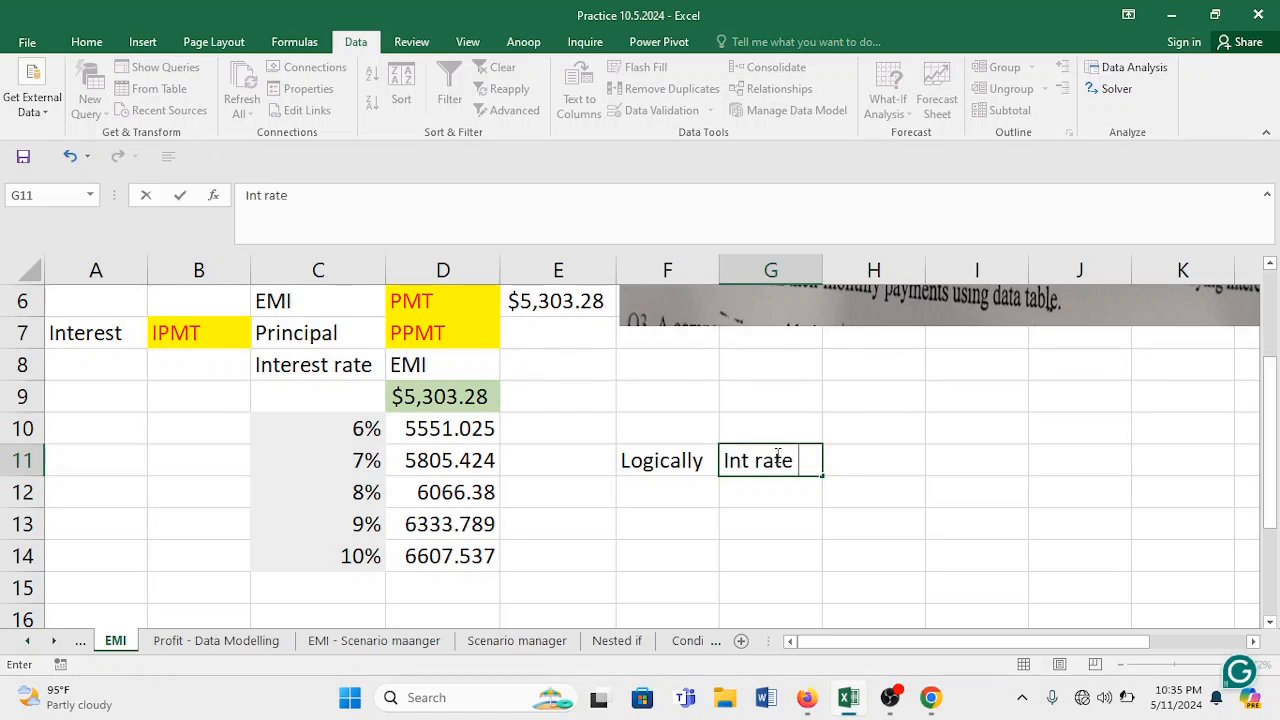
{"action": "type", "text": "Up"}
{"action": "left_click", "coordinate": [772, 492]}
{"action": "type", "text": "E"}
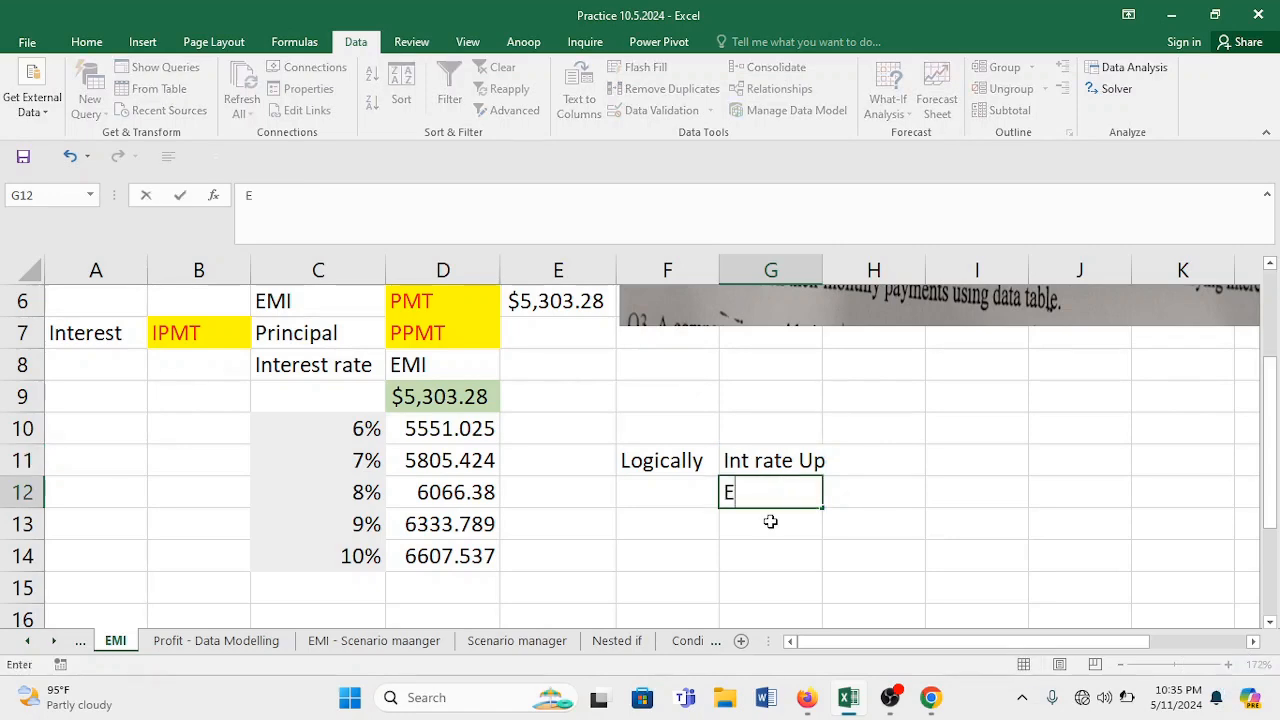
{"action": "type", "text": "MI"}
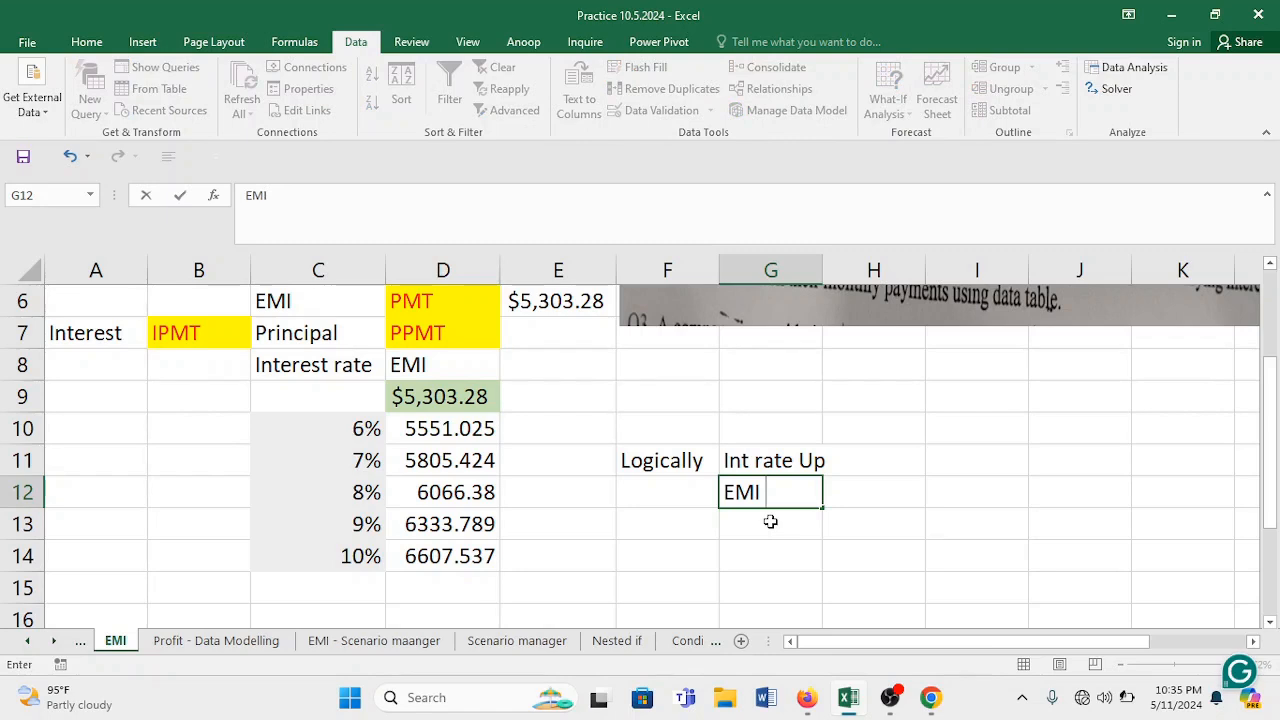